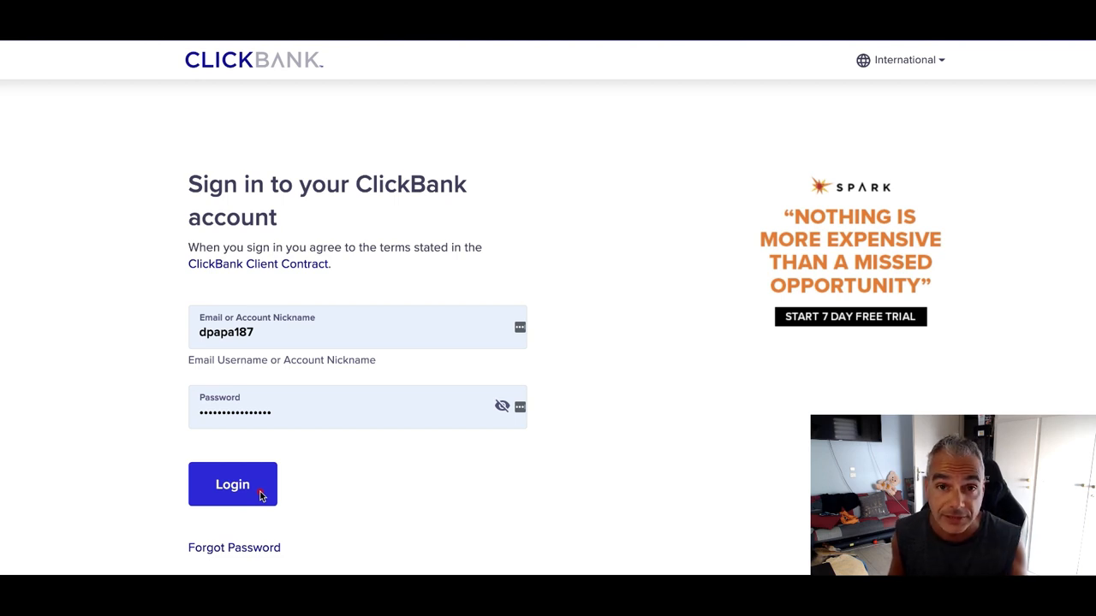
- Sign in to ClickBank with the saved nickname and password to reach Account Home
click(232, 484)
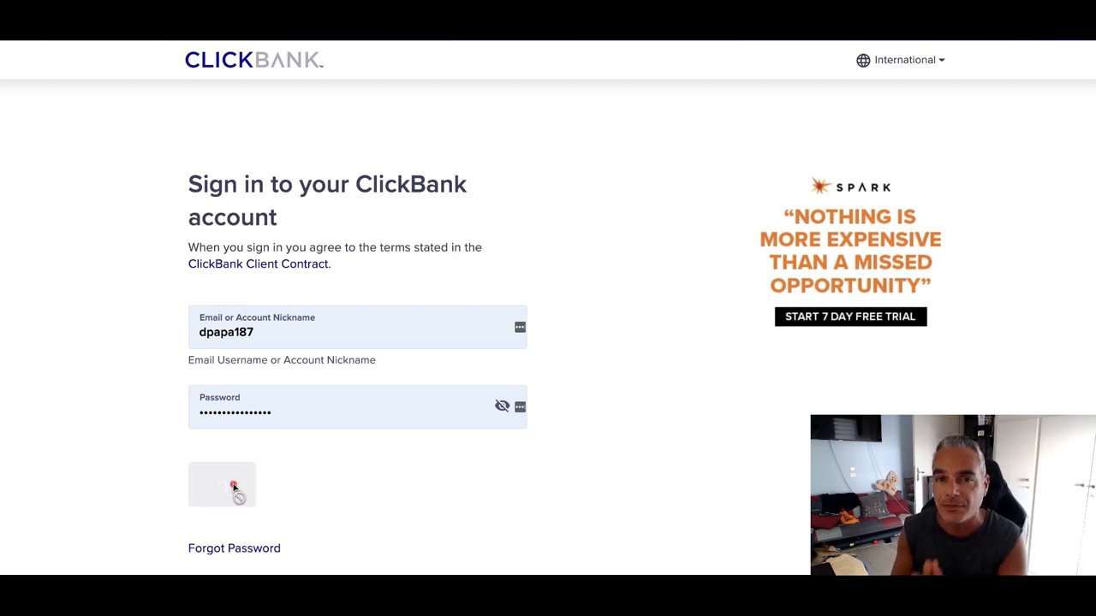
click(222, 484)
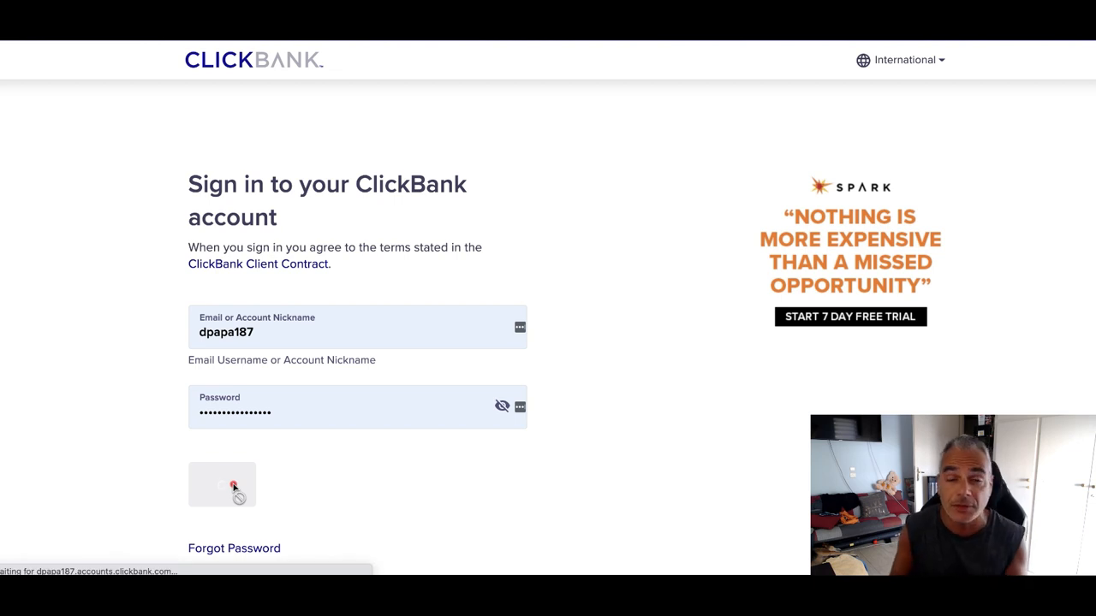
click(222, 483)
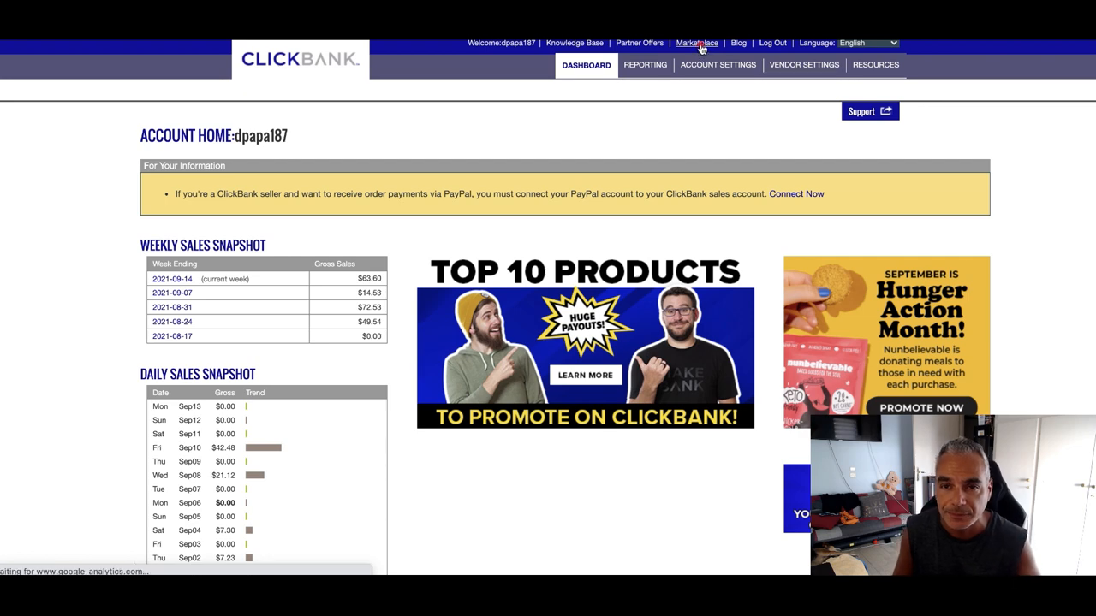
- Open the ClickBank Marketplace and list all products sorted by gravity
click(696, 44)
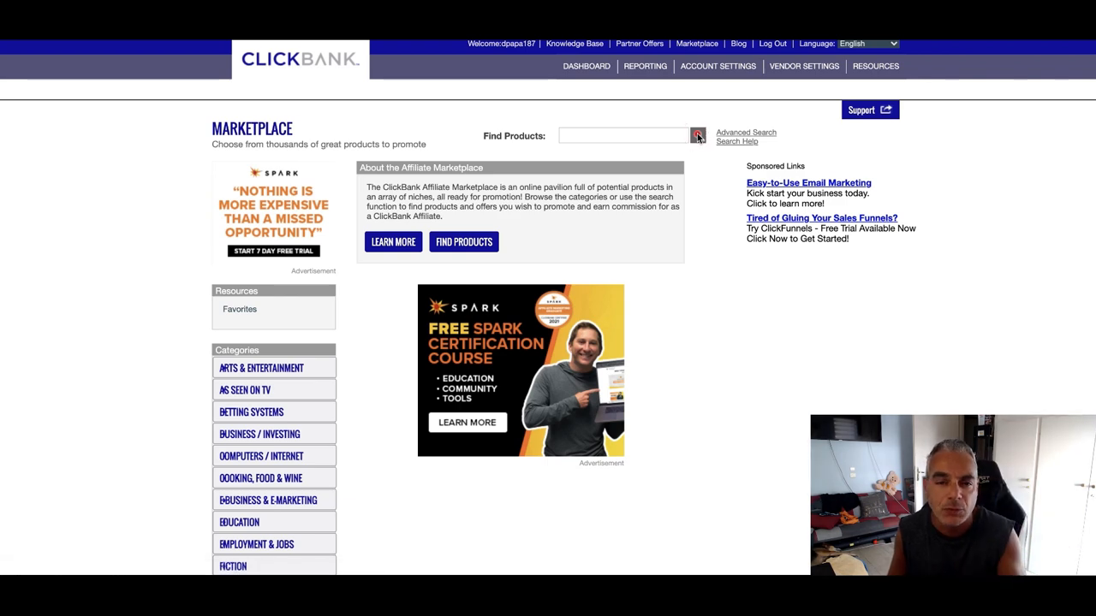
click(699, 135)
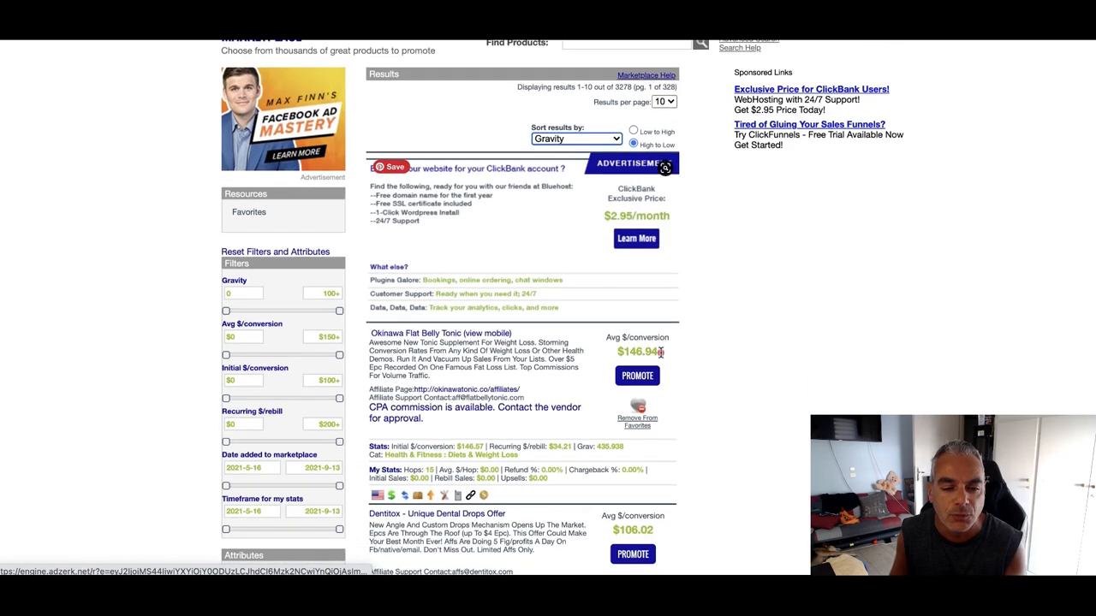
scroll(down, 3)
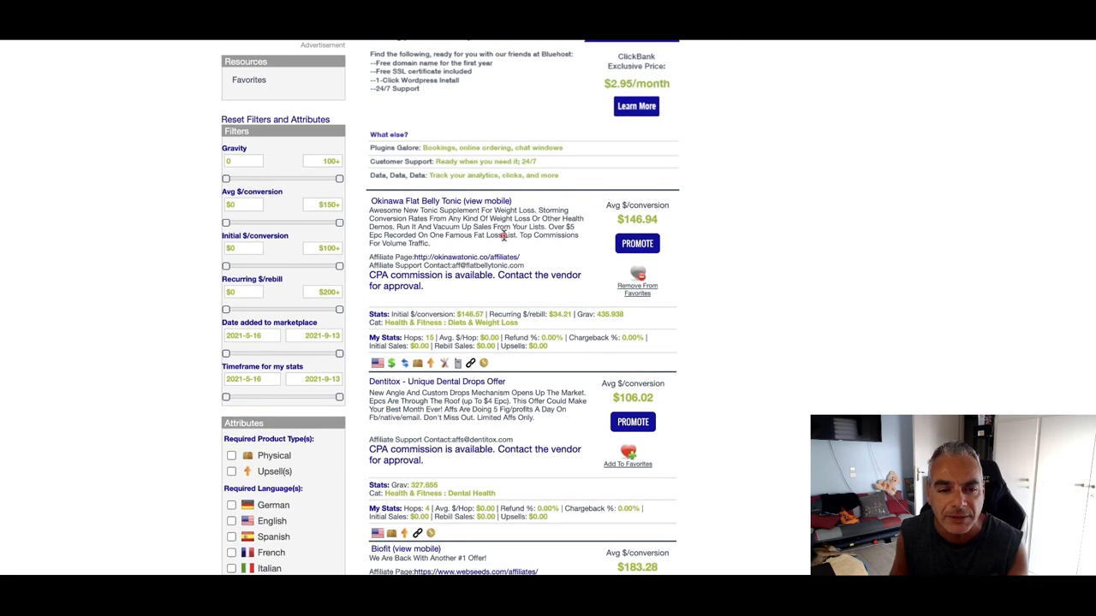
scroll(down, 3)
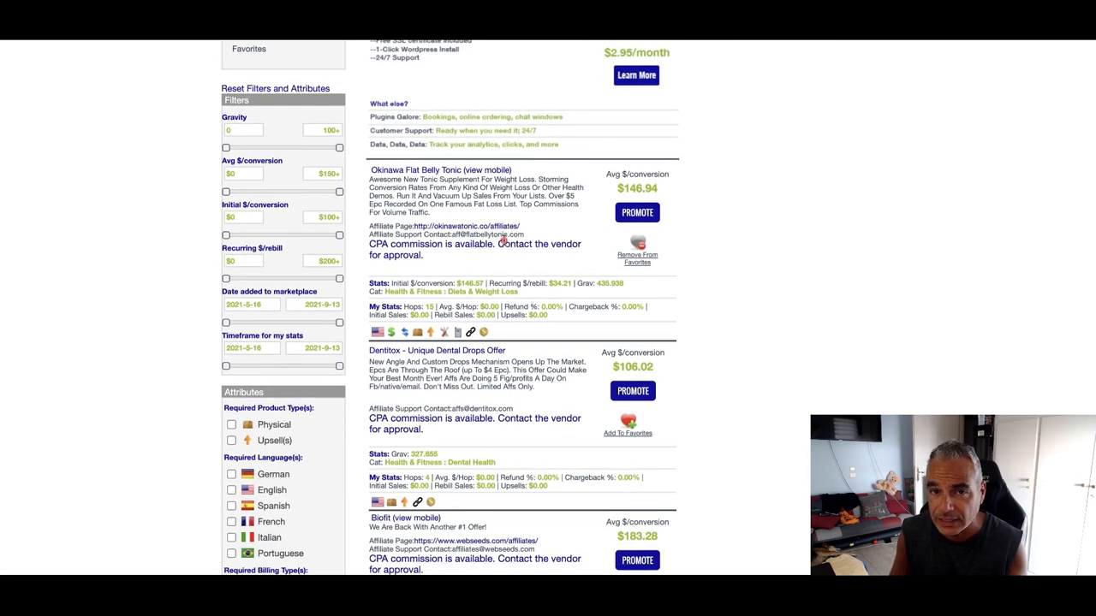
scroll(down, 3)
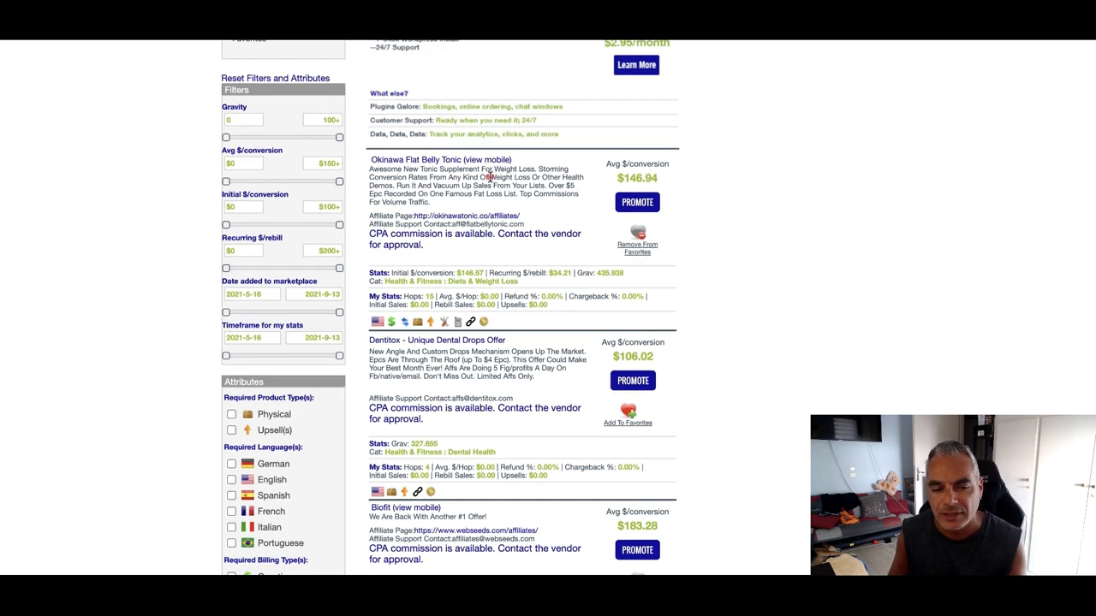
scroll(down, 3)
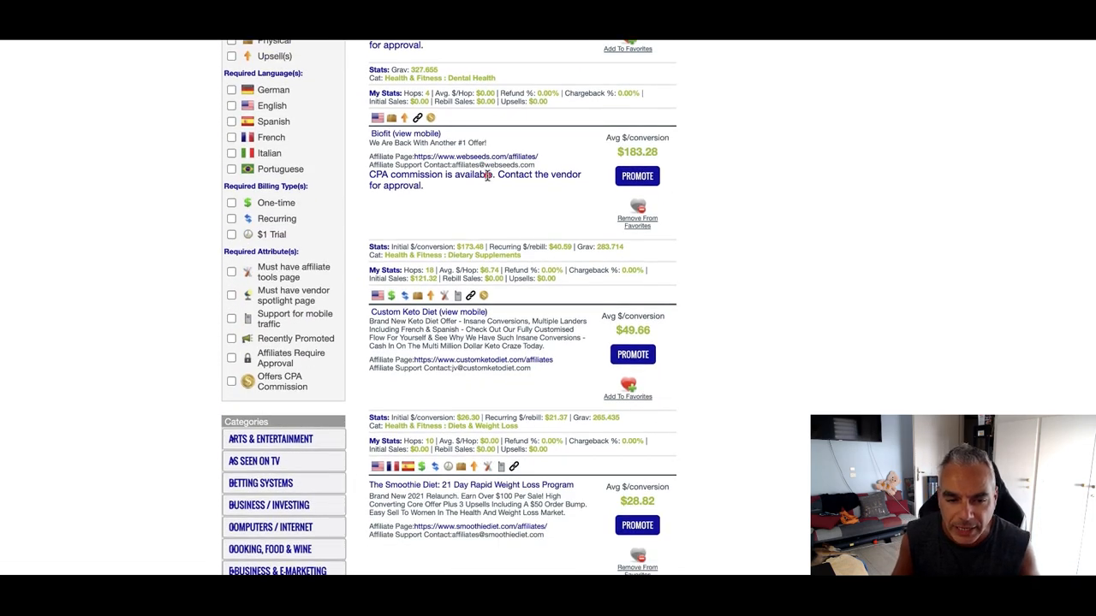
scroll(down, 3)
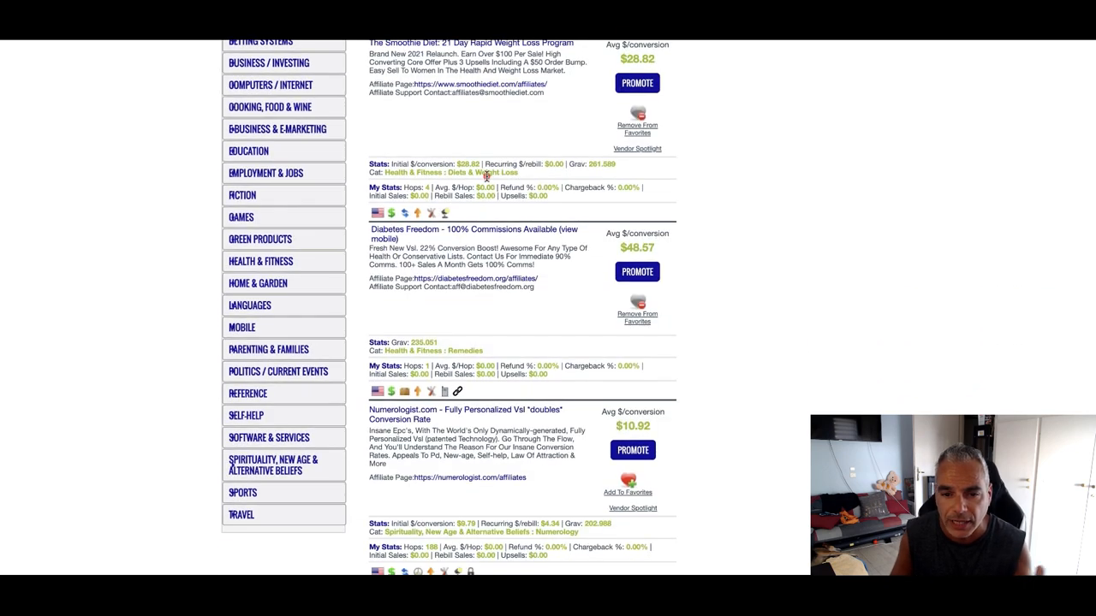
scroll(down, 3)
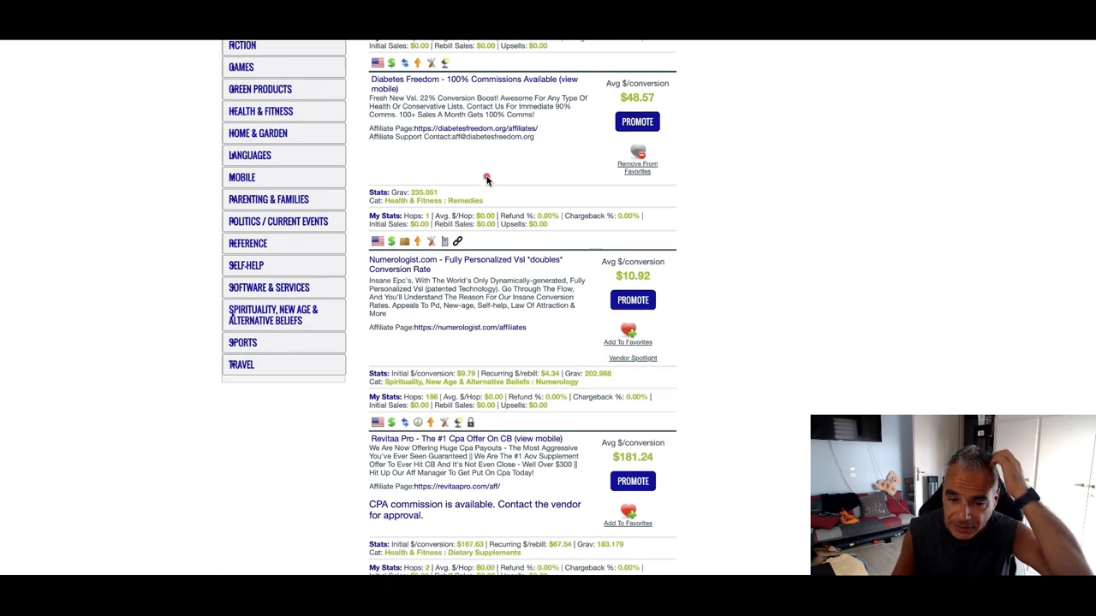
scroll(down, 3)
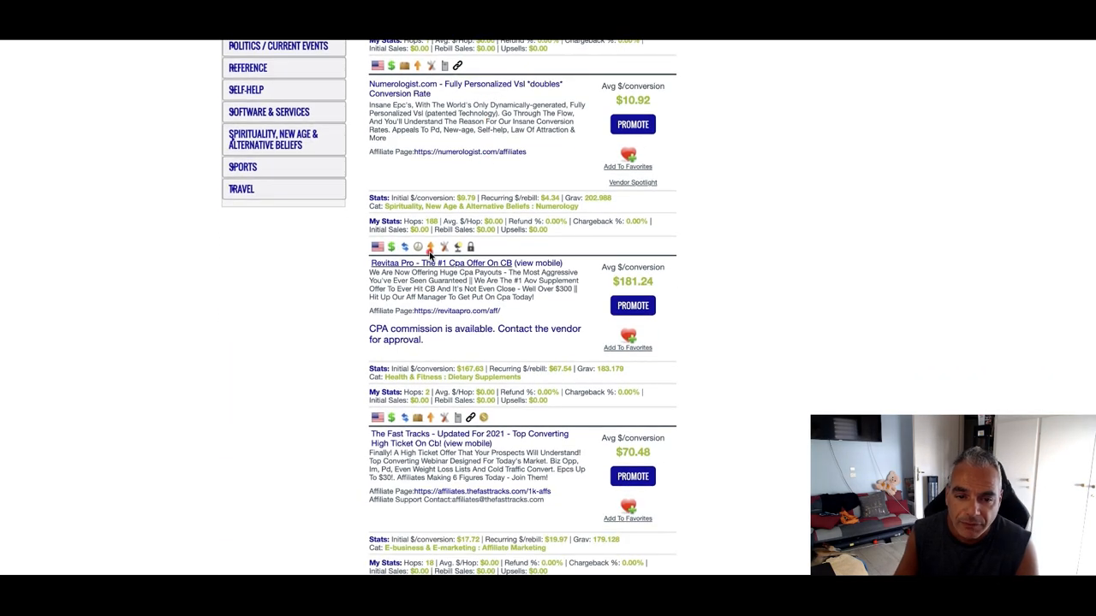
scroll(down, 3)
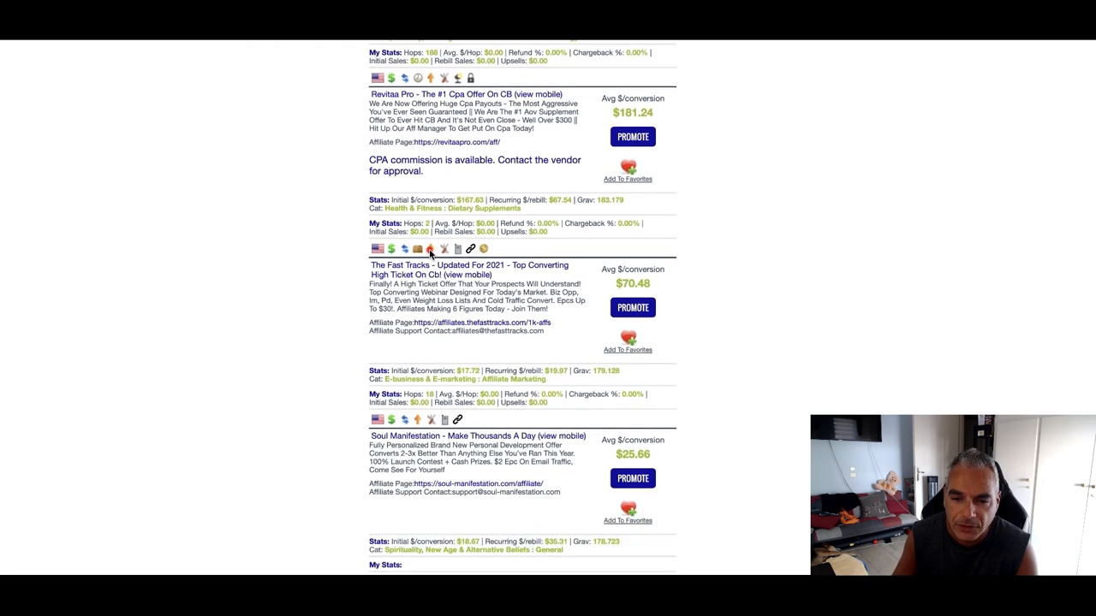
scroll(down, 3)
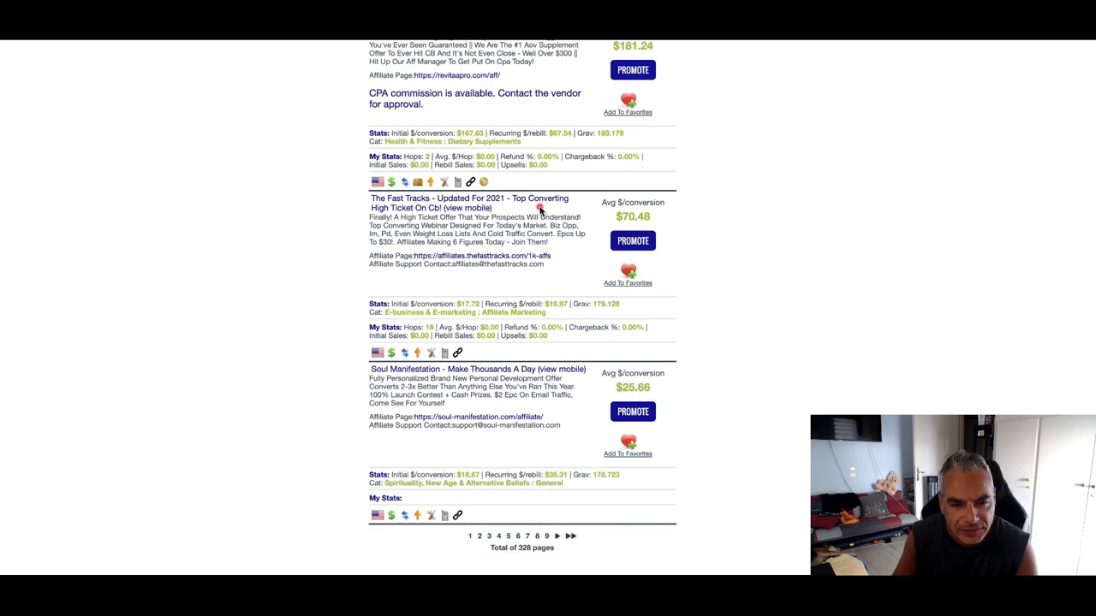
mouse_move(548, 235)
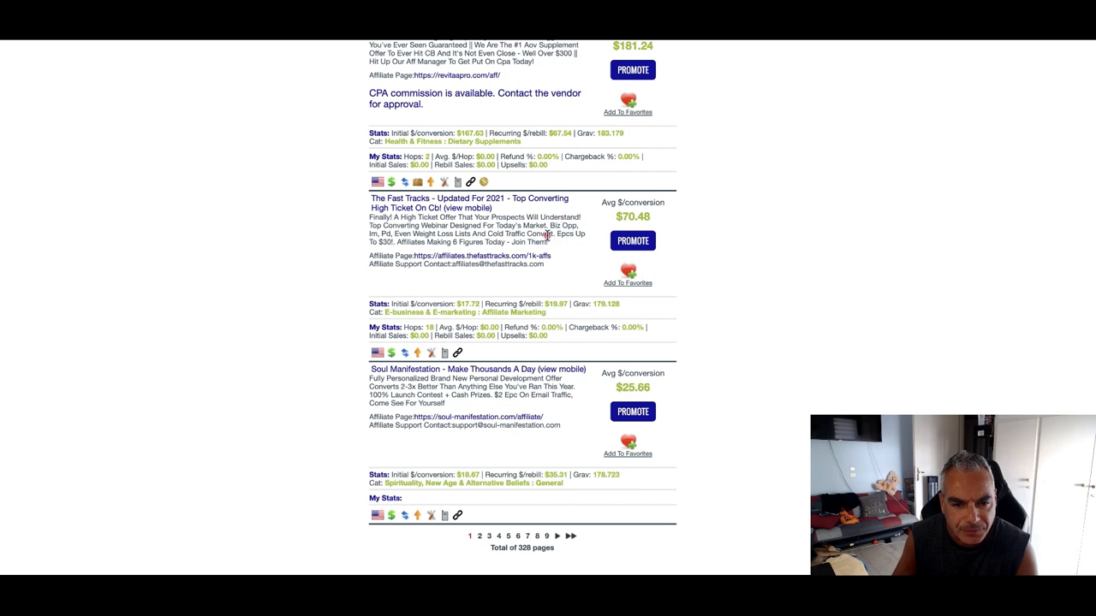
scroll(down, 3)
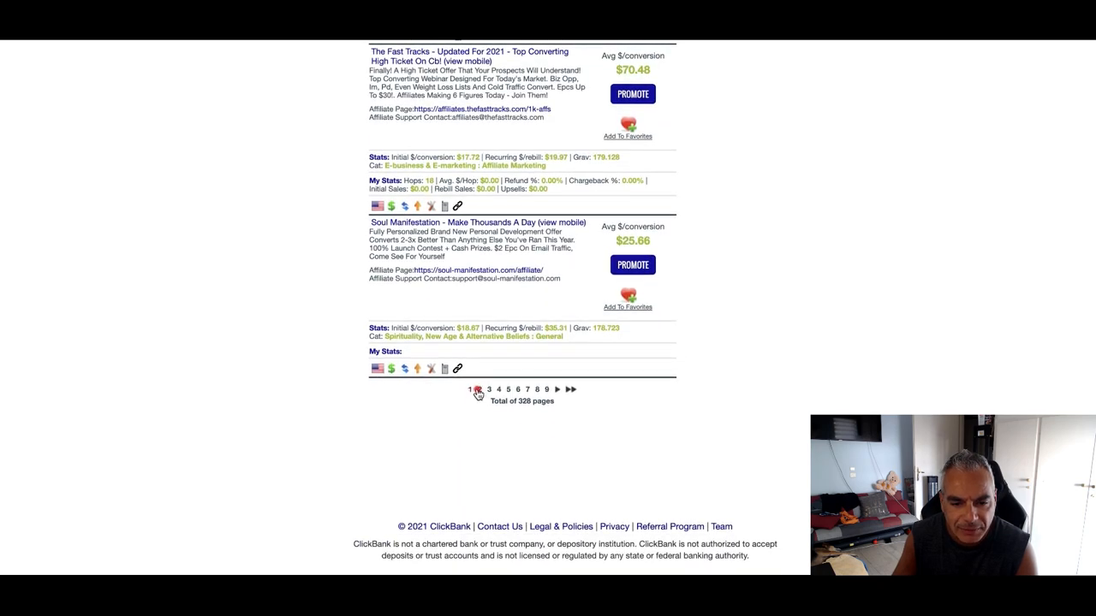
click(478, 389)
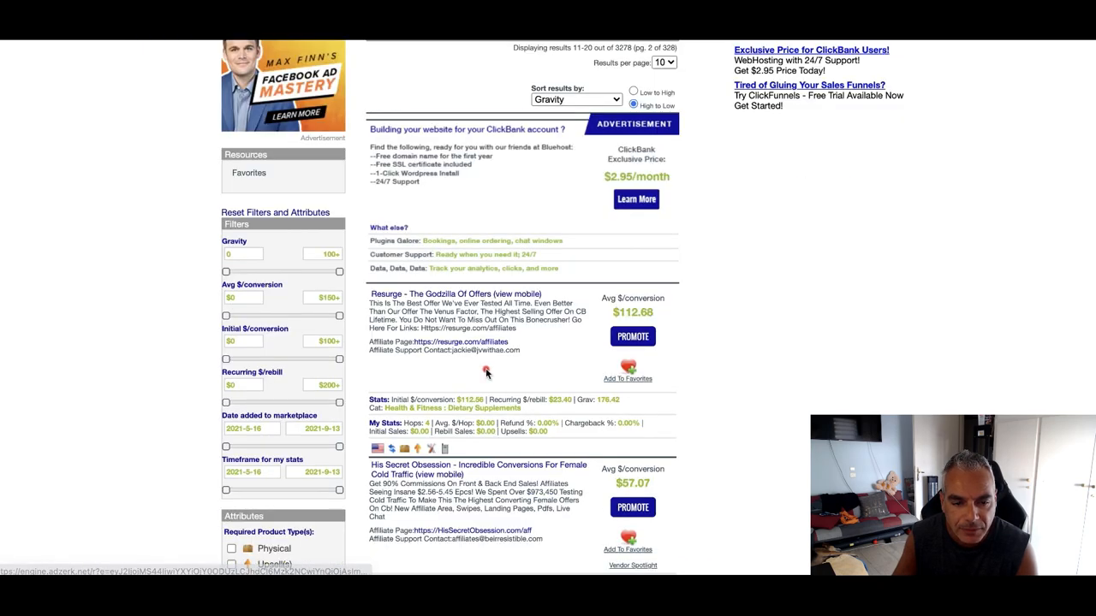
scroll(down, 3)
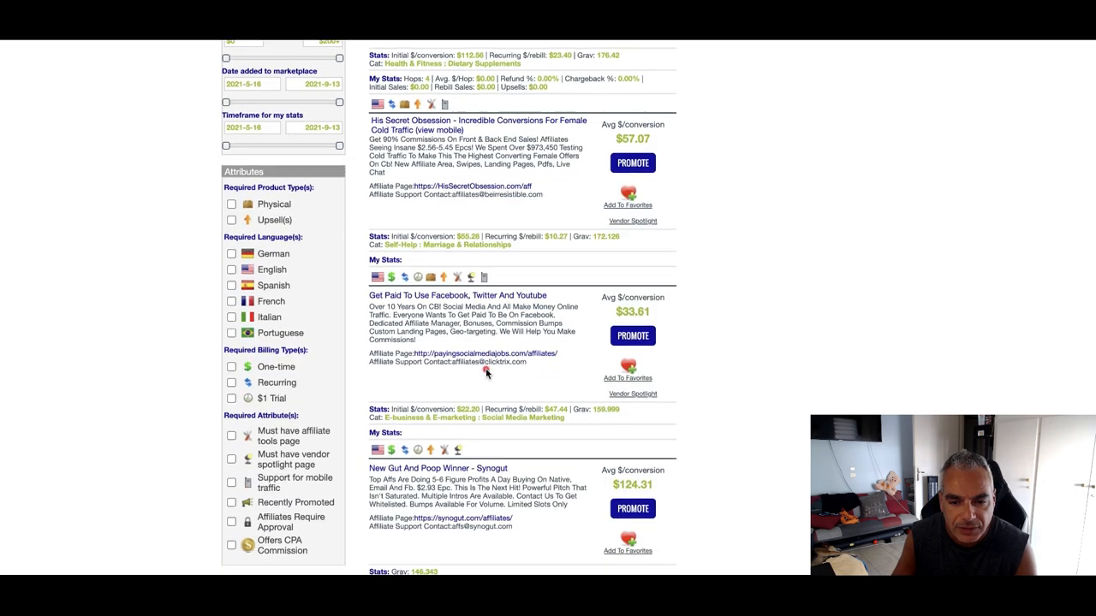
scroll(down, 3)
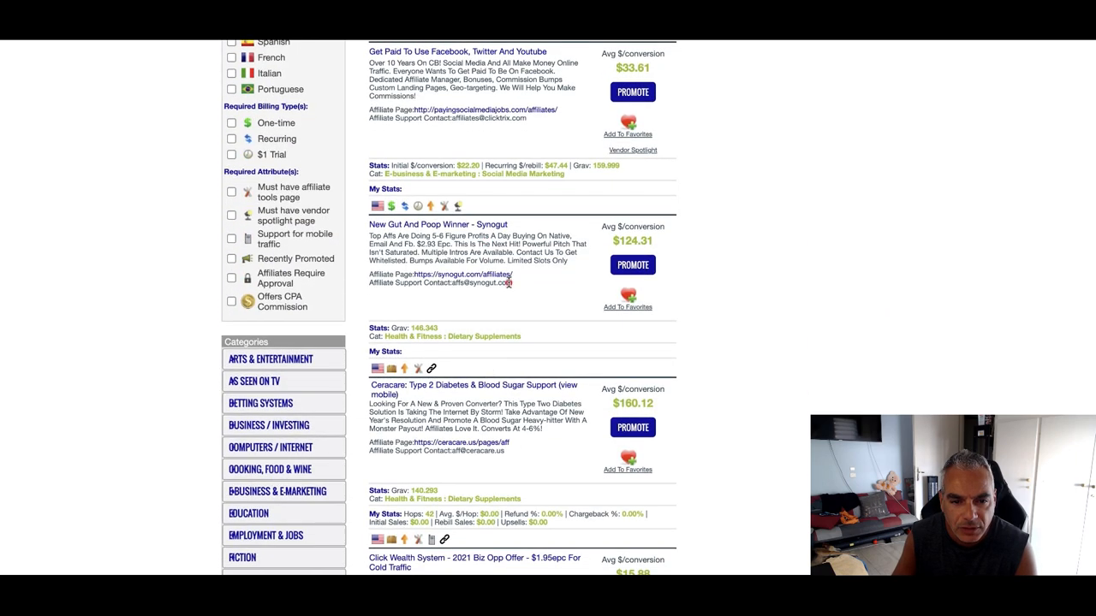
scroll(down, 3)
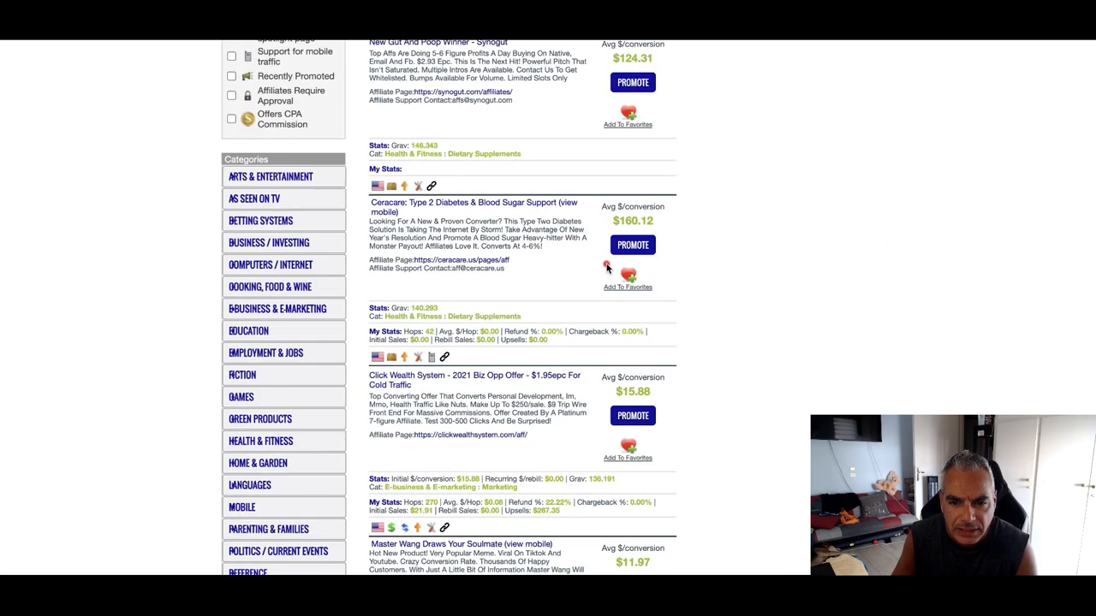
scroll(down, 3)
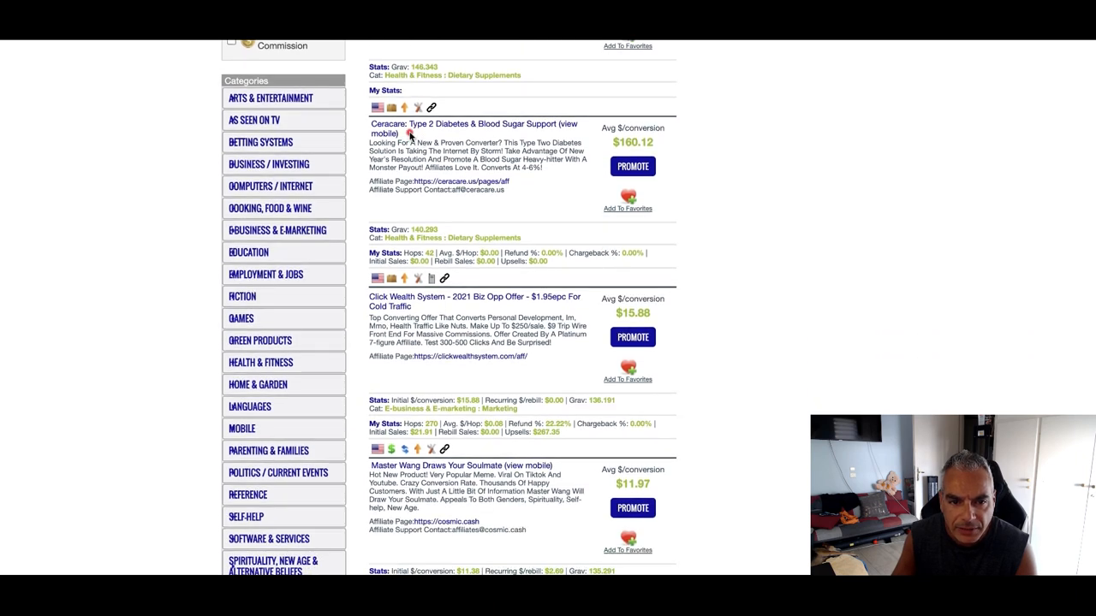
scroll(down, 3)
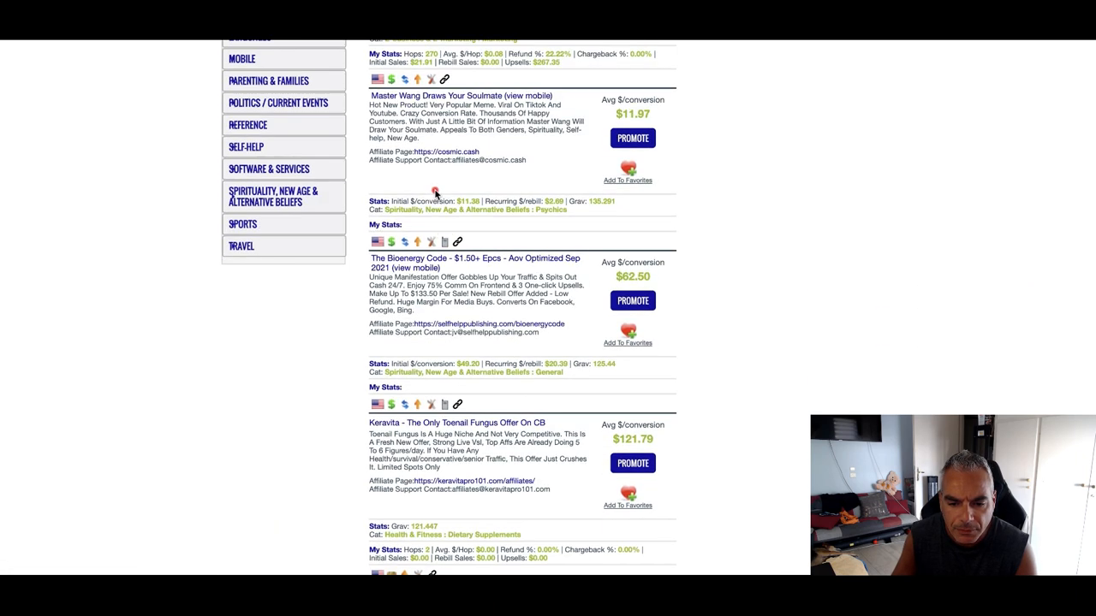
scroll(down, 3)
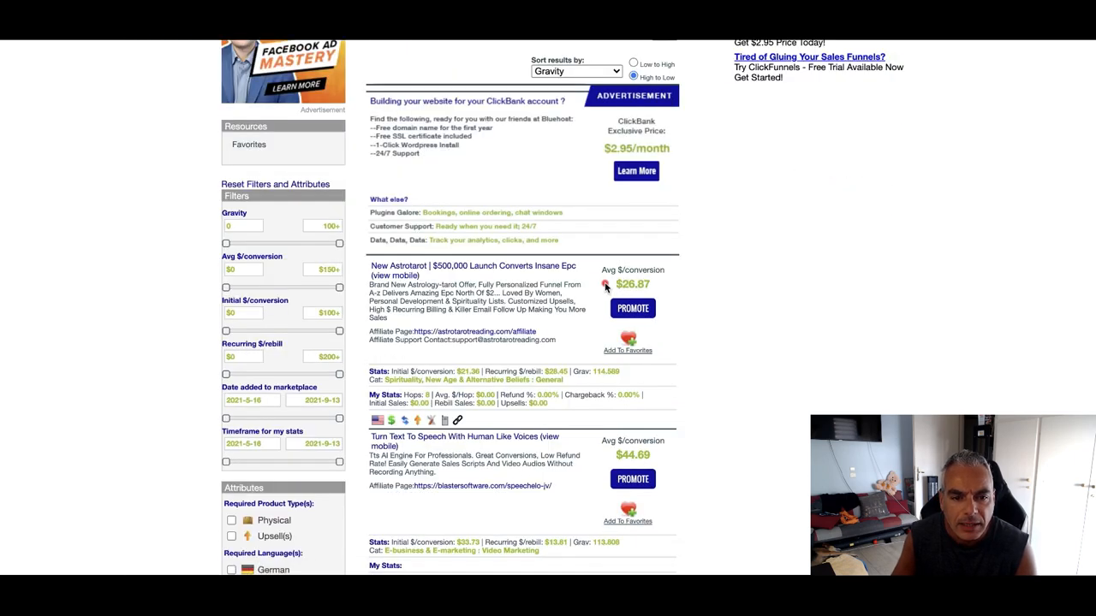
scroll(down, 3)
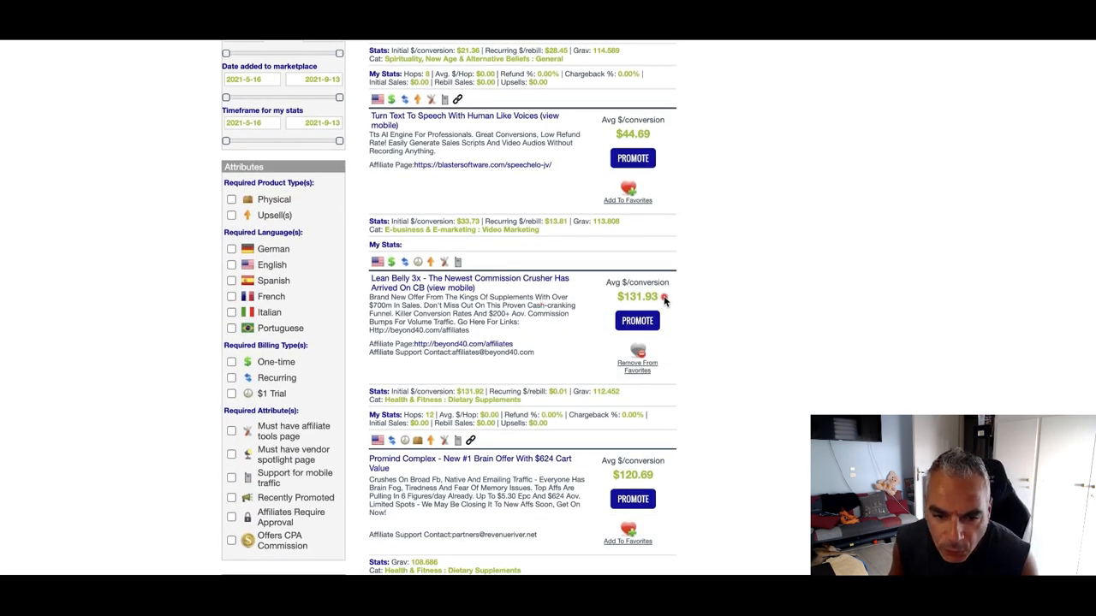
scroll(down, 3)
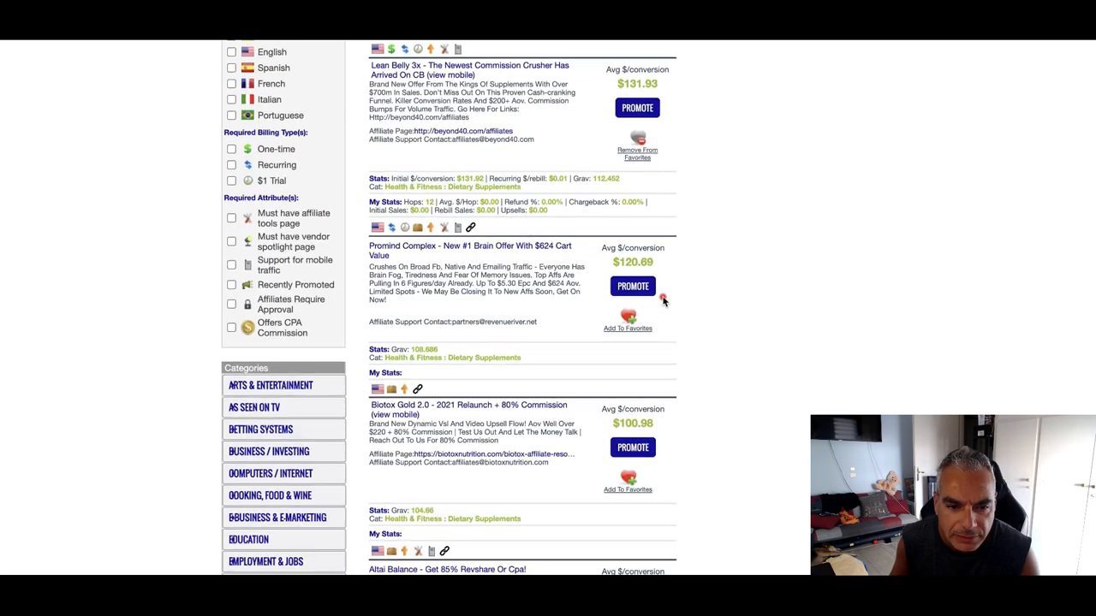
scroll(down, 3)
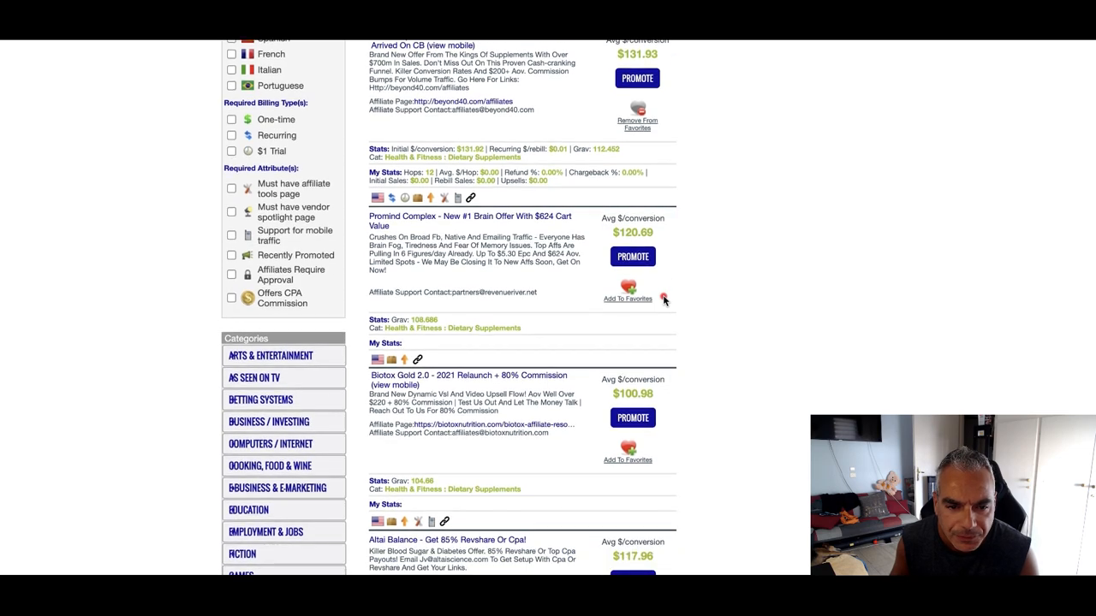
scroll(down, 3)
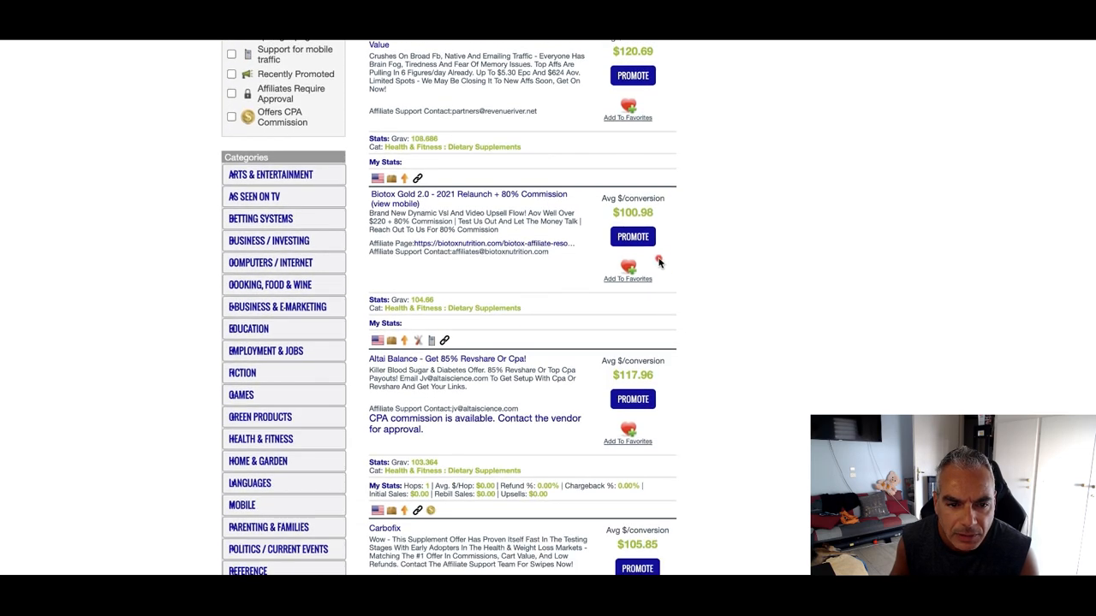
scroll(down, 3)
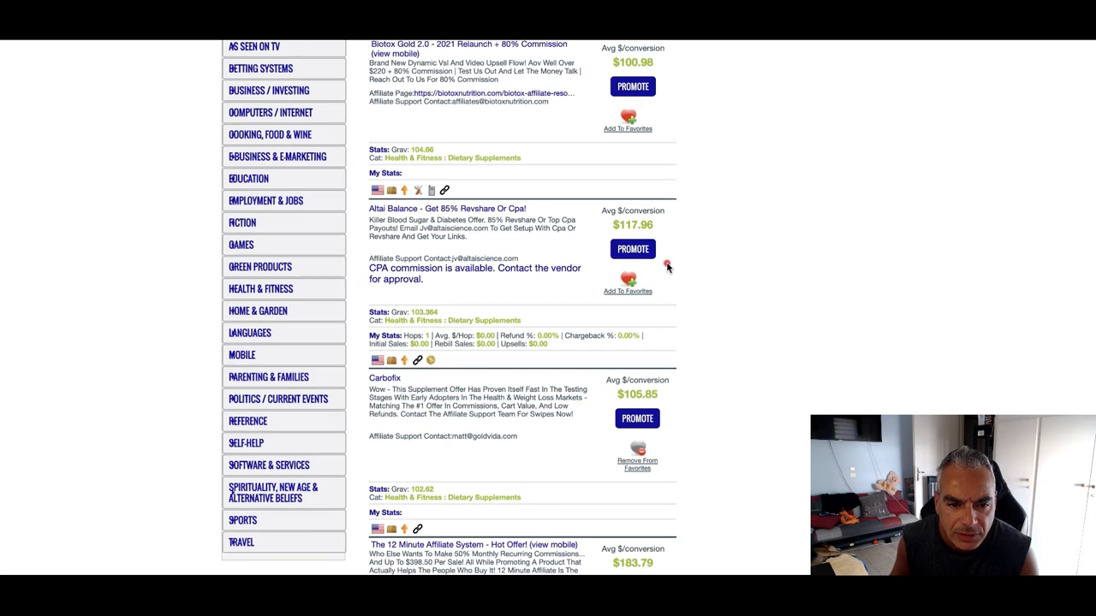
scroll(down, 3)
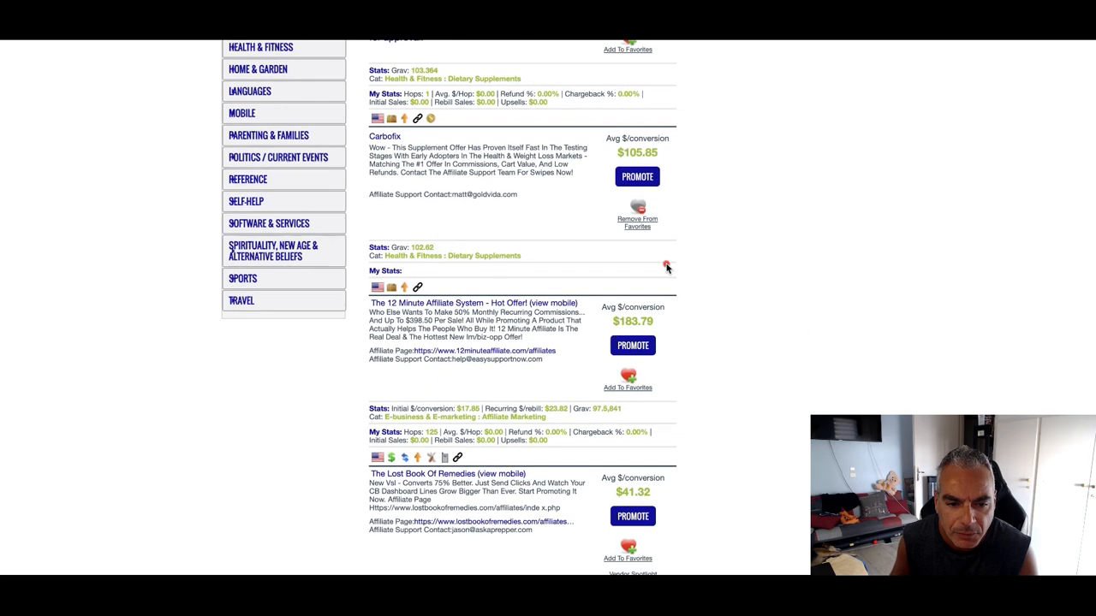
scroll(down, 3)
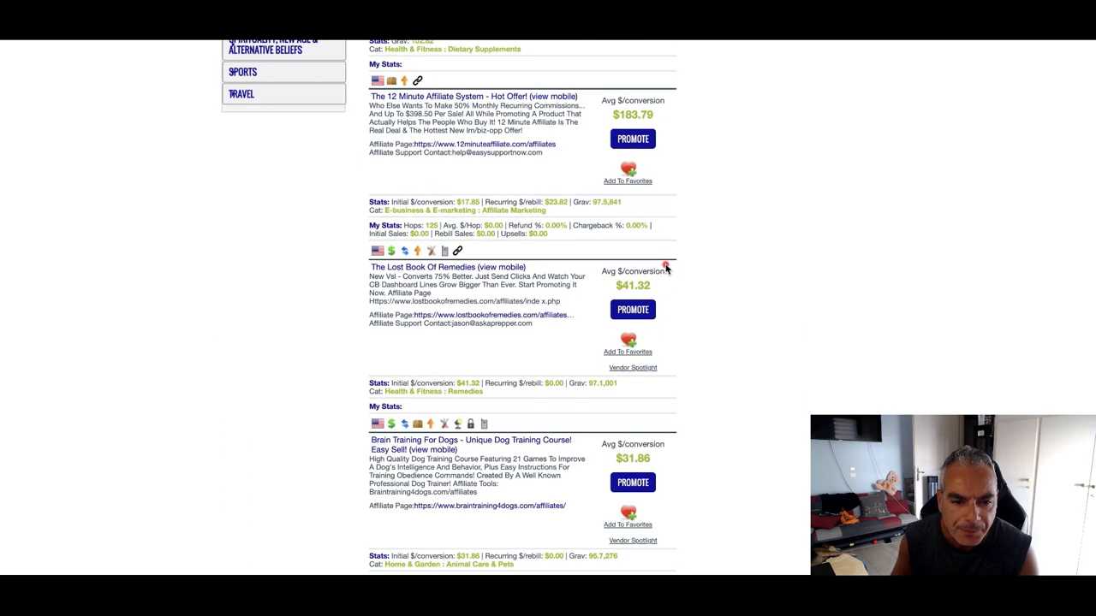
scroll(down, 3)
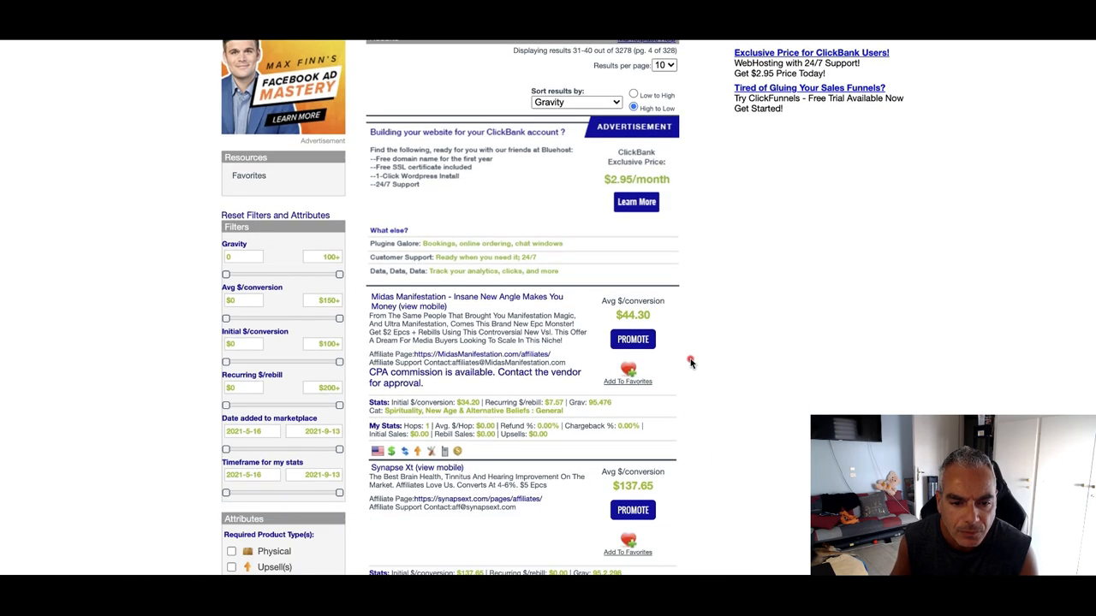
- Scroll marketplace results page 4 past Metabofix and Steel Bite Pro to New Soulmate Reading
scroll(down, 3)
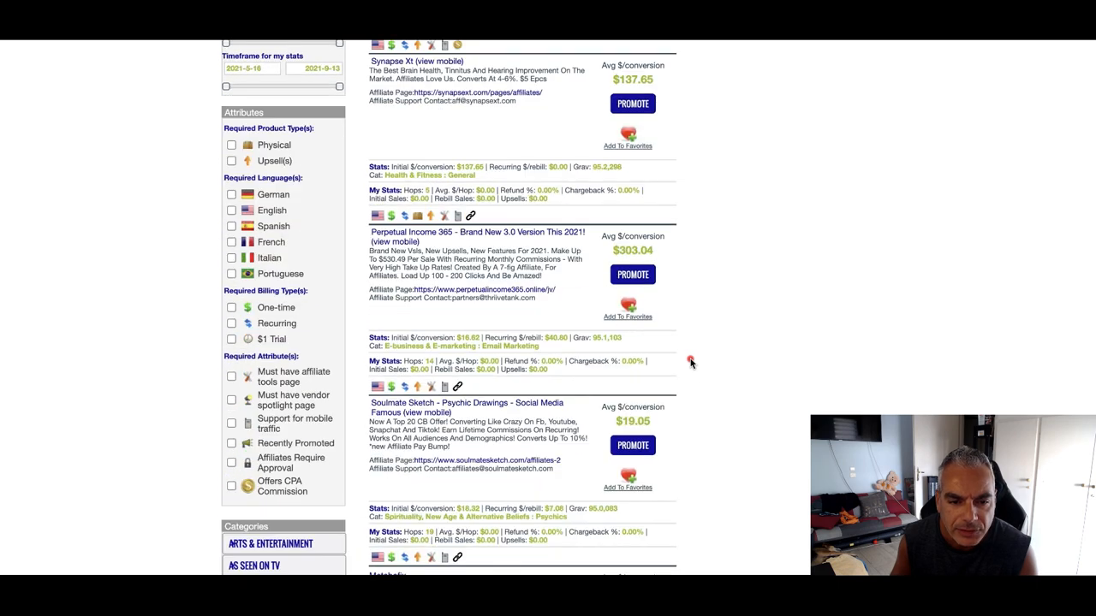
scroll(down, 3)
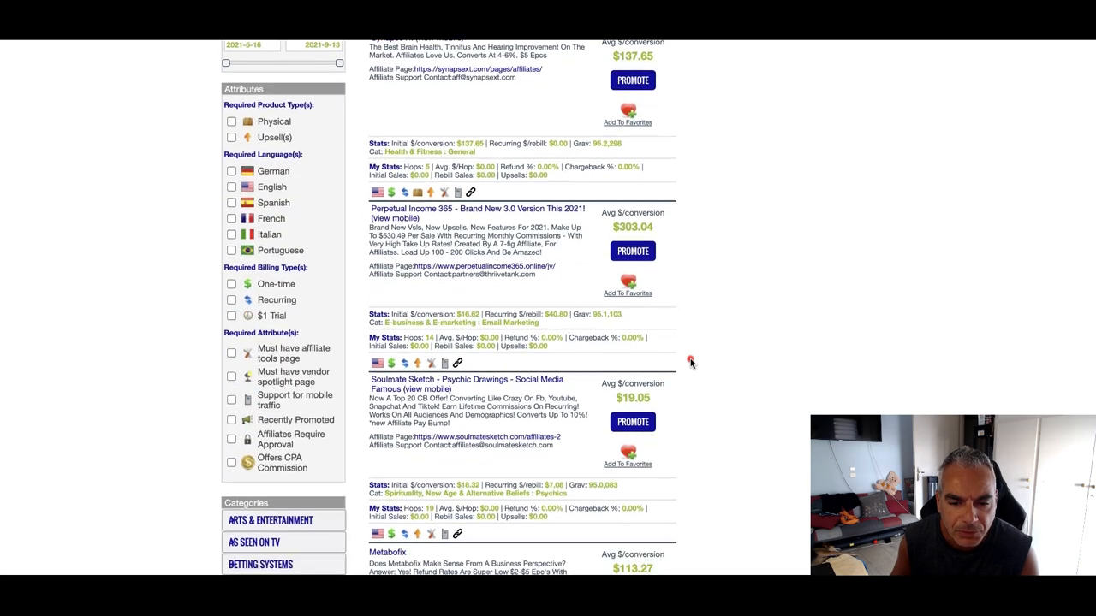
scroll(down, 3)
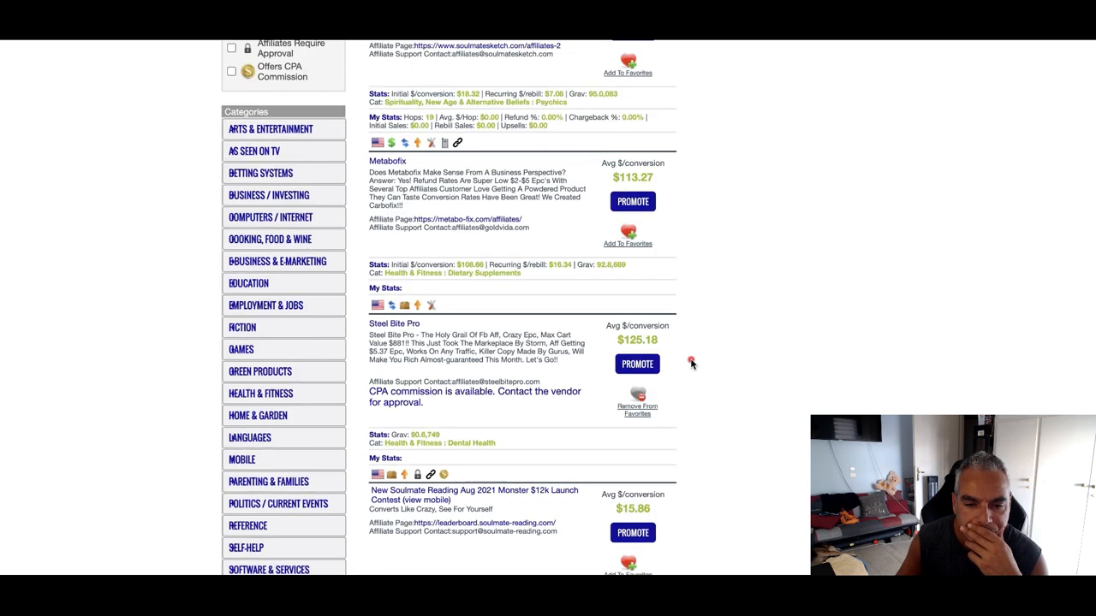
scroll(down, 3)
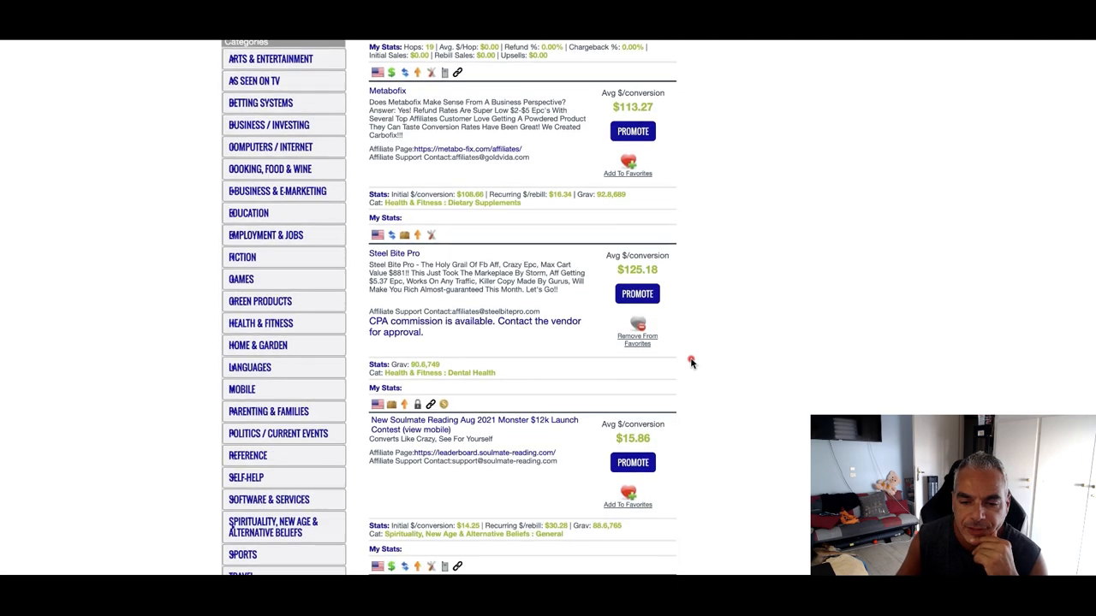
mouse_move(485, 310)
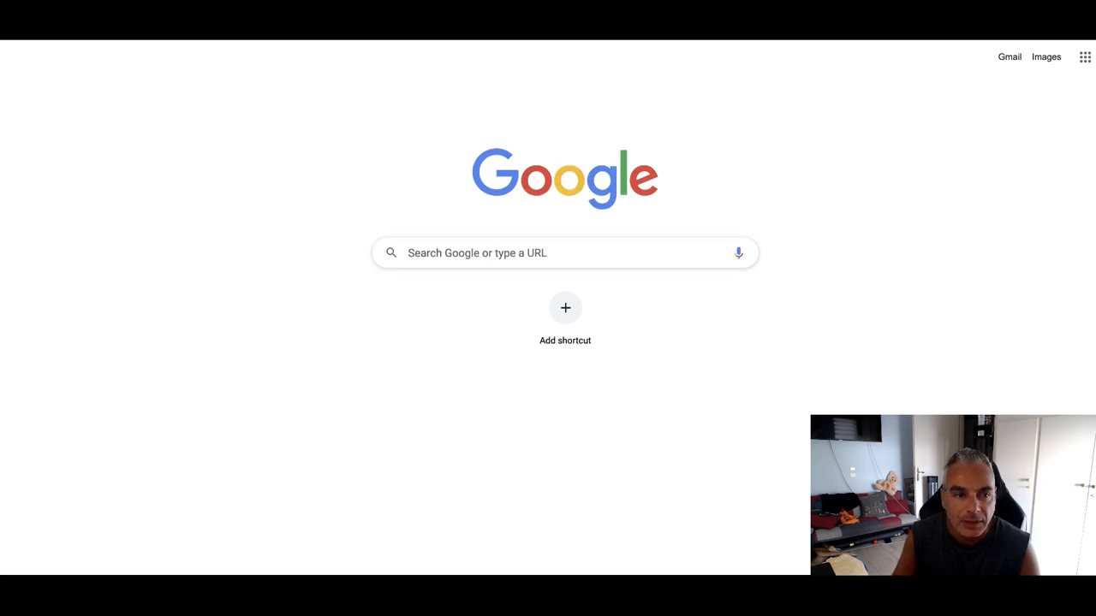
- Search 'steel bite pro review' and open the thedigitalqlink.com sponsored Steel Bite Pro page
text(steel bite pro reviews)
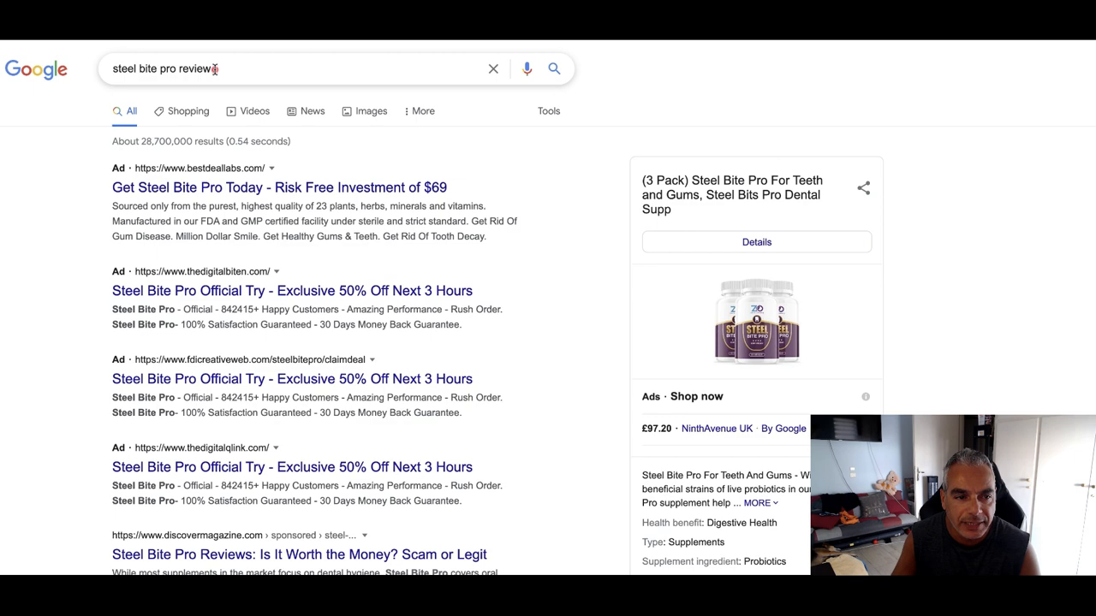
scroll(down, 3)
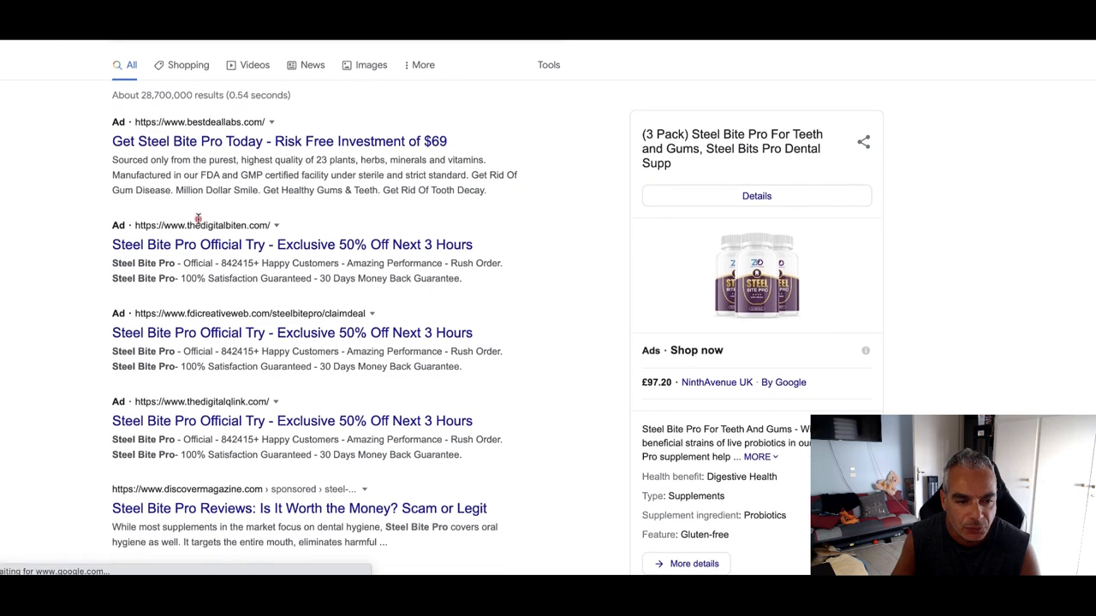
scroll(down, 3)
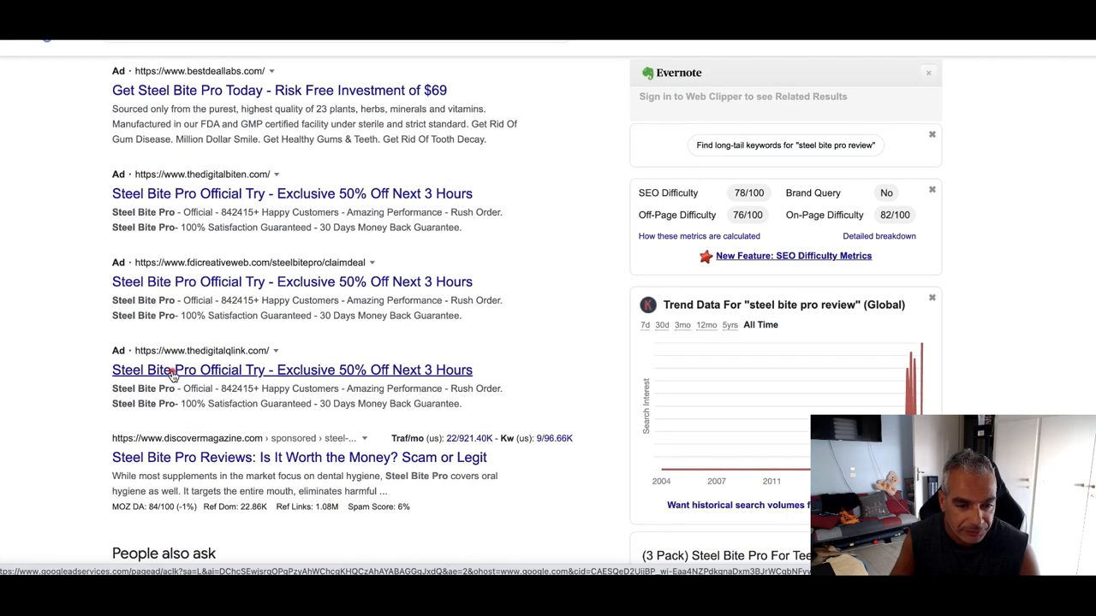
click(292, 370)
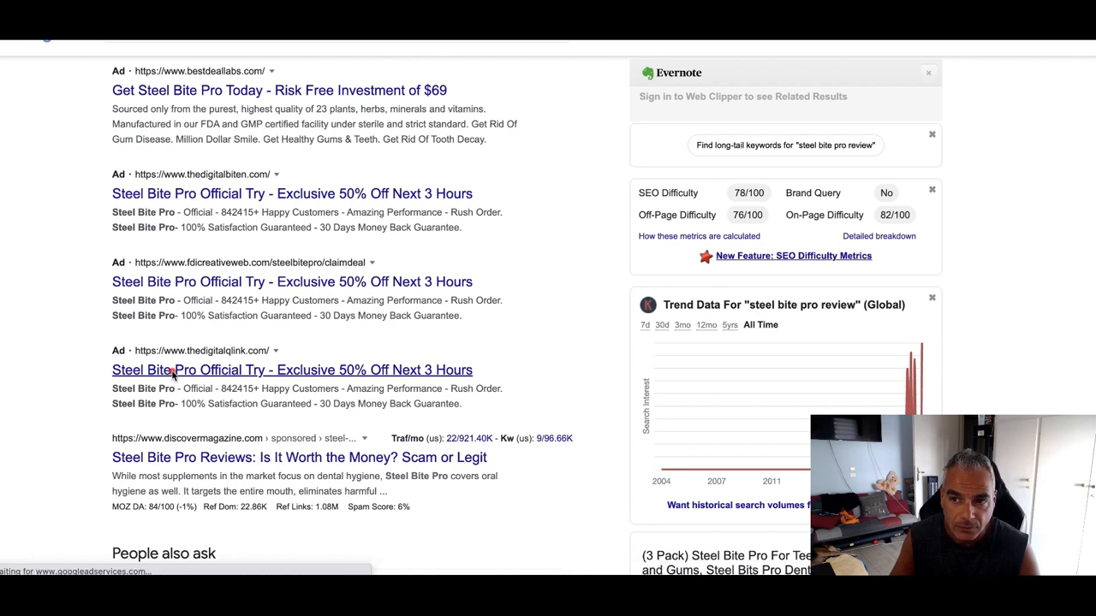
click(292, 370)
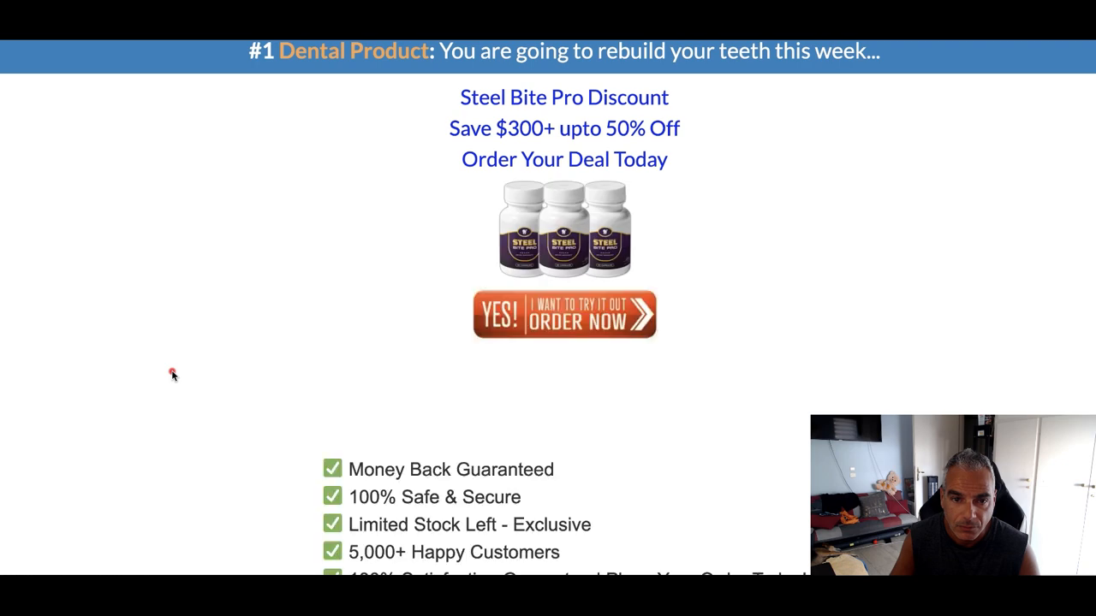
- Scroll the Steel Bite Pro discount page before returning to the Loopz dashboard
scroll(down, 3)
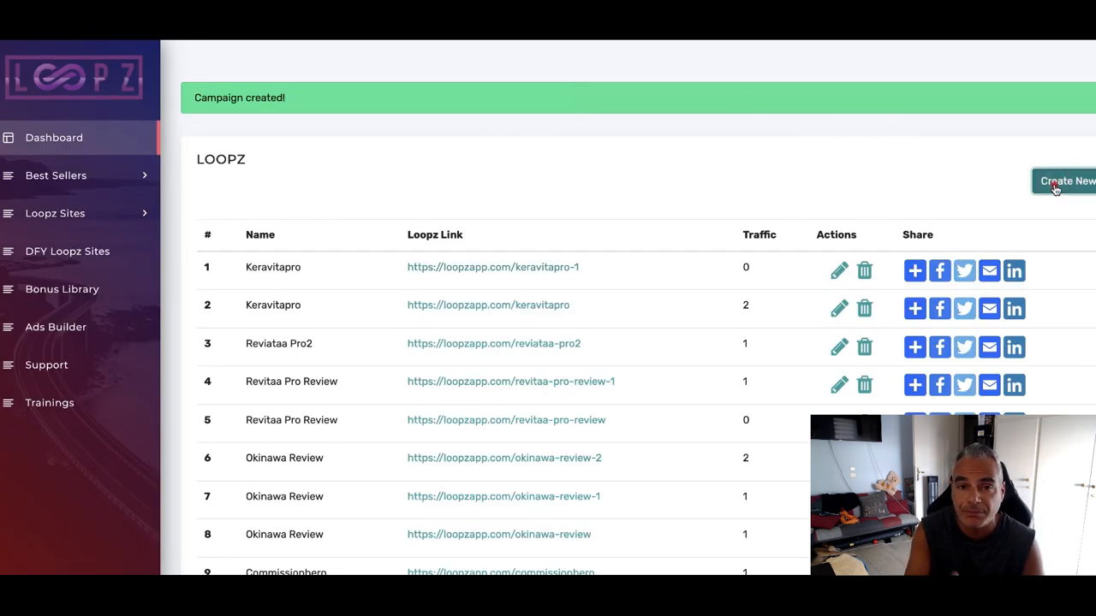
click(1064, 181)
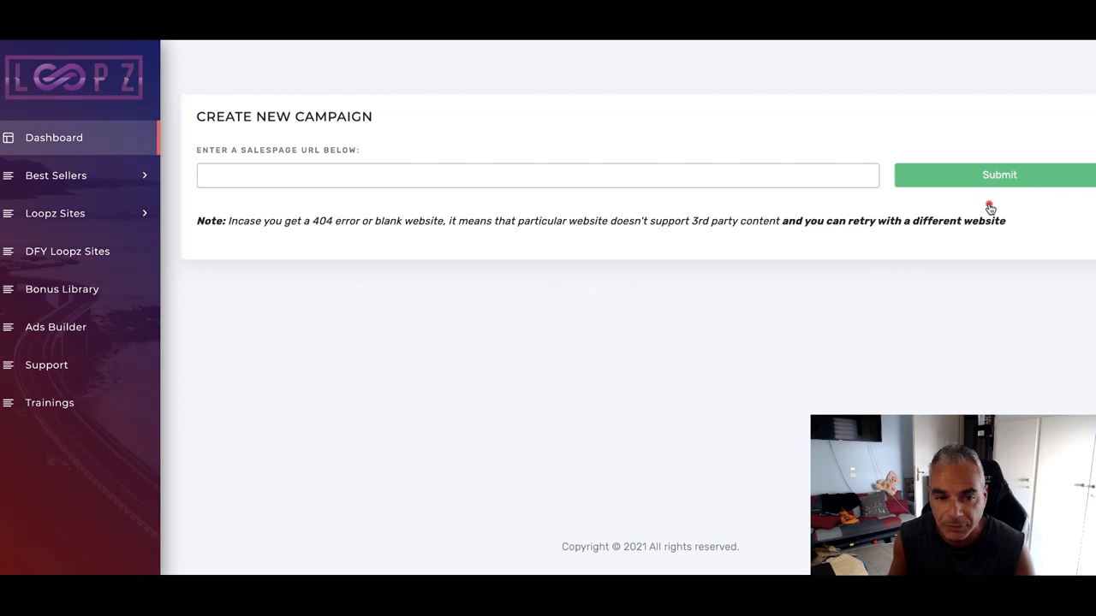
text(https://thedigitalqlink.com/land/steelbiteprodigi/)
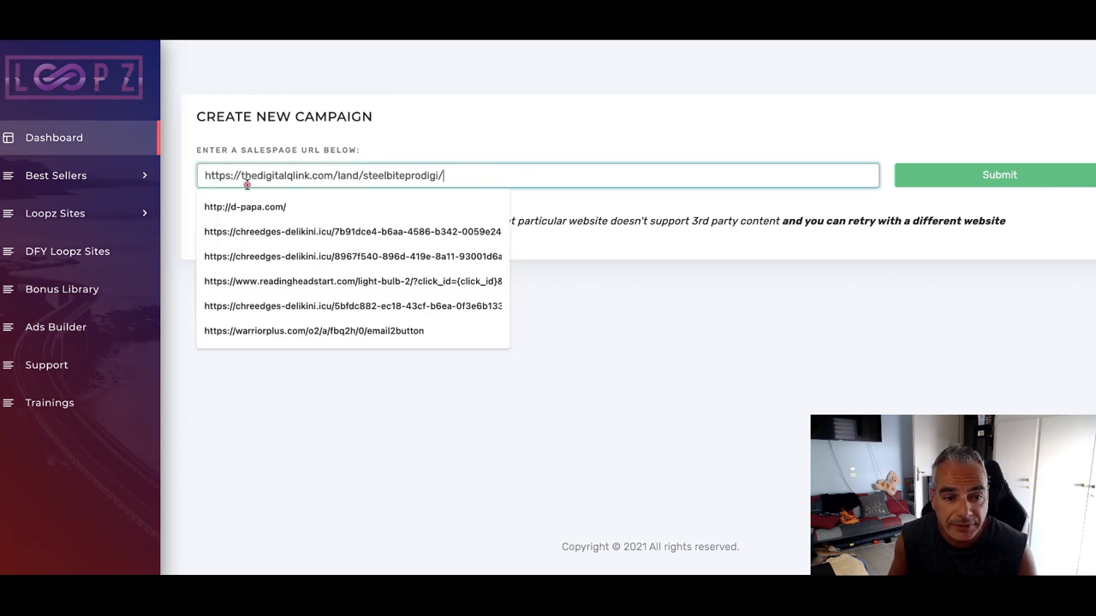
click(999, 174)
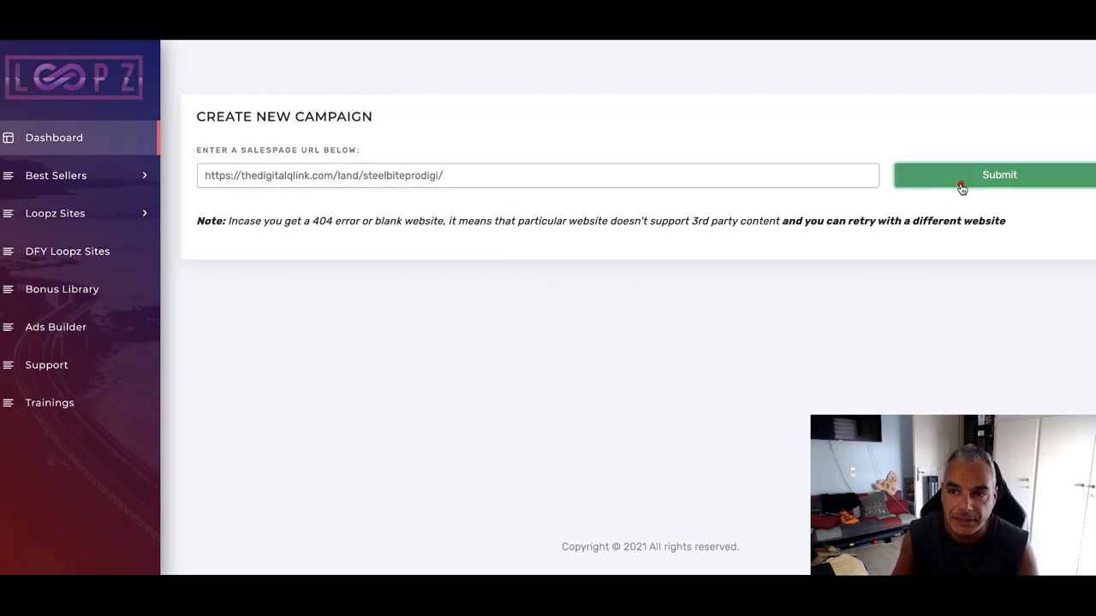
click(999, 175)
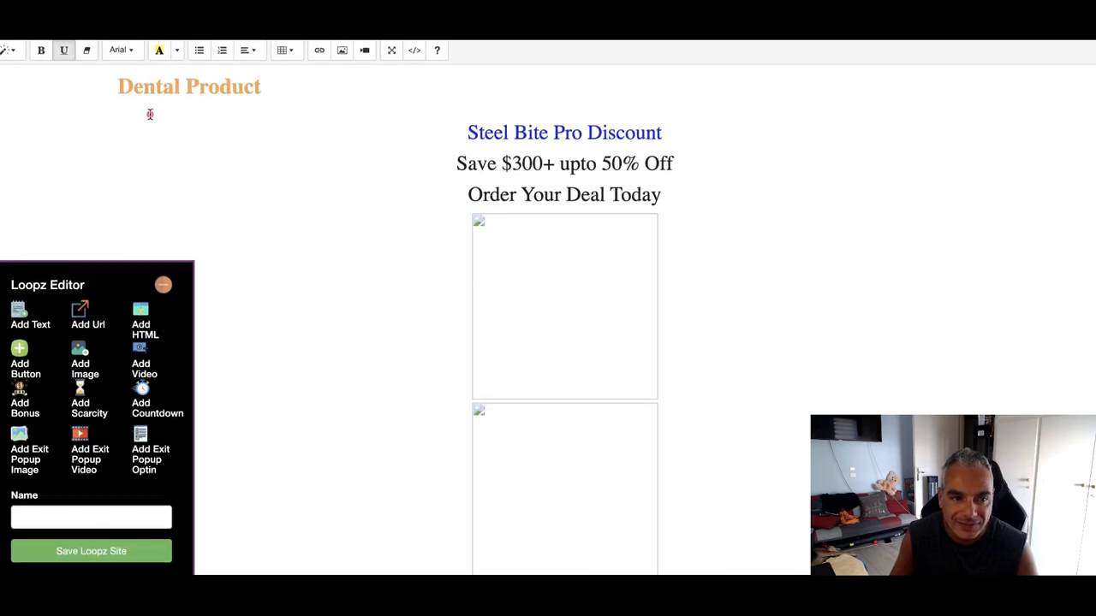
mouse_move(392, 49)
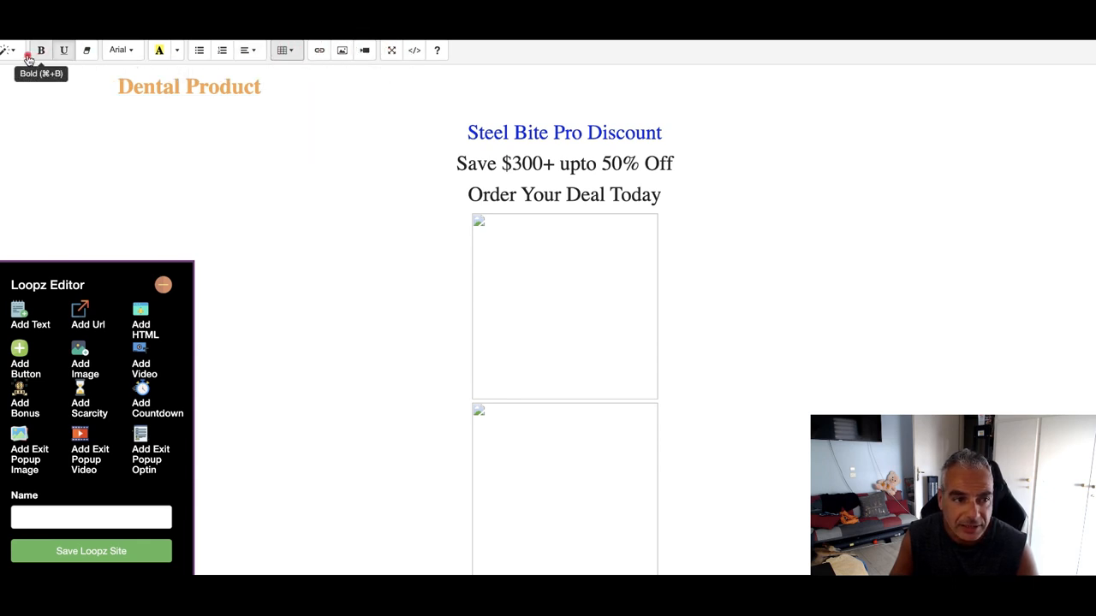
- Dismiss the table grid, leave code view, go full screen, and inspect the broken product image
click(283, 49)
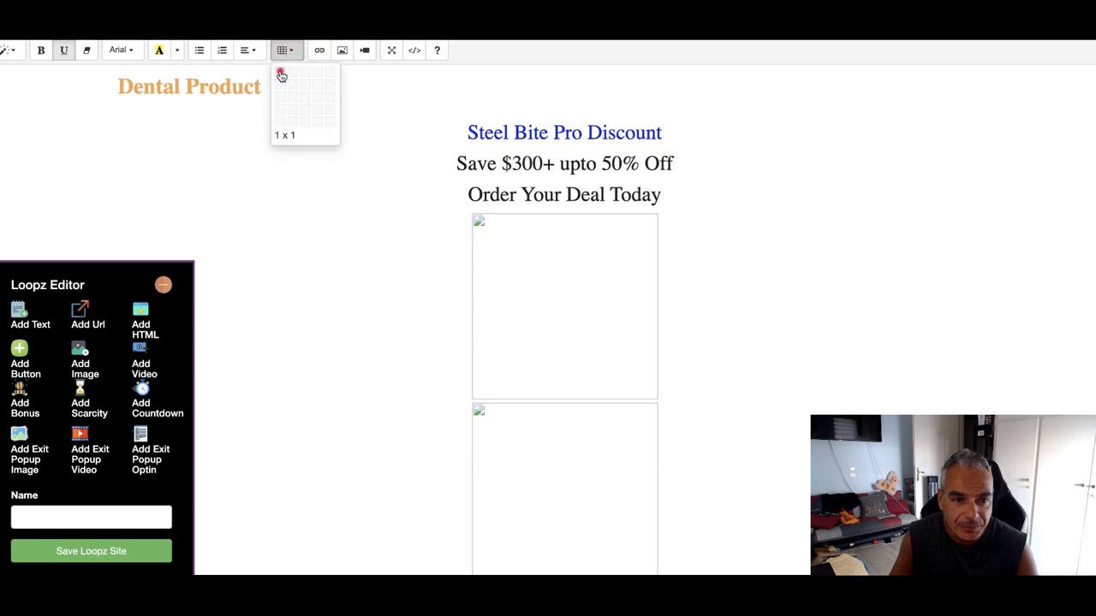
mouse_move(281, 144)
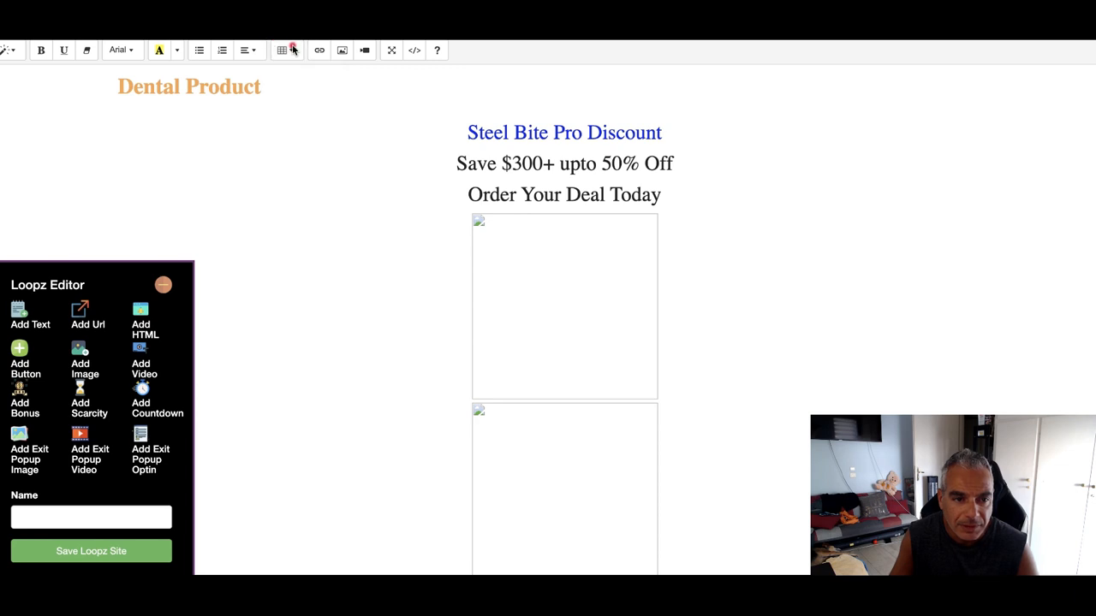
click(282, 49)
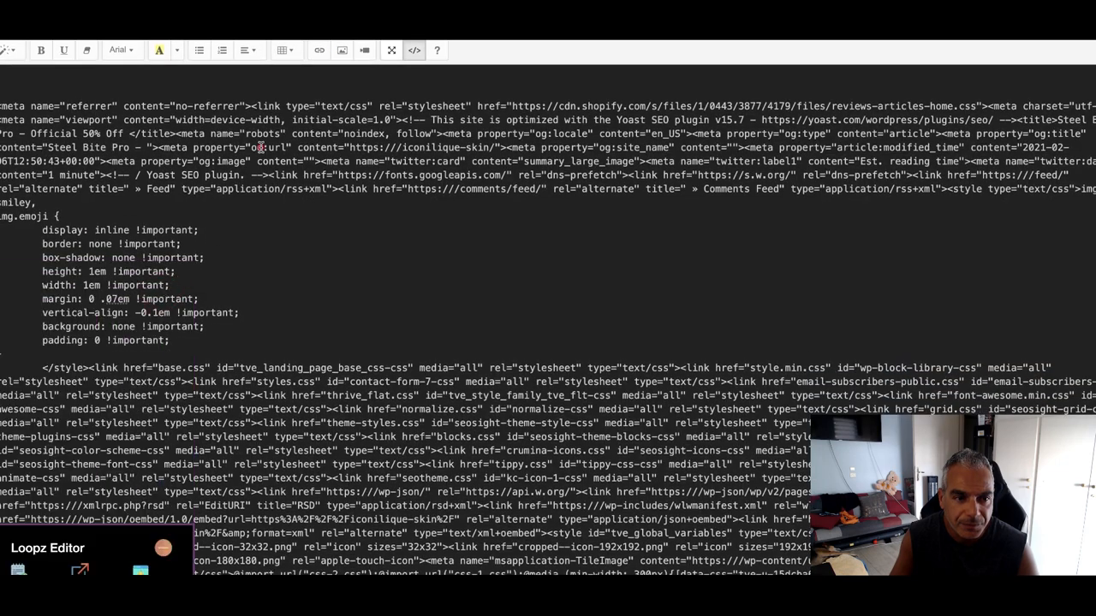
click(413, 50)
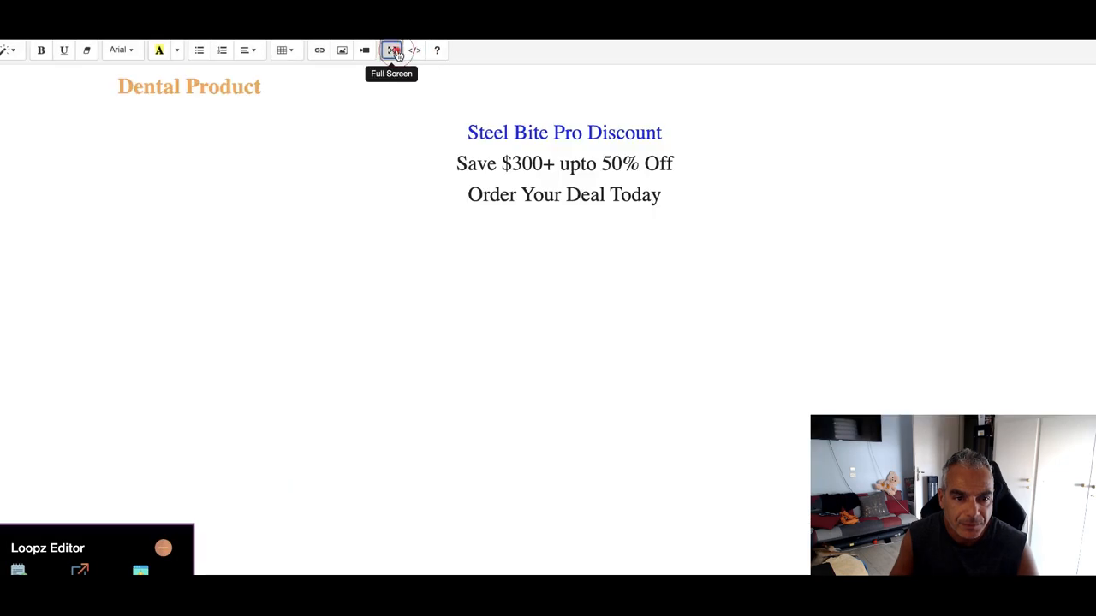
click(391, 49)
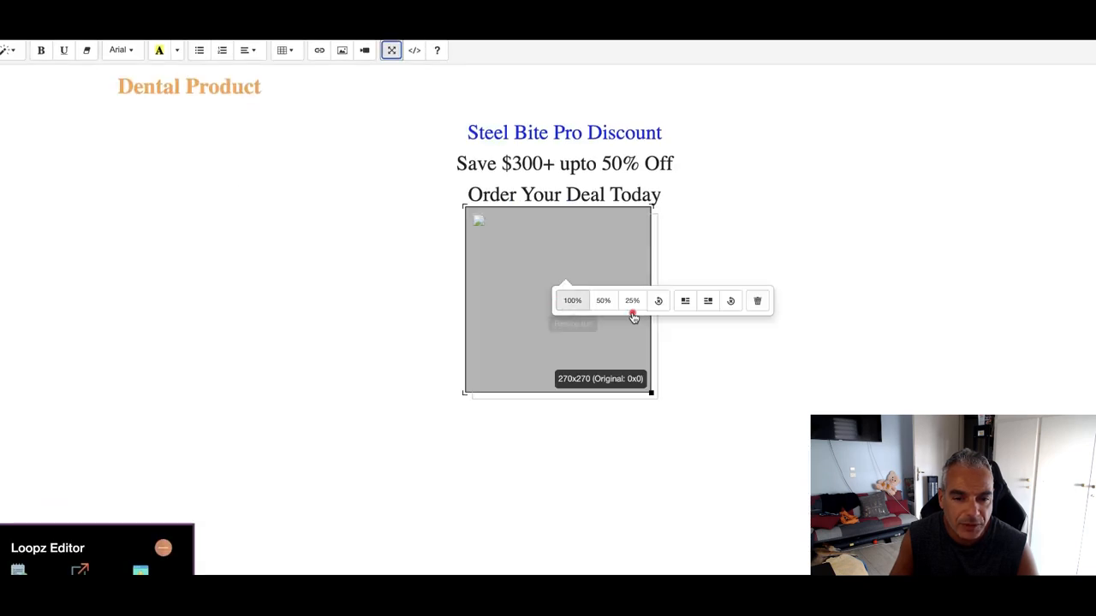
right_click(621, 243)
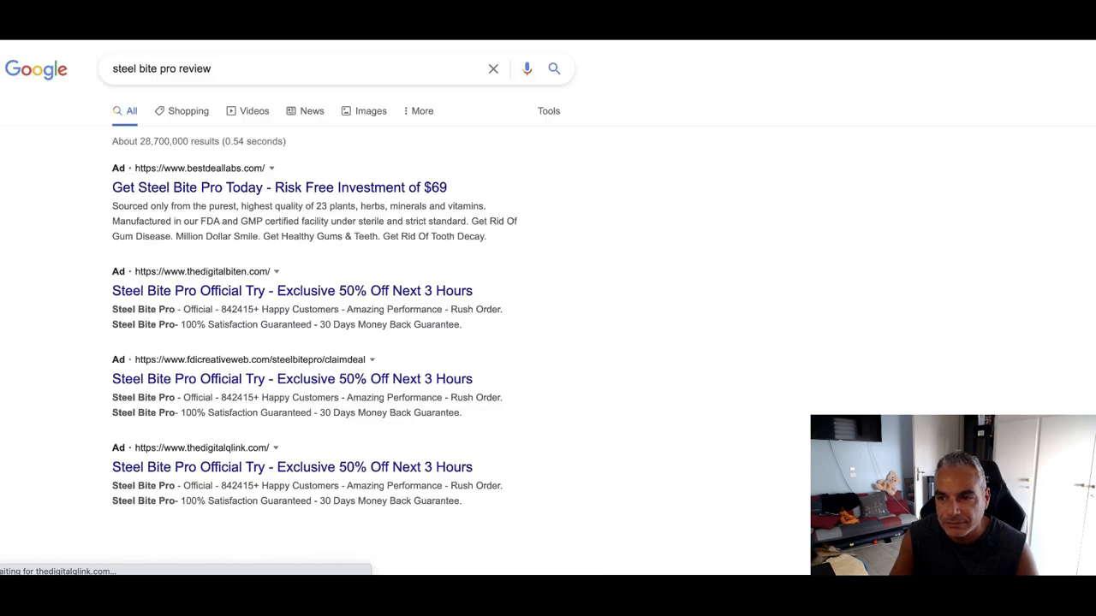
- Open the fdicreativeweb.com sponsored Steel Bite Pro sales page from the Google results
scroll(down, 3)
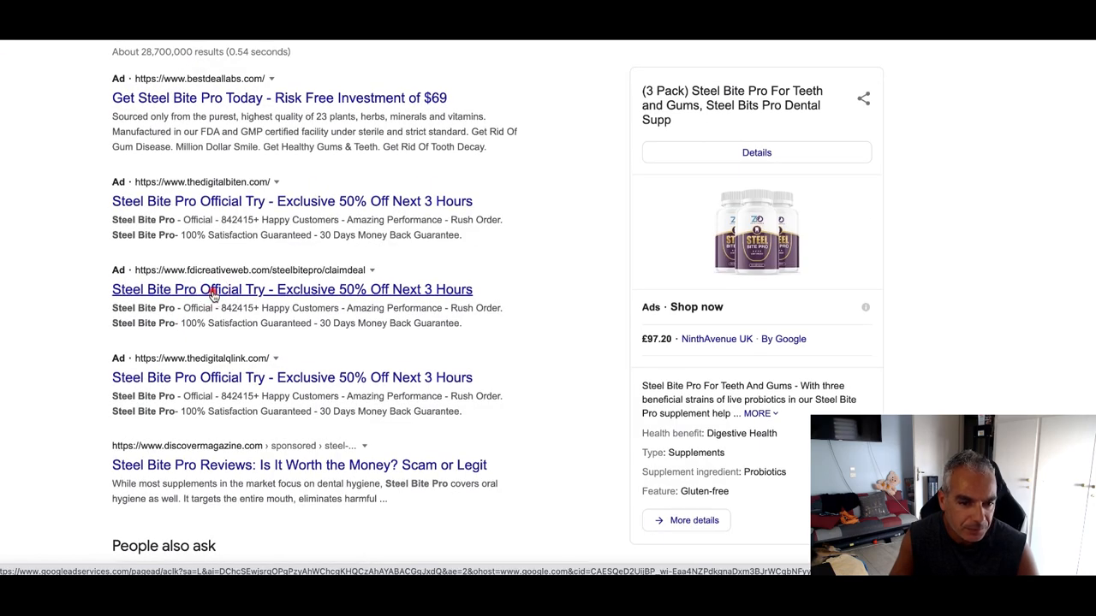
click(292, 288)
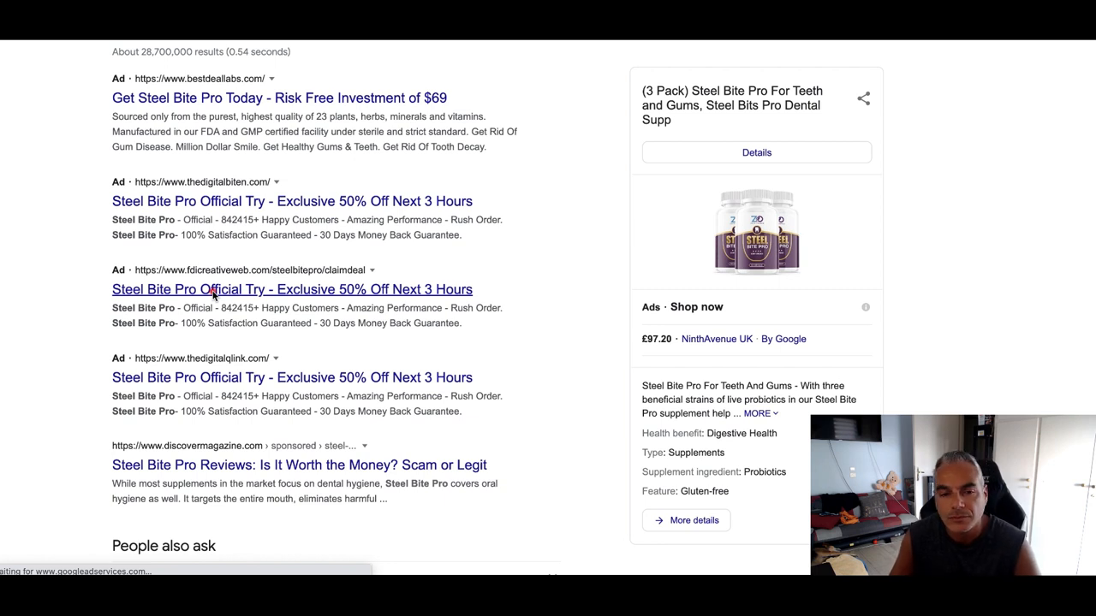
click(291, 289)
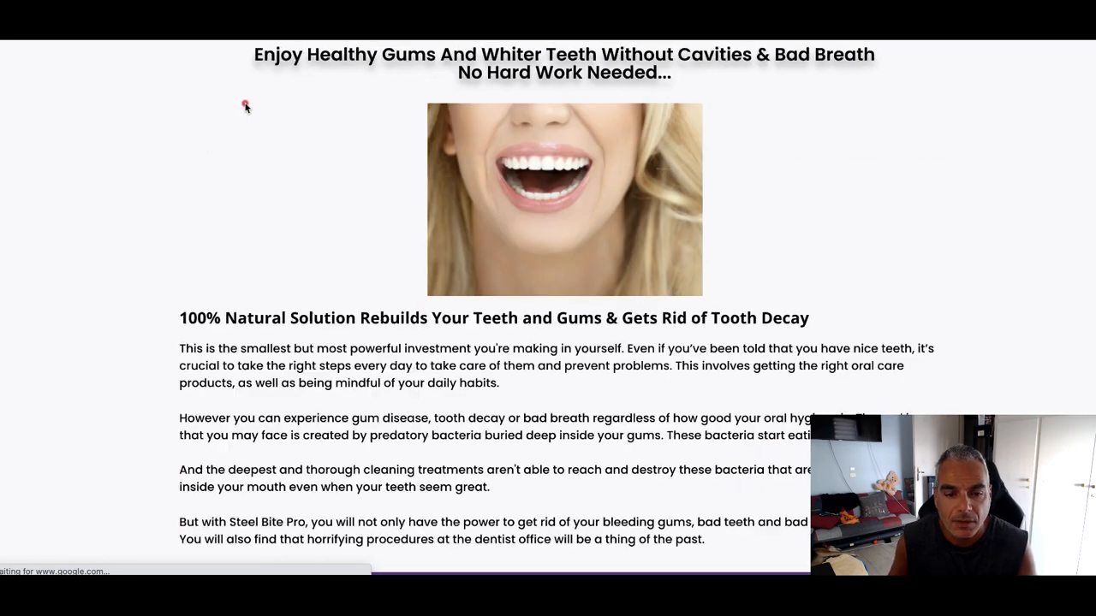
- Scroll the Steel Bite Pro gums-and-teeth sales page before returning to the Loopz dashboard
scroll(down, 3)
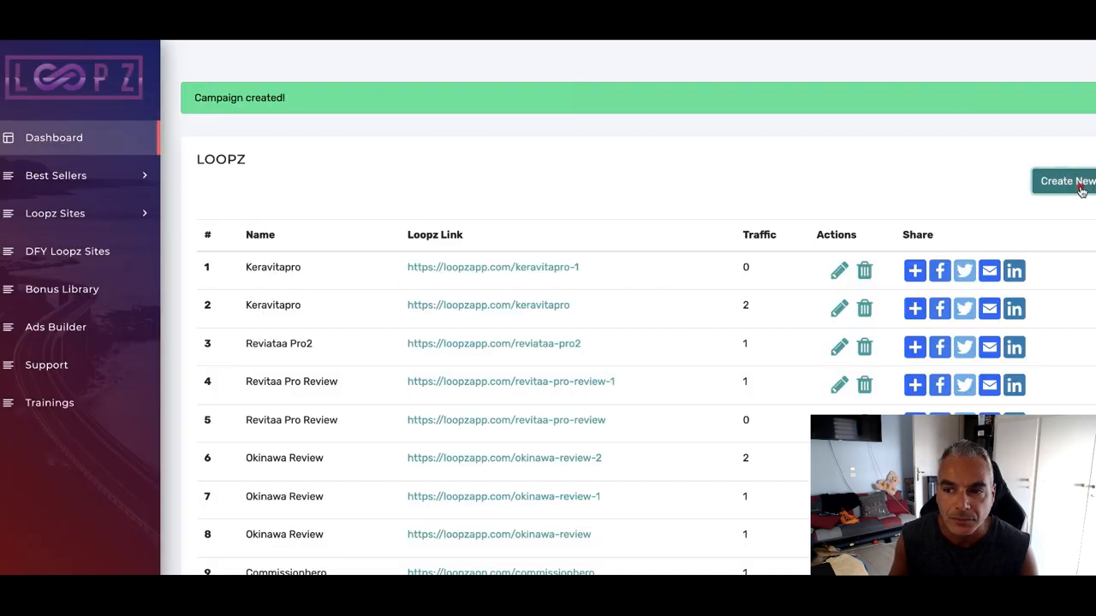
- Create a new campaign from the pasted bestdeallabs.com Steel Bite Pro URL and submit it
click(1066, 180)
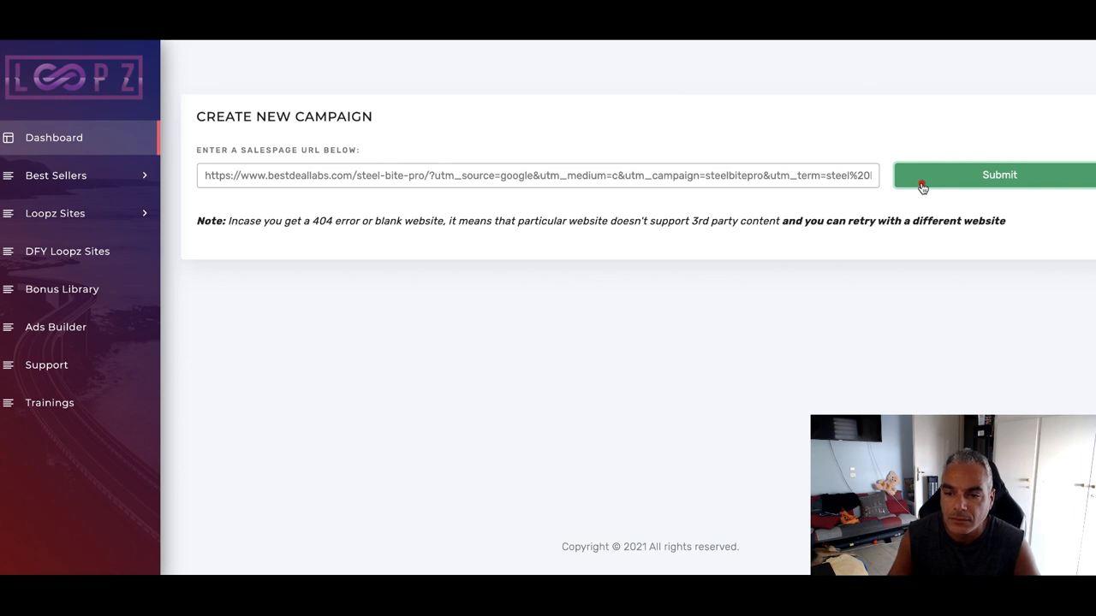
click(998, 175)
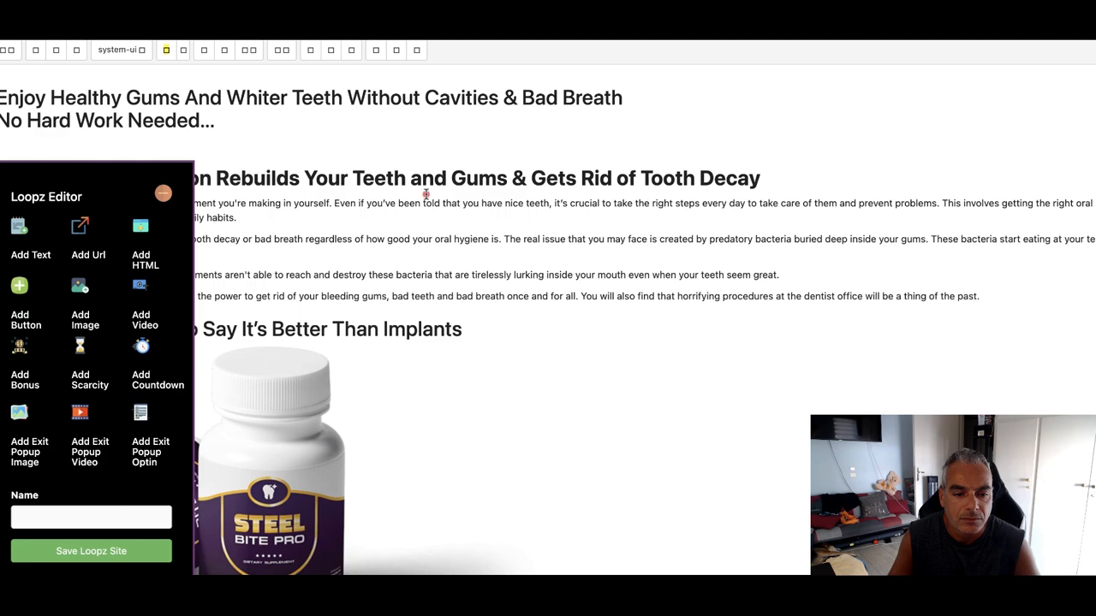
scroll(down, 3)
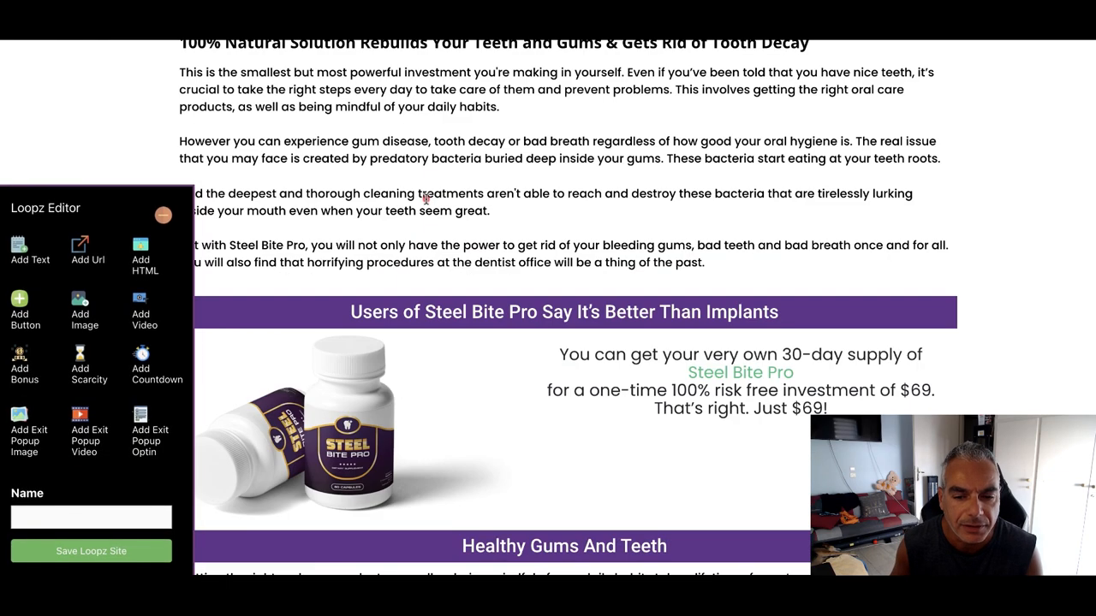
scroll(down, 3)
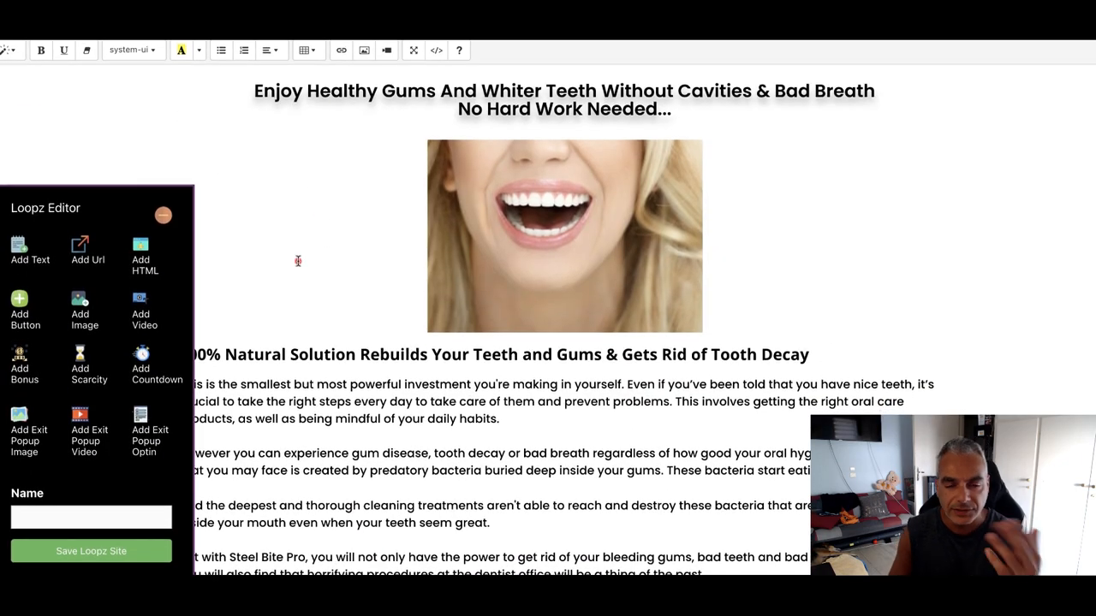
click(565, 236)
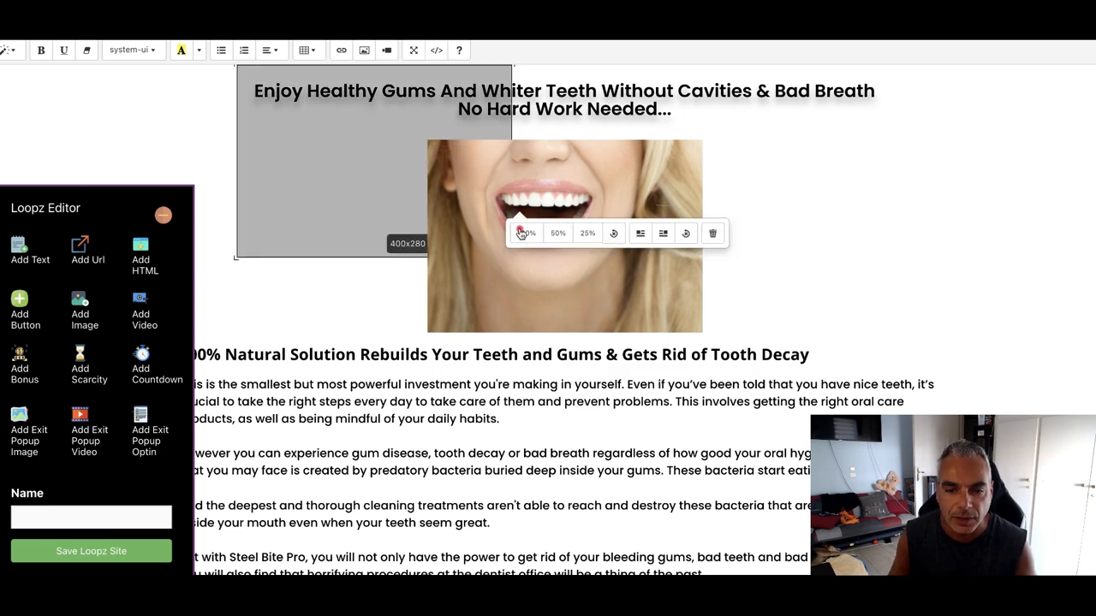
scroll(down, 3)
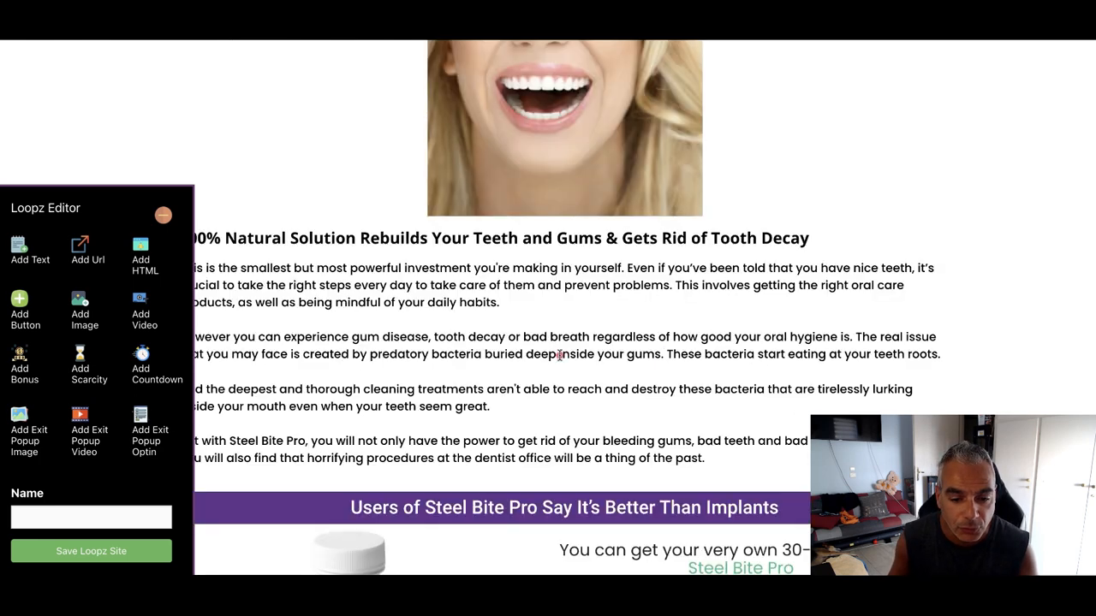
scroll(down, 3)
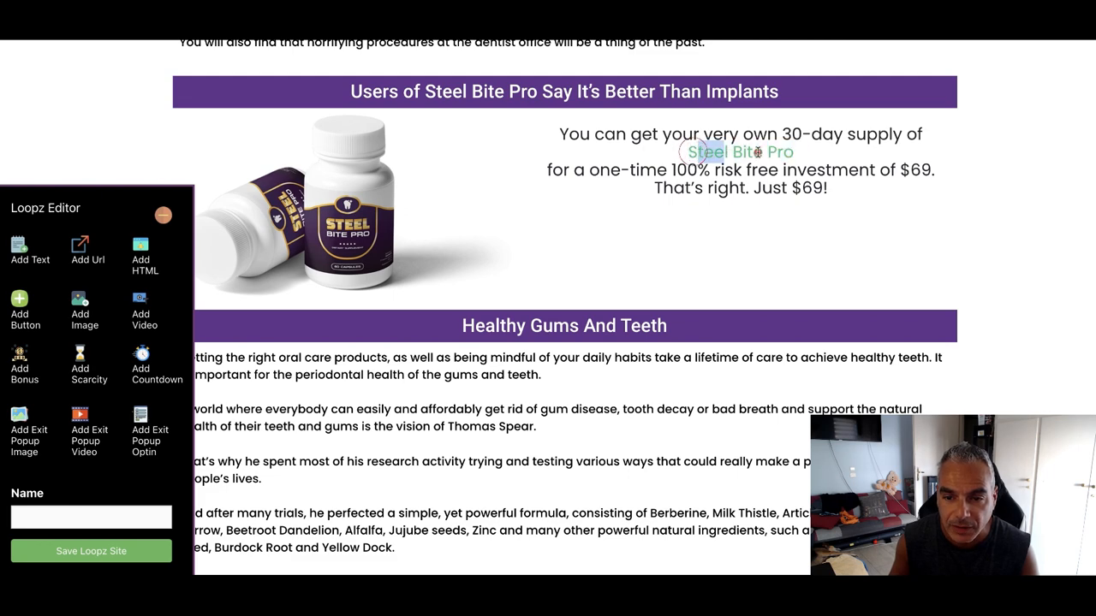
scroll(down, 3)
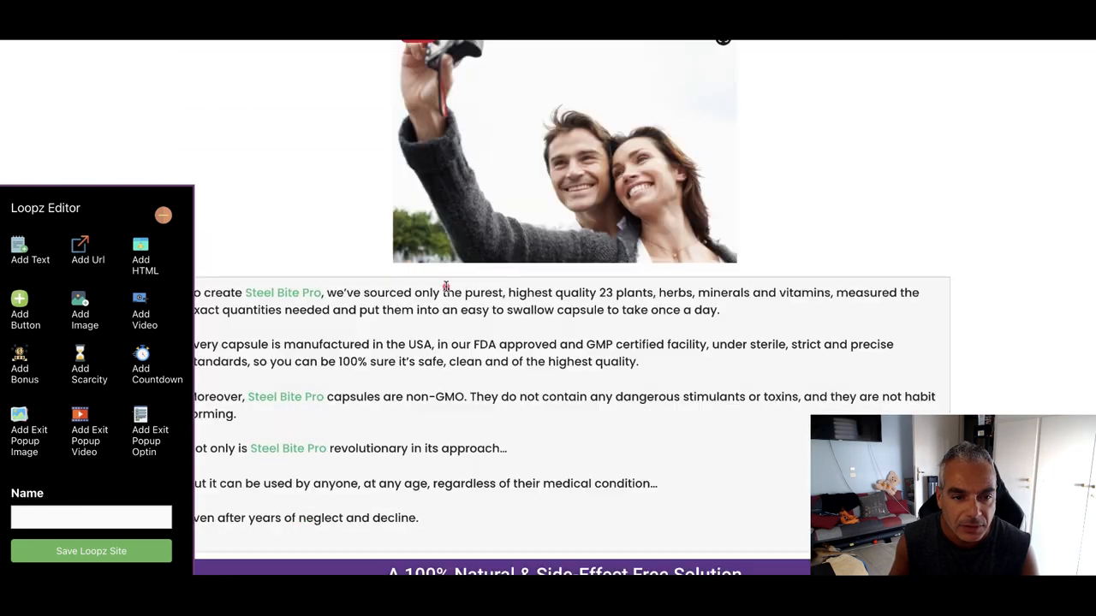
scroll(down, 3)
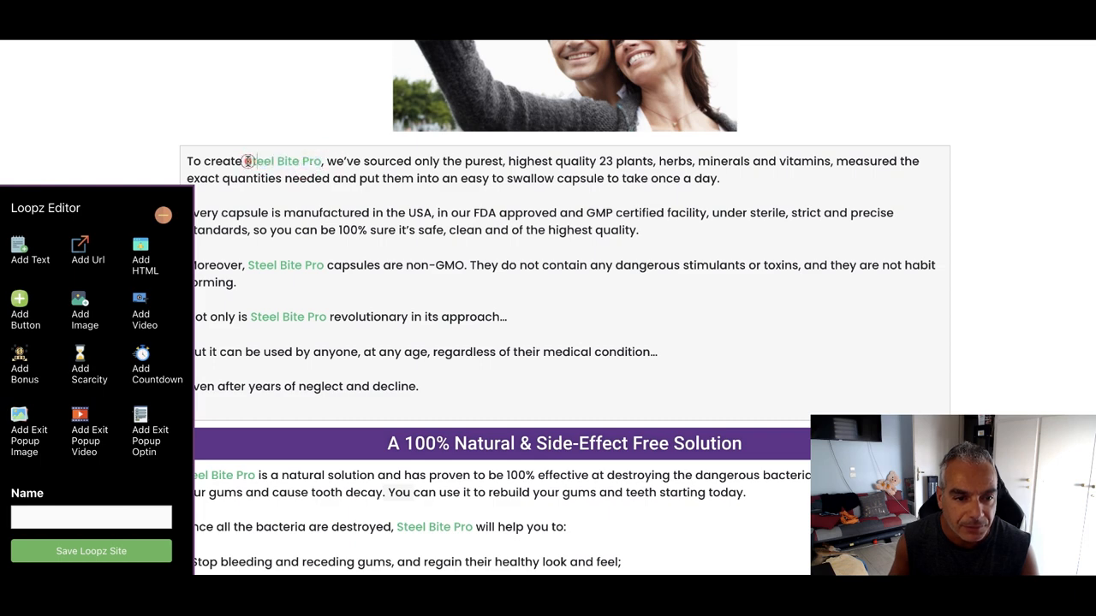
scroll(down, 3)
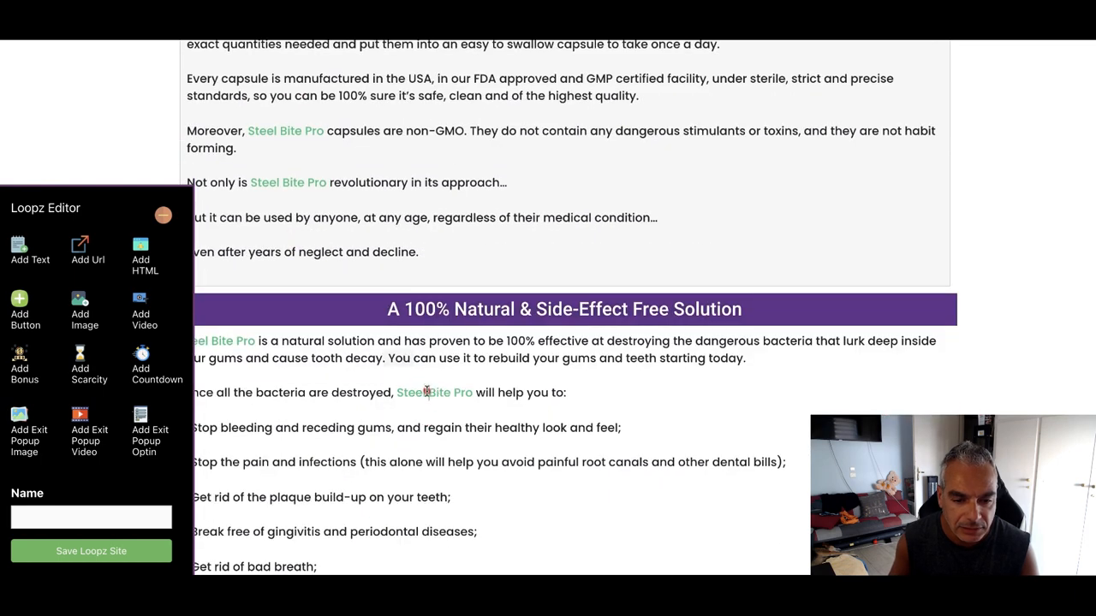
scroll(down, 3)
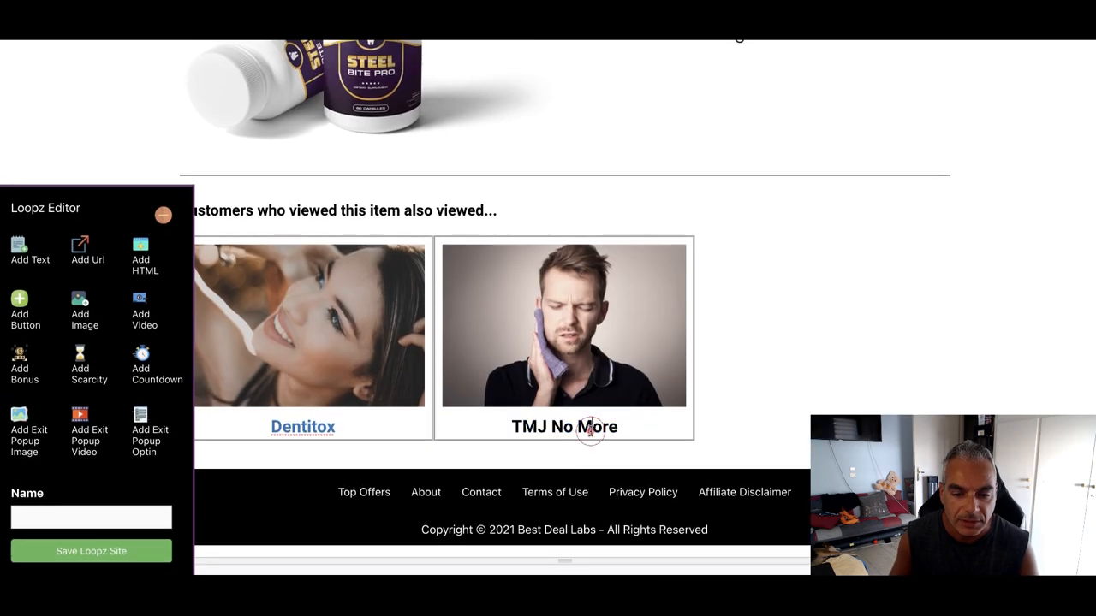
click(564, 426)
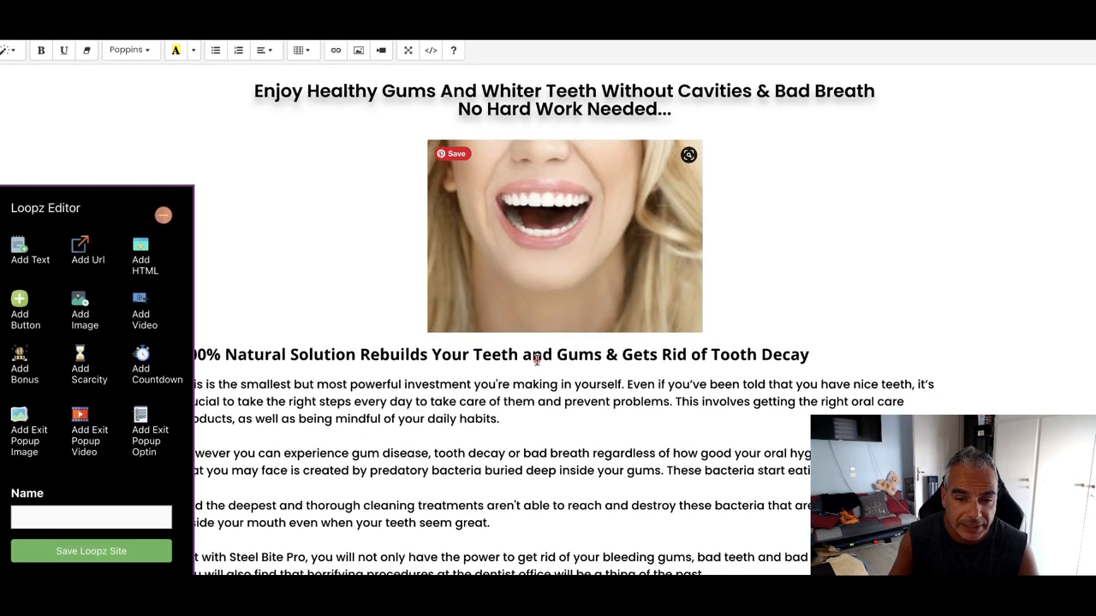
- Add a link to the green Steel Bite Pro text using the Best Deal Labs URL and 'Steel Bite Pro' text
scroll(down, 3)
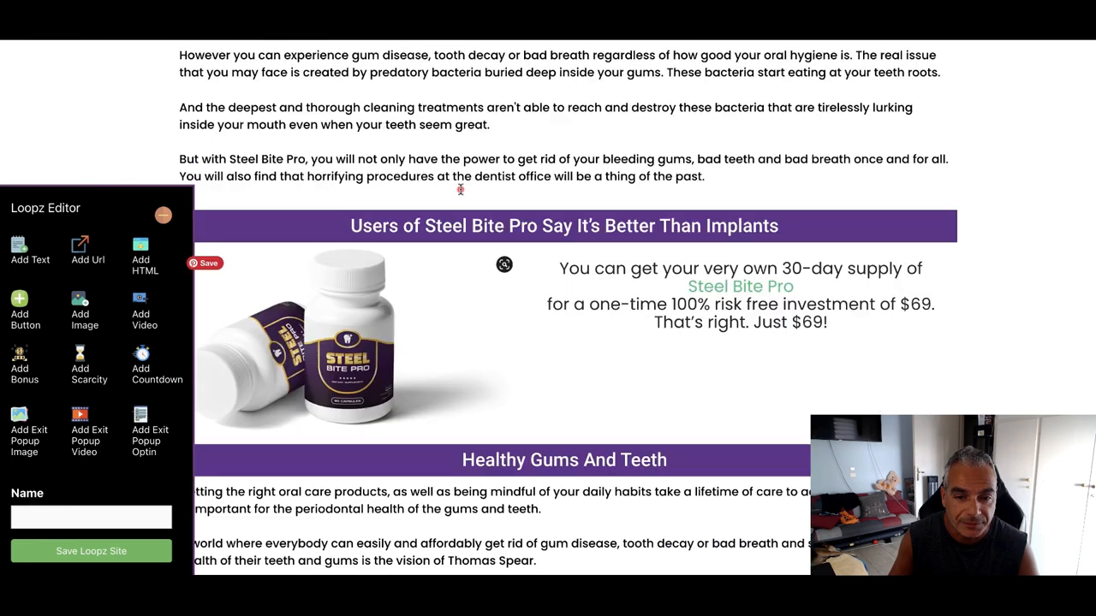
scroll(down, 3)
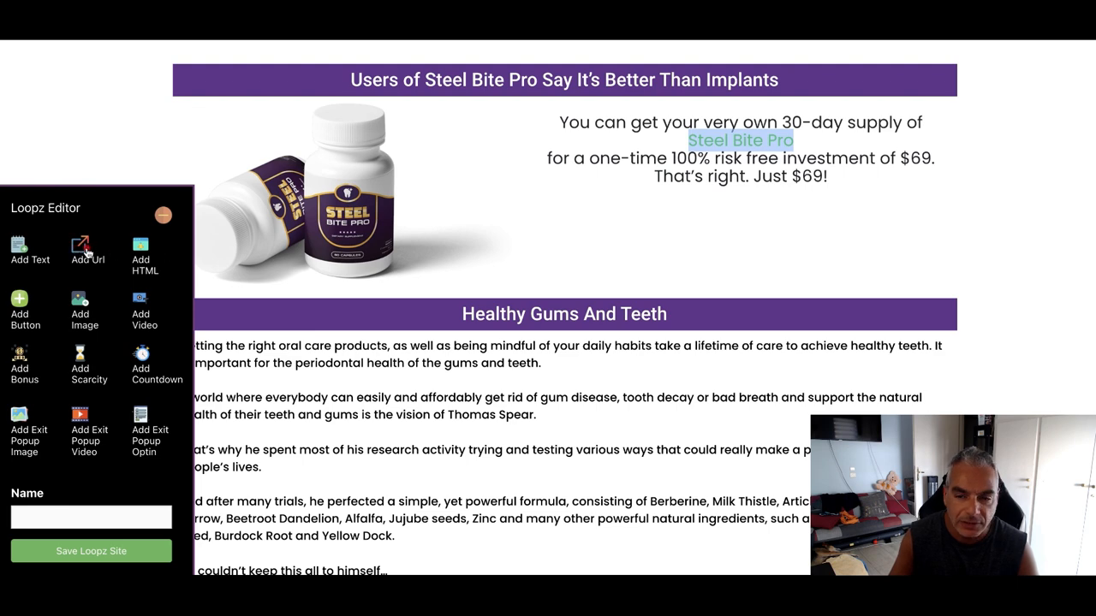
click(87, 253)
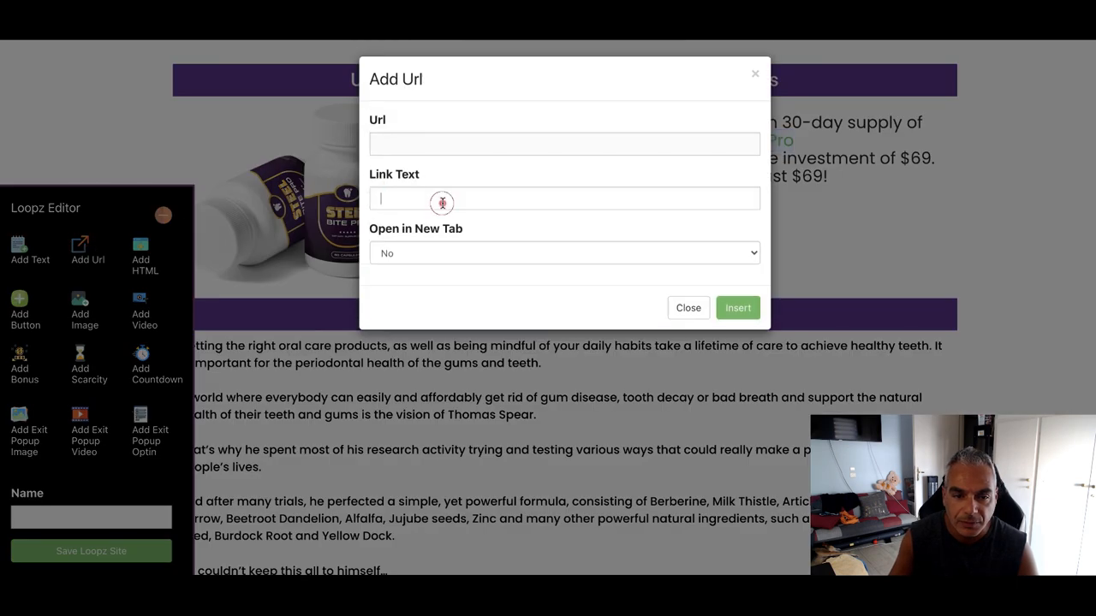
text(https://www.bestdeallabs.com/steel-bite-pro/?utm_source=google&utm_medium=c)
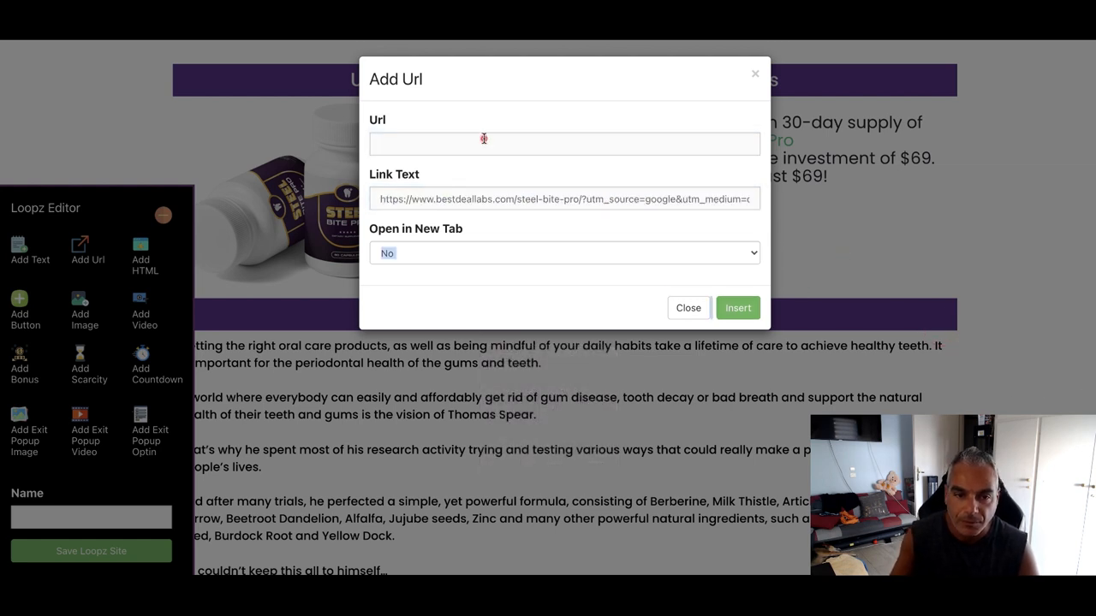
text(Si)
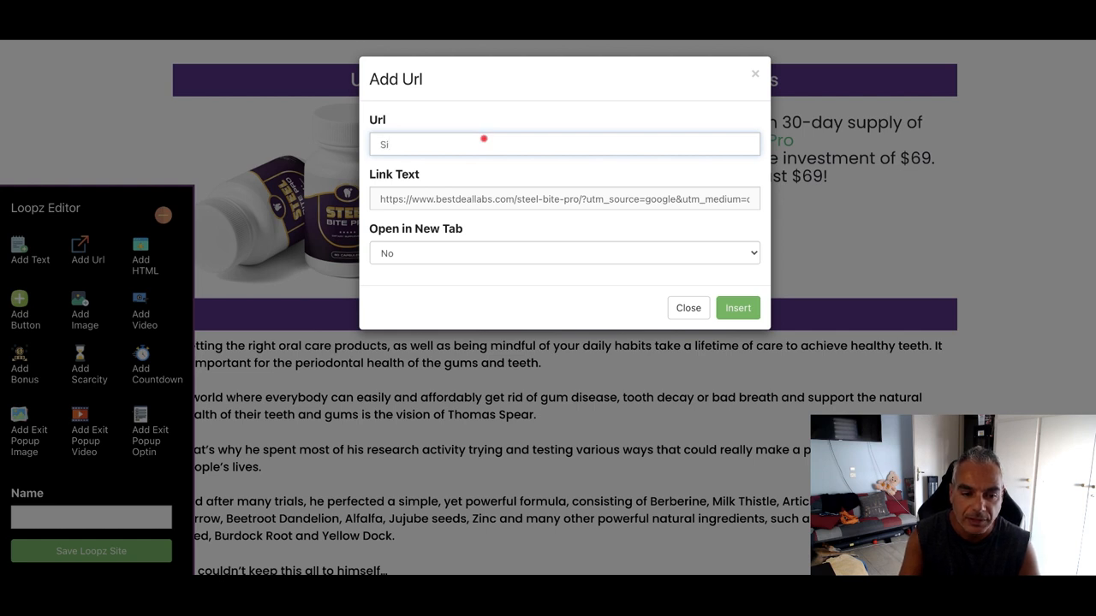
text(STeel)
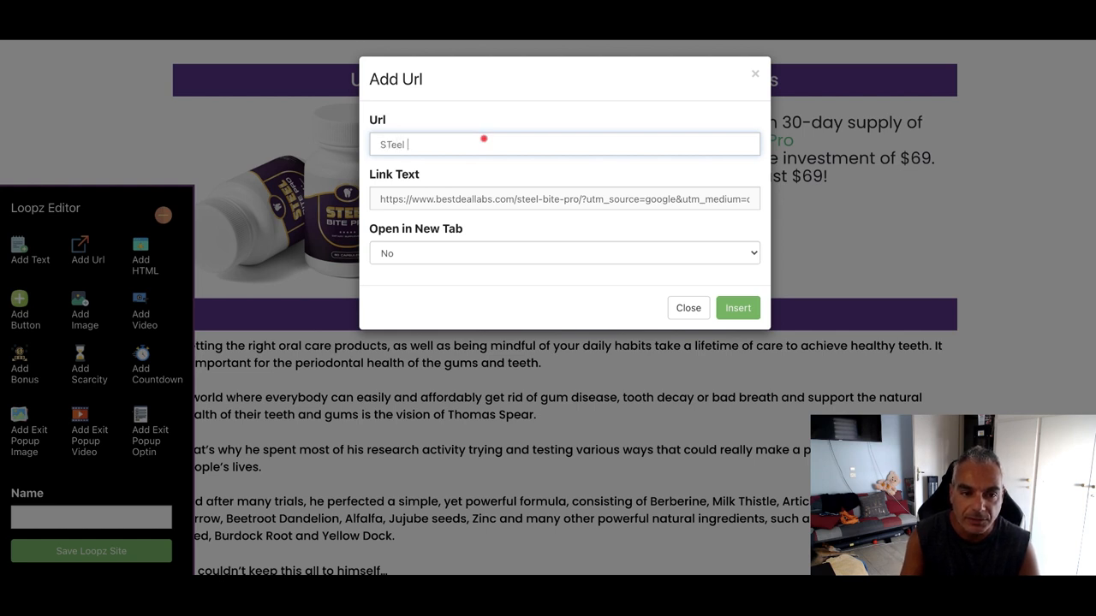
text(Steel Bite Pro)
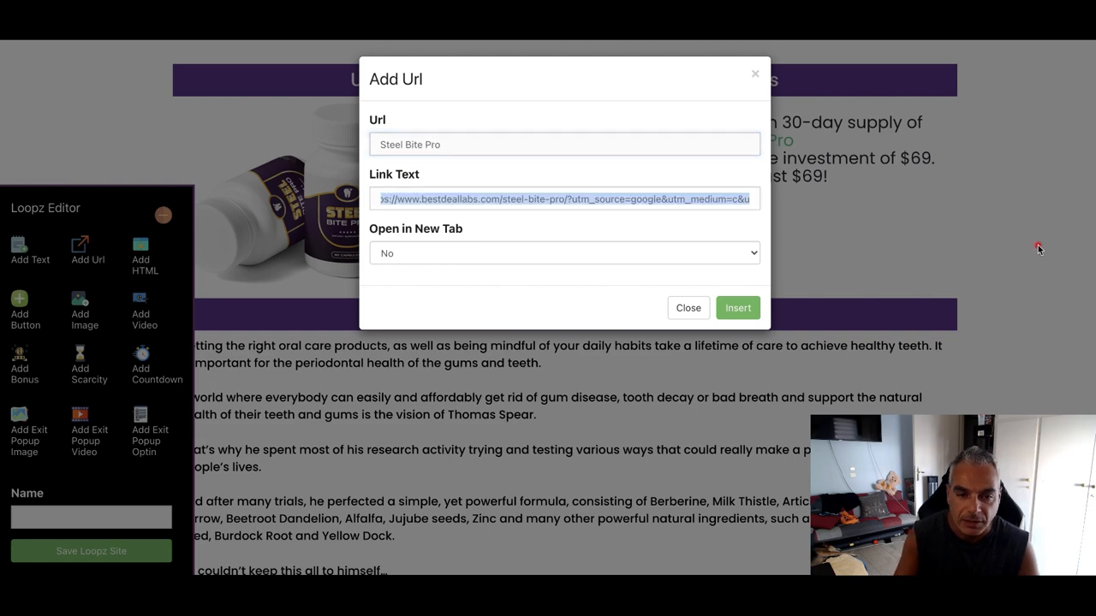
click(565, 199)
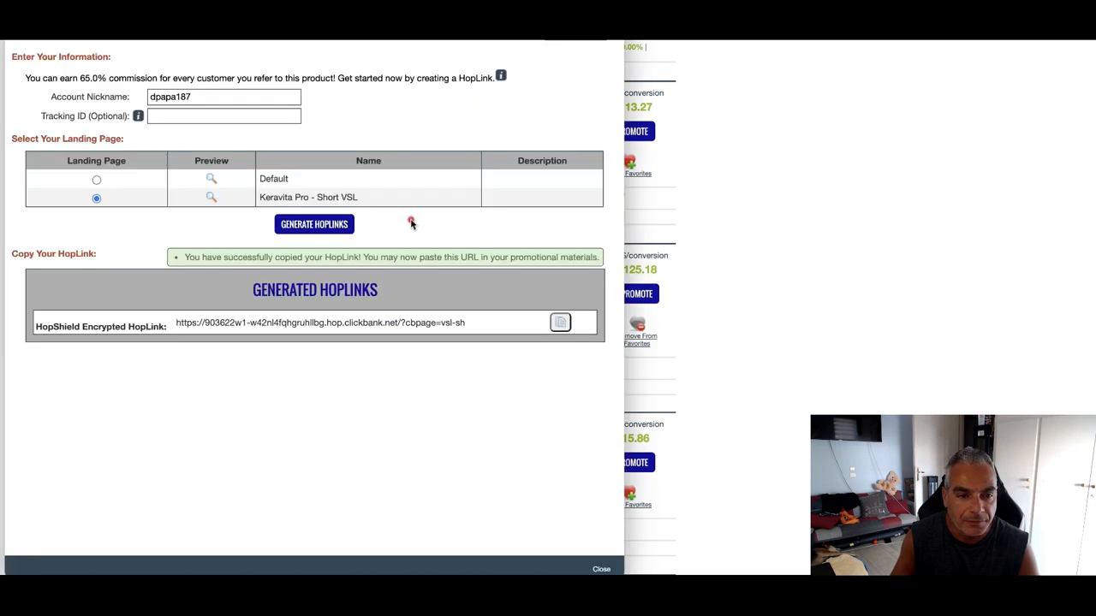
mouse_move(623, 249)
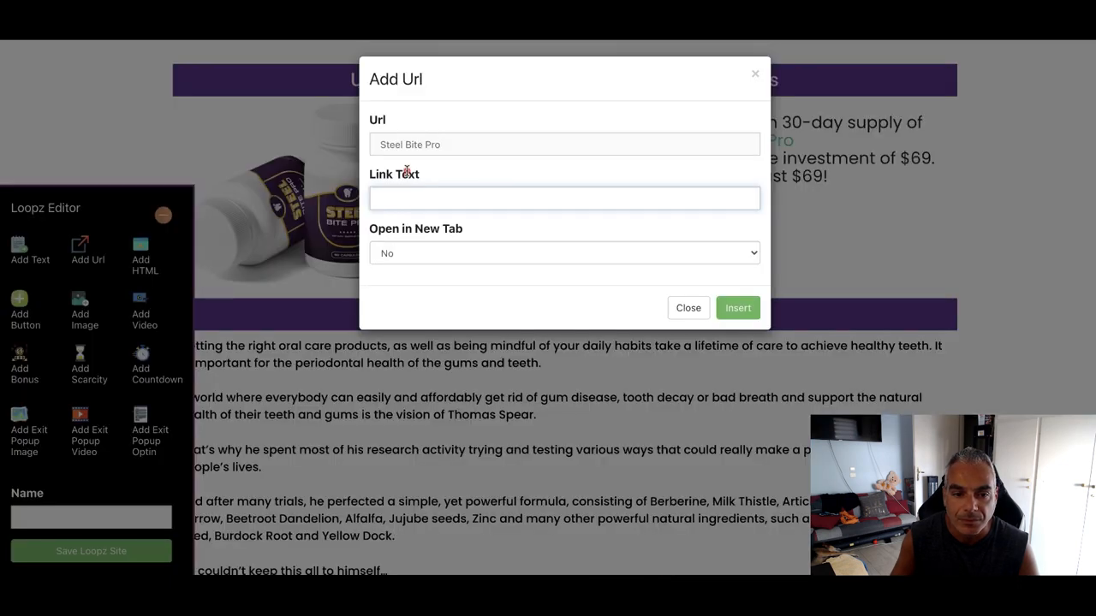
- Enter the copied affiliate code string into the Loopz link form
text(Dqh0PZh6Dj6GhXnYHa8XvBb4Mj7aa3rkq5J1xt28OtLsGw-b-pWxoCzawQAvD_BwE)
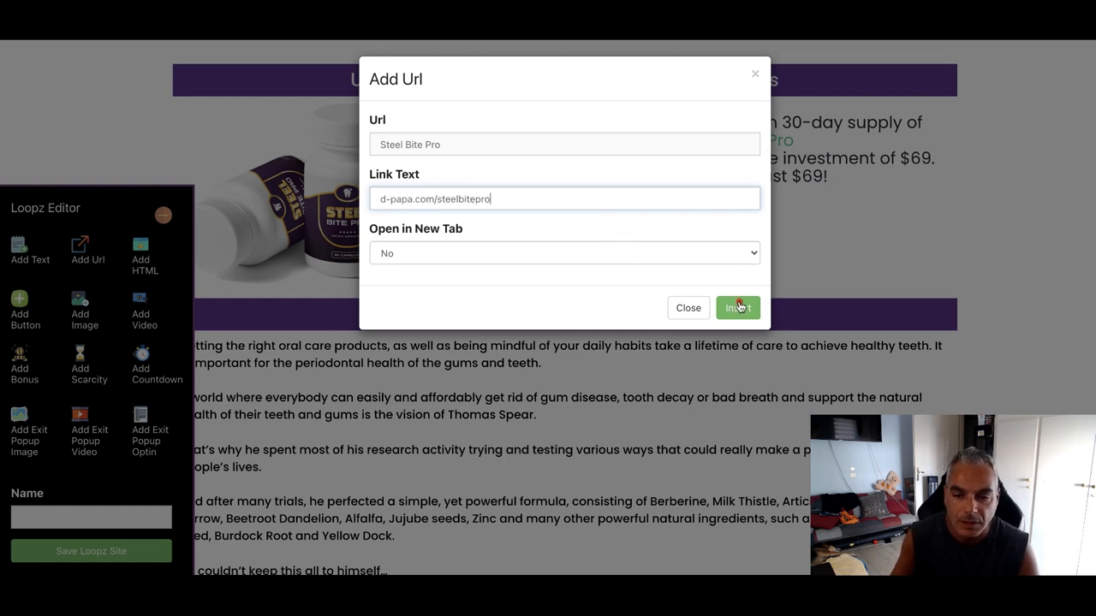
- Insert a 'Steel Bite Pro' link pointing to d-papa.com/steelbitepro into the cloned page
click(736, 308)
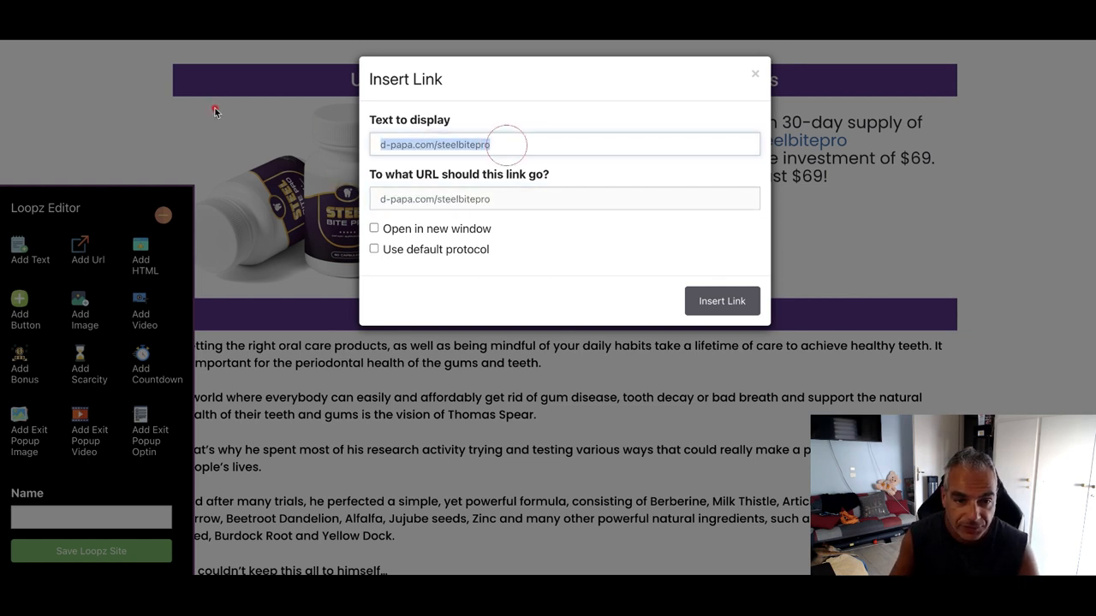
text(Steel B)
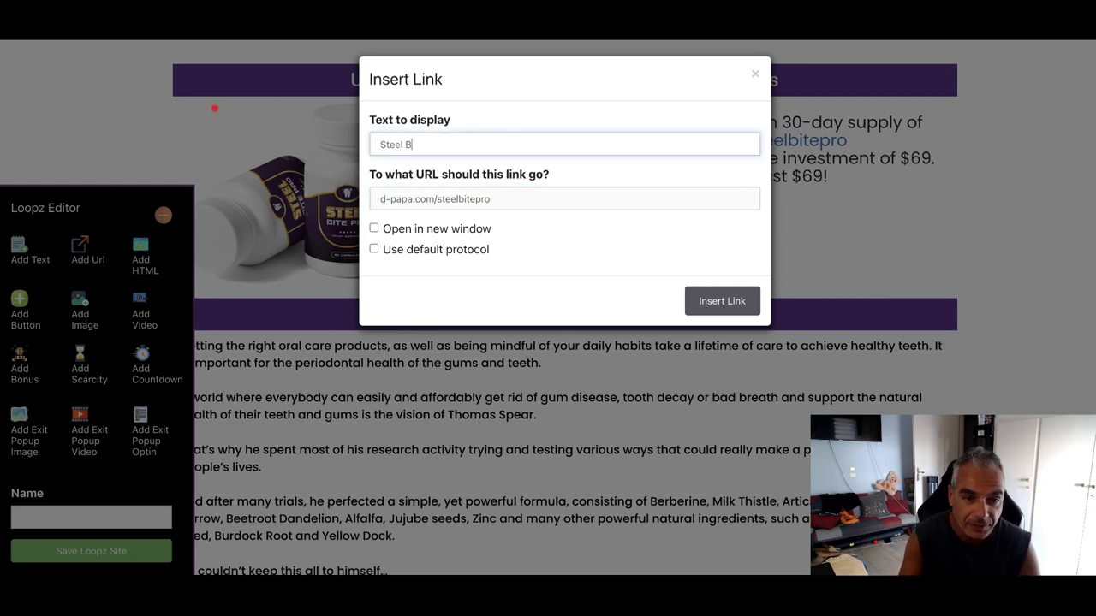
click(720, 300)
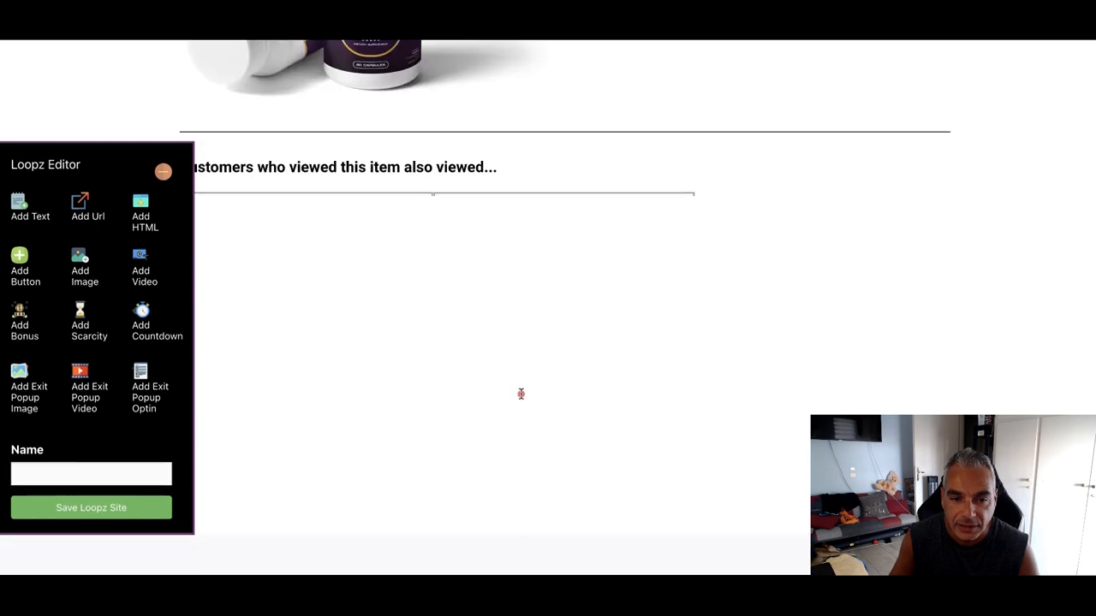
- Scroll to the page footer and name the cloned site 'steelbitepr'
scroll(down, 3)
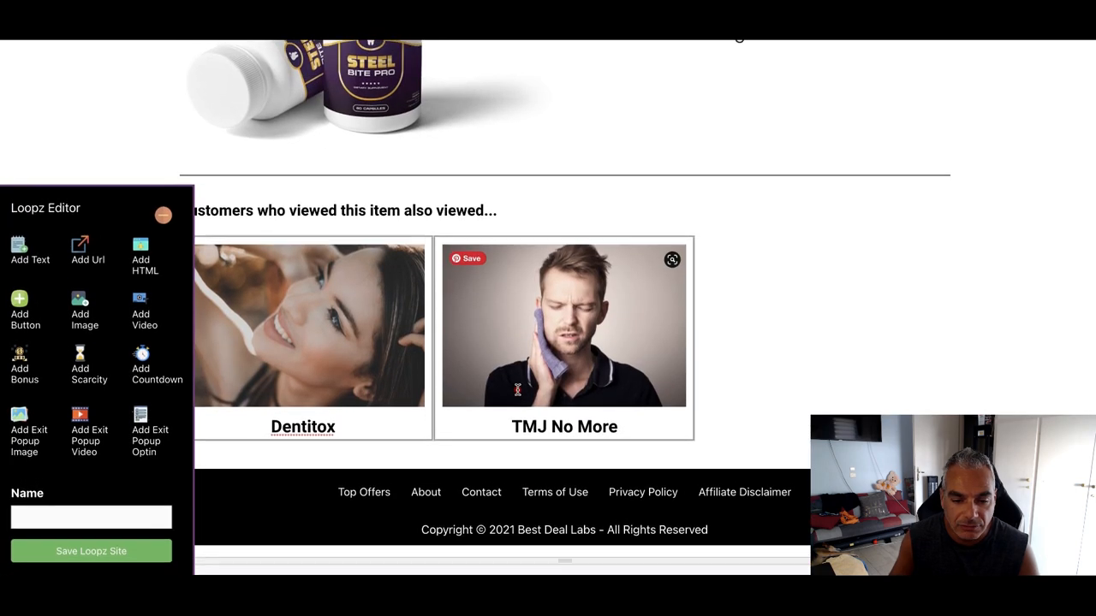
click(90, 517)
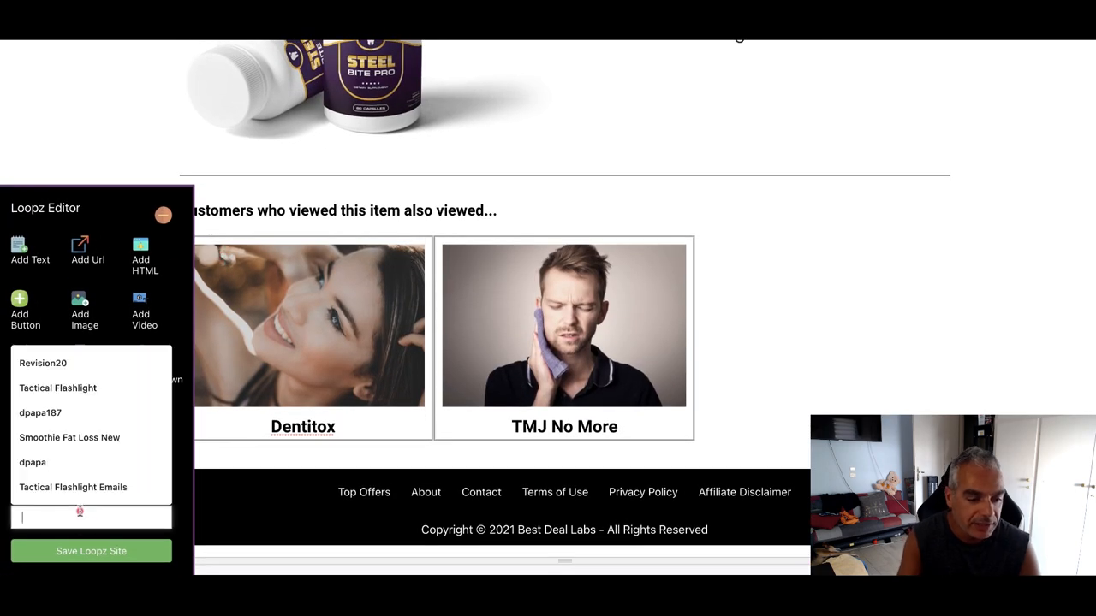
text(steelbitepr)
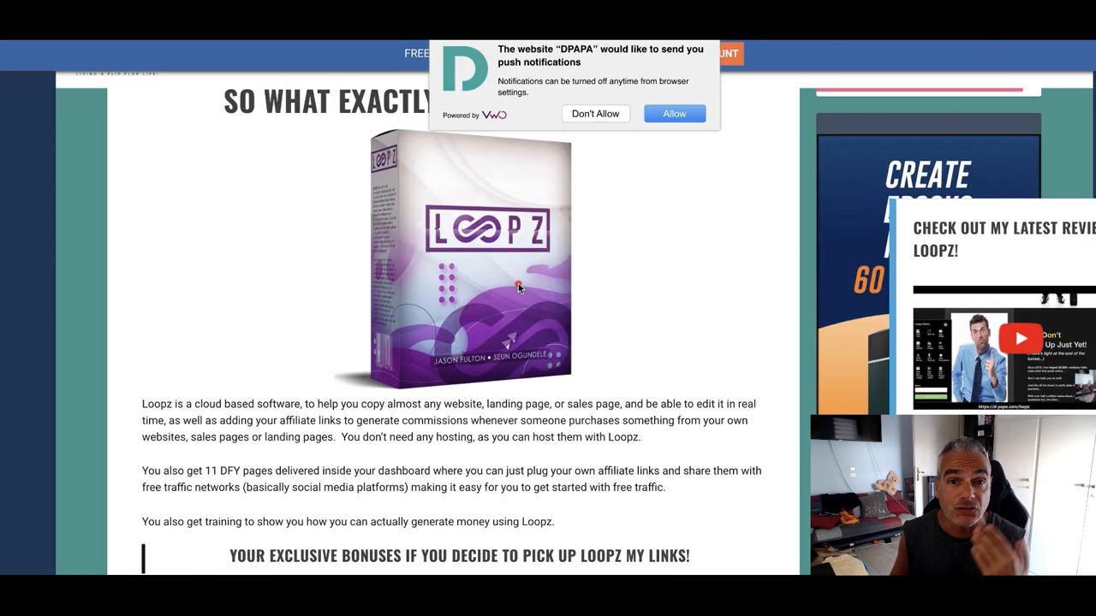
scroll(down, 3)
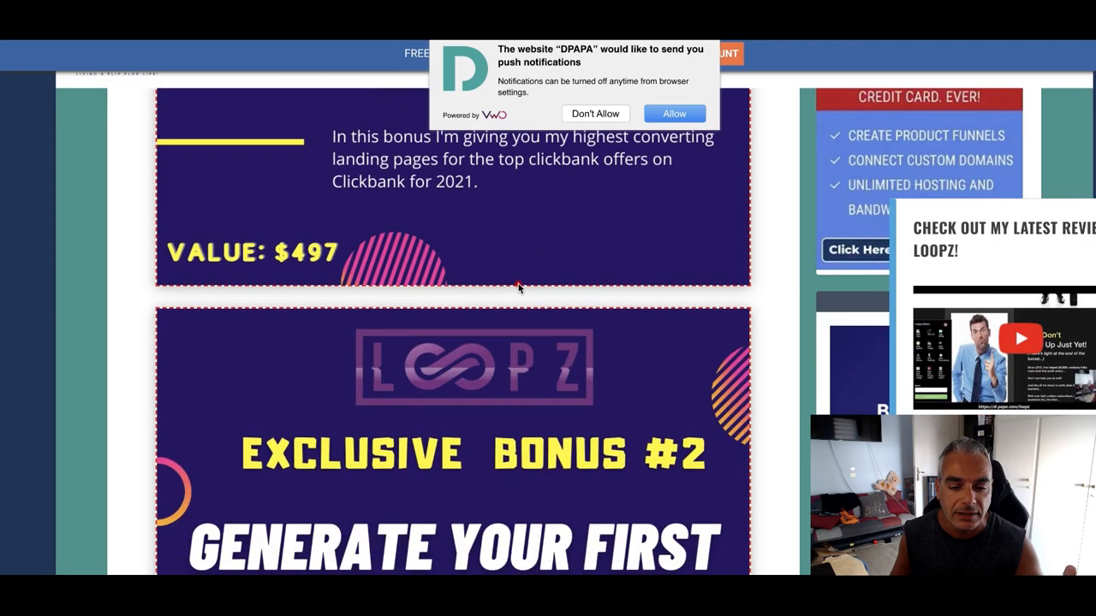
scroll(down, 3)
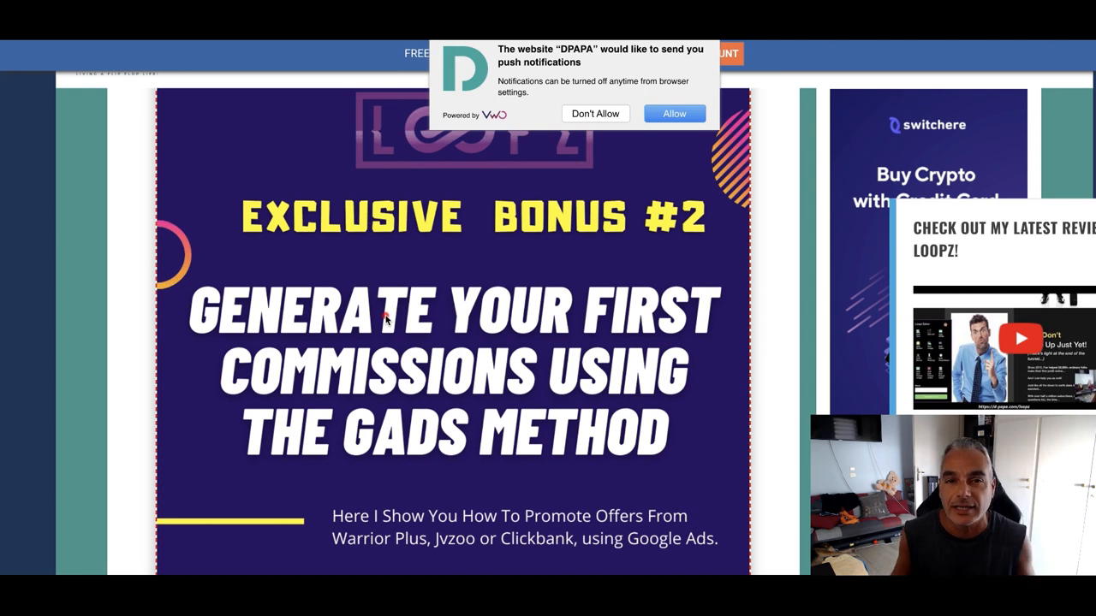
mouse_move(539, 246)
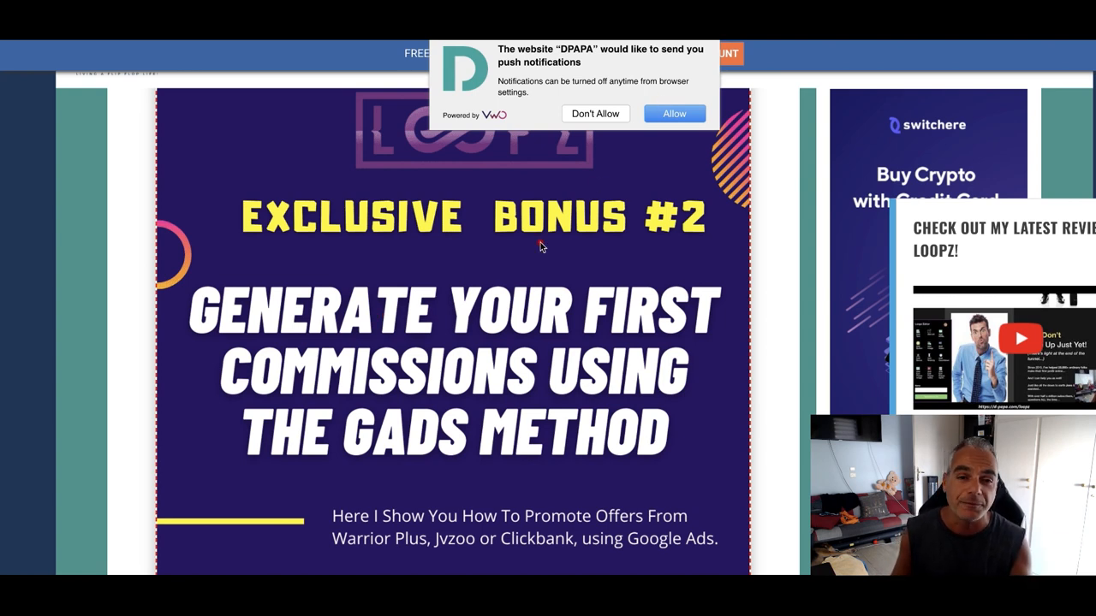
scroll(up, 3)
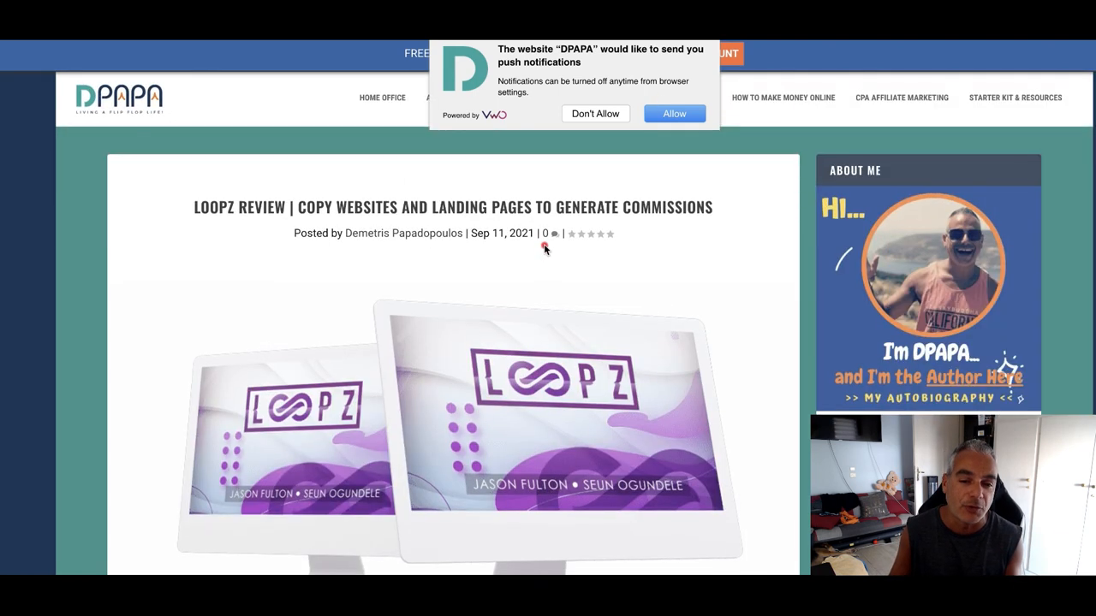
scroll(down, 3)
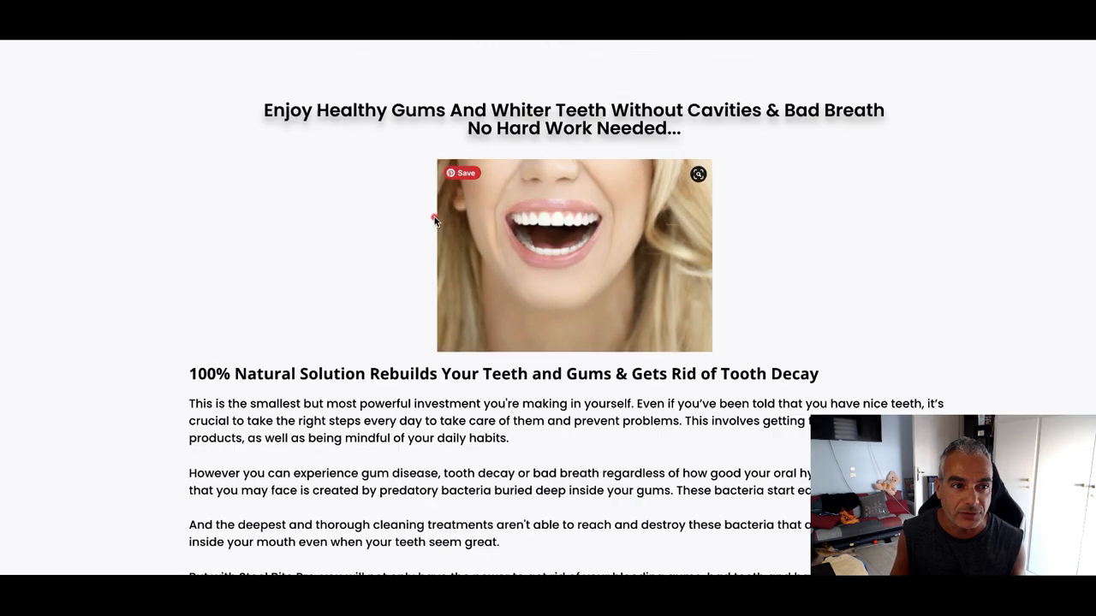
- Scroll through the live Steel Bite Pro page down to the testimonials, checking its links
scroll(down, 3)
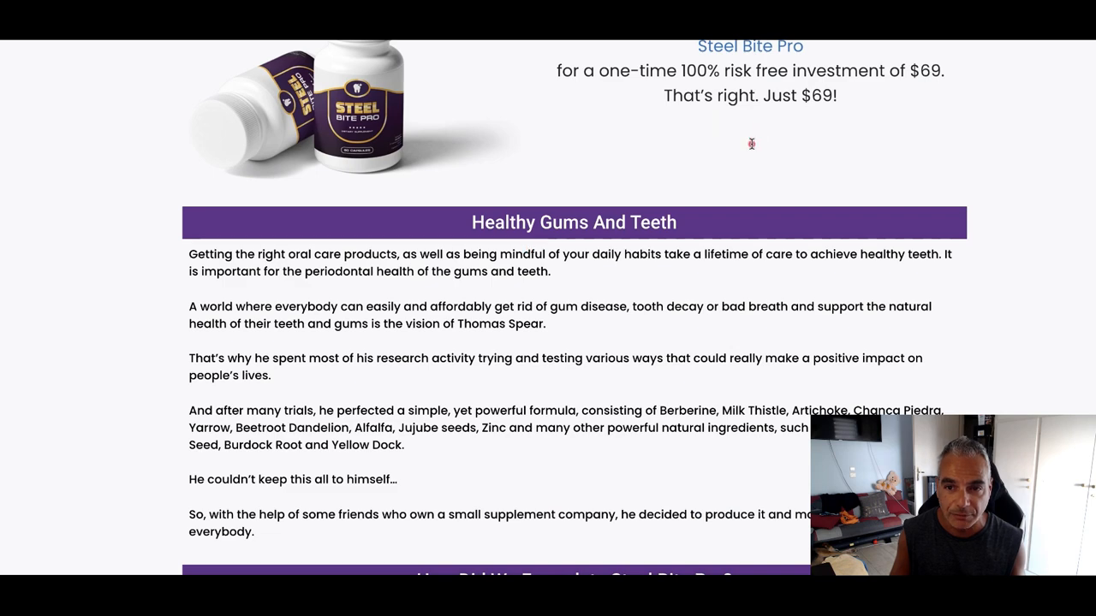
scroll(down, 3)
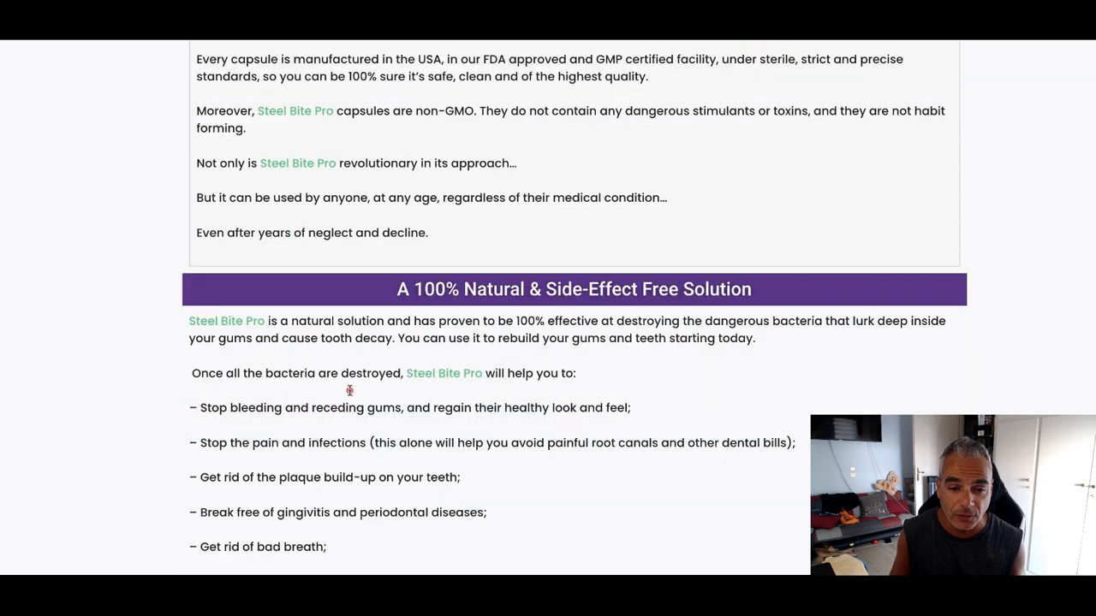
scroll(down, 3)
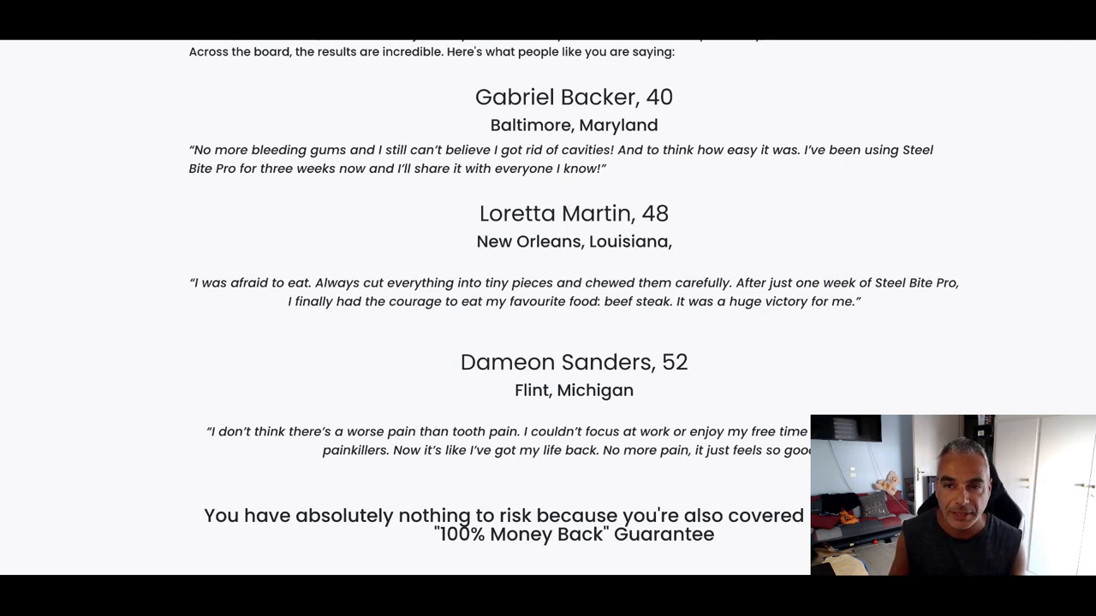
scroll(up, 3)
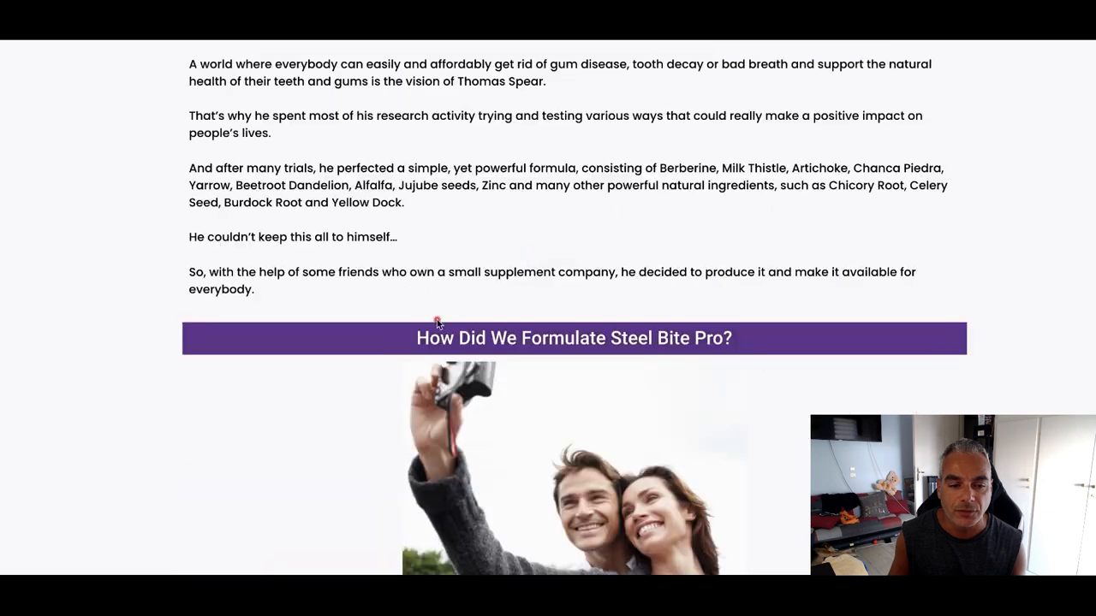
scroll(down, 3)
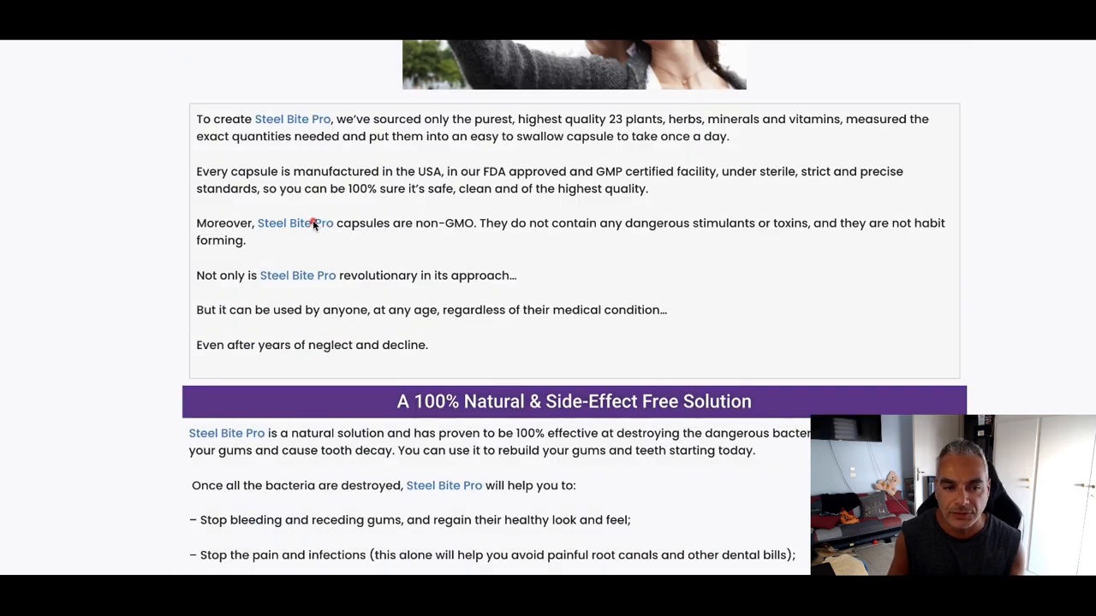
scroll(down, 3)
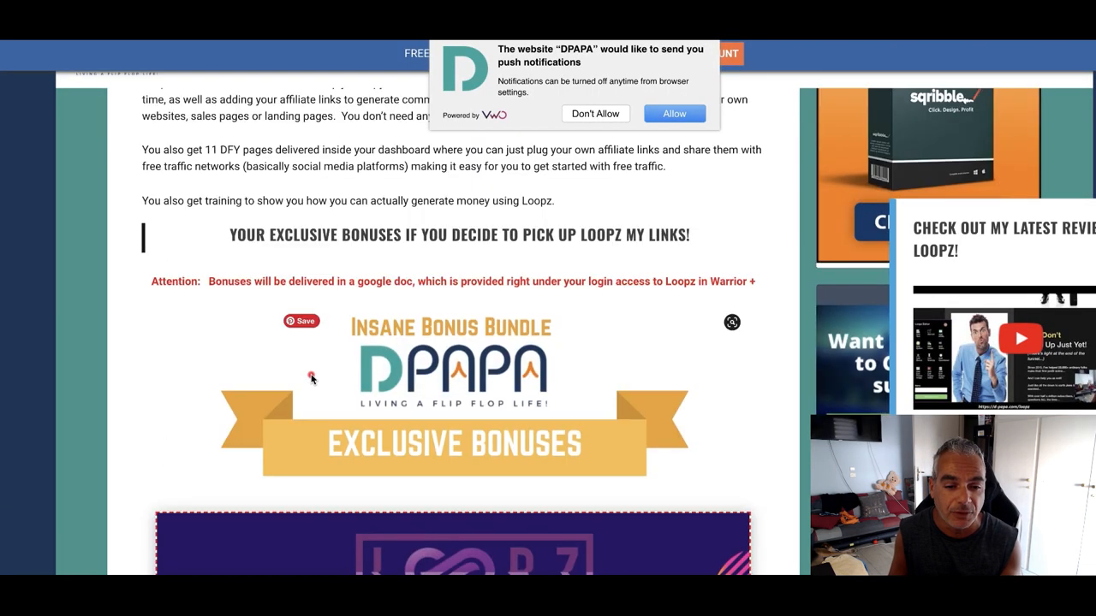
scroll(down, 3)
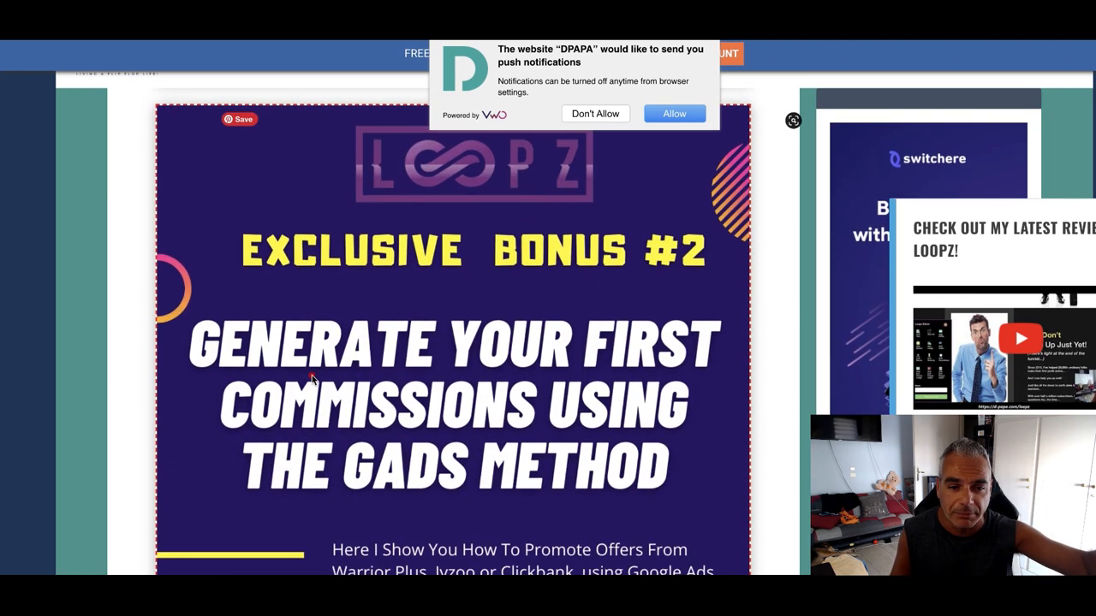
scroll(down, 3)
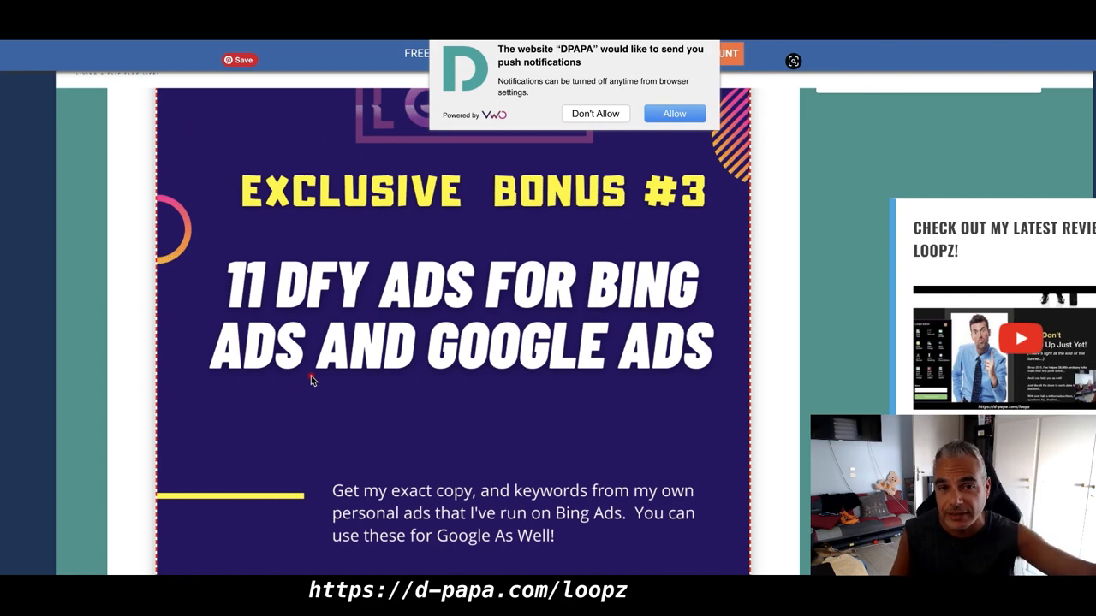
scroll(down, 3)
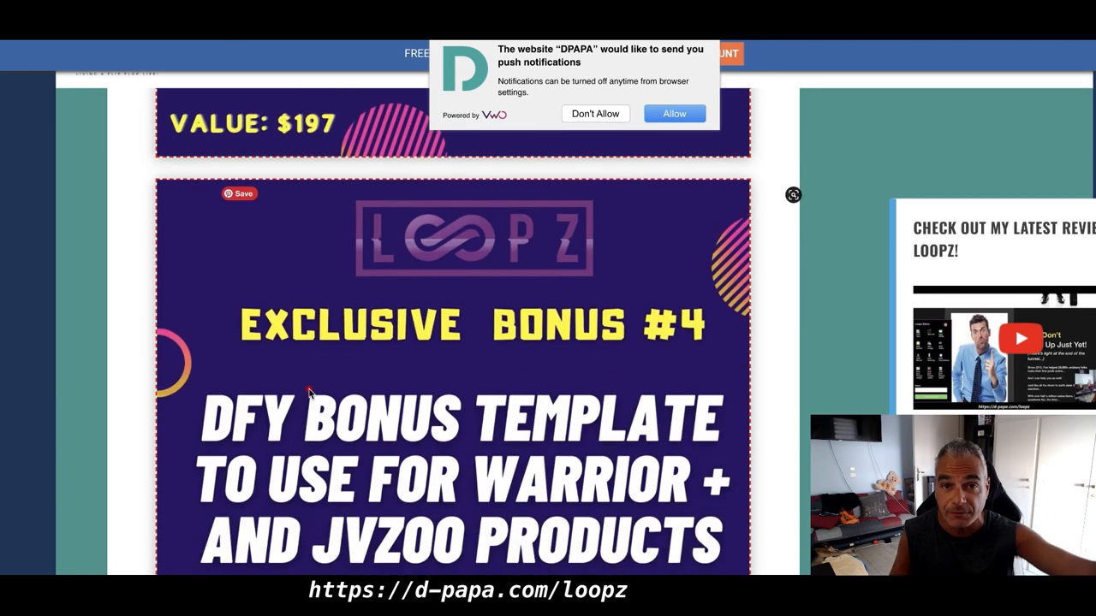
scroll(down, 3)
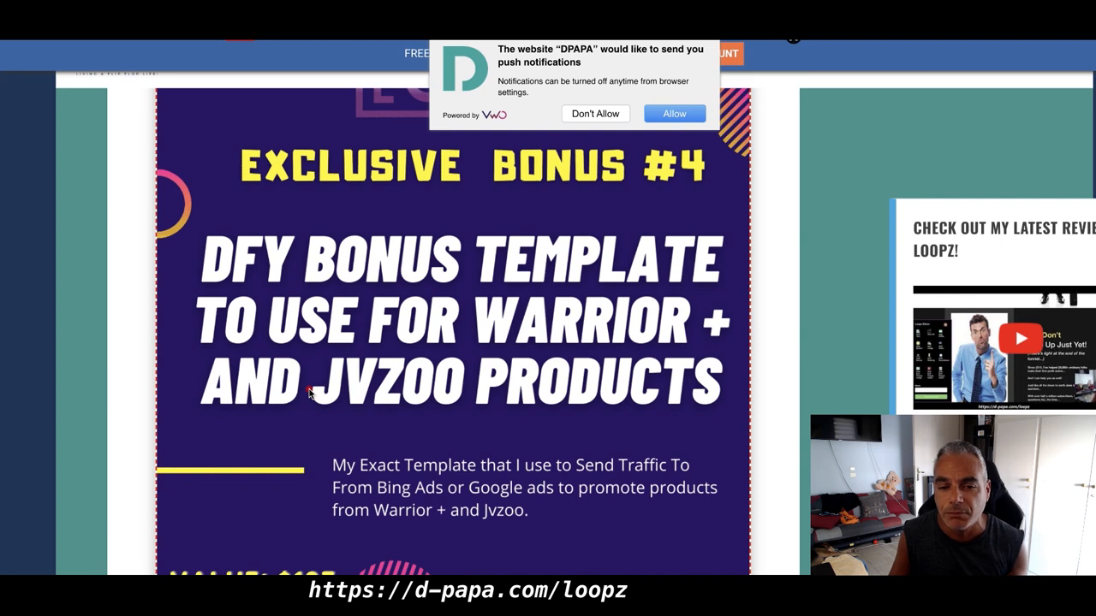
scroll(down, 3)
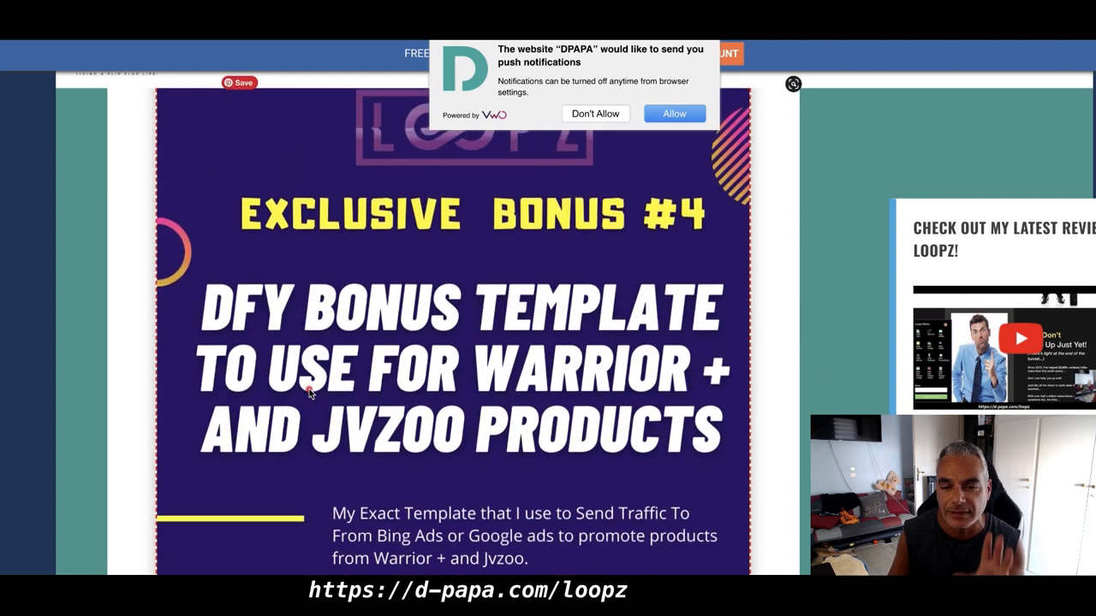
scroll(down, 3)
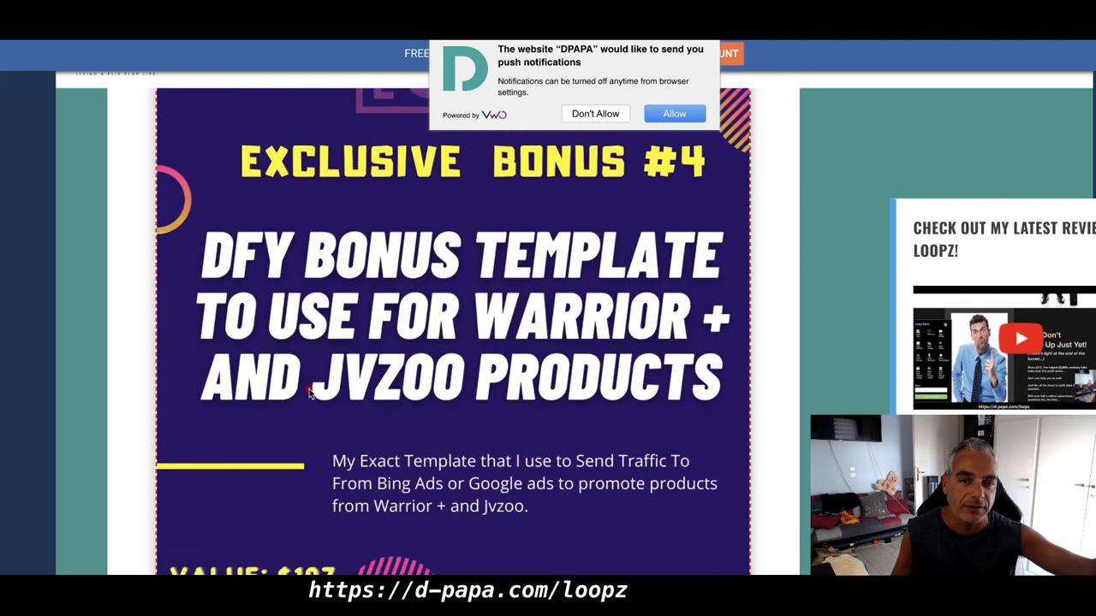
scroll(down, 3)
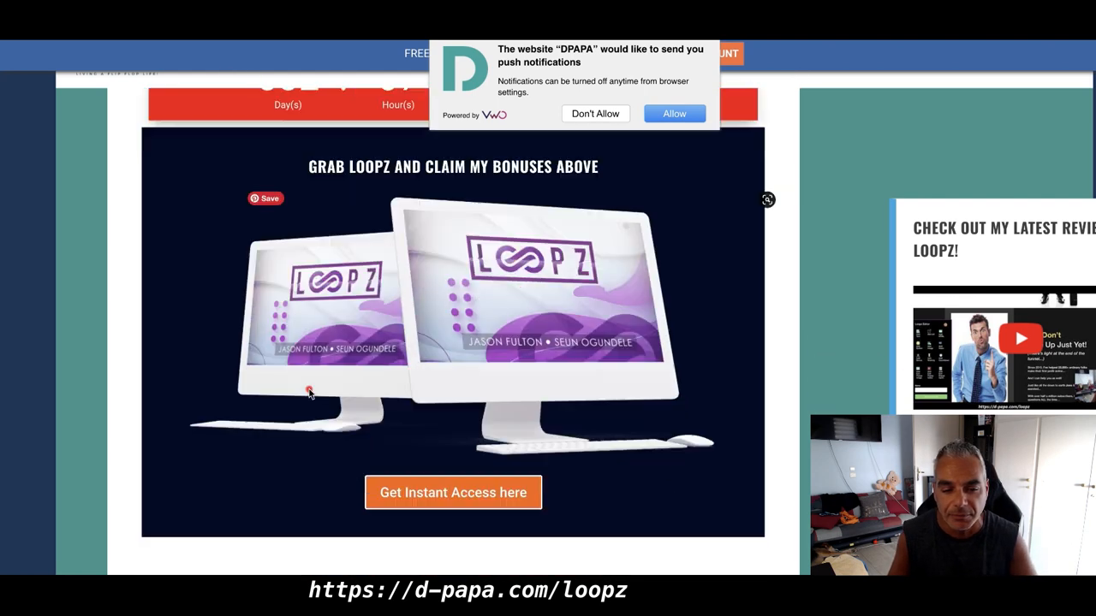
scroll(down, 3)
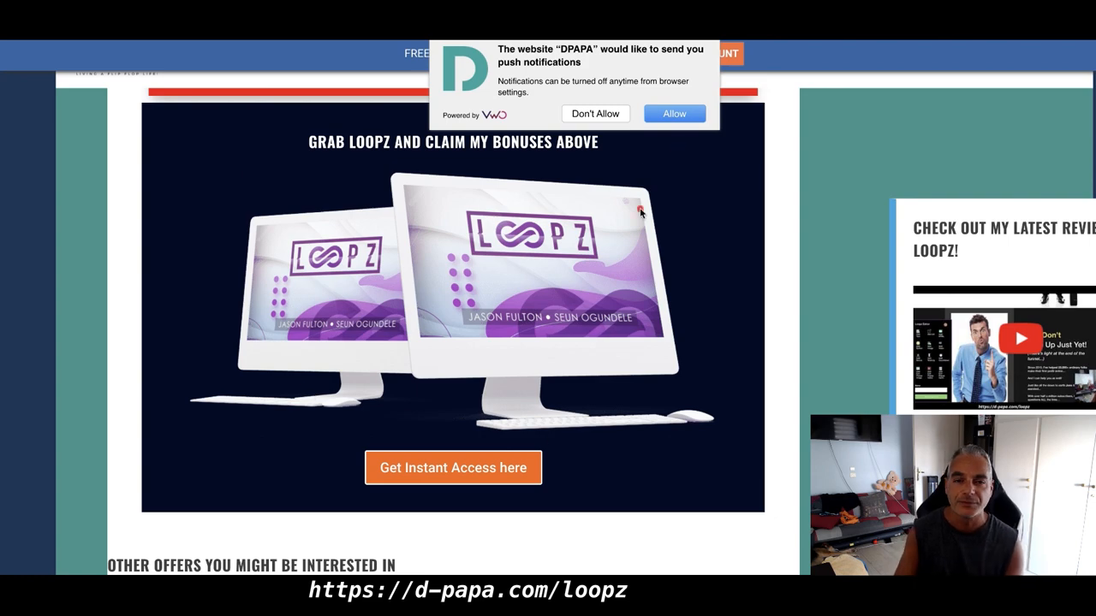
scroll(down, 3)
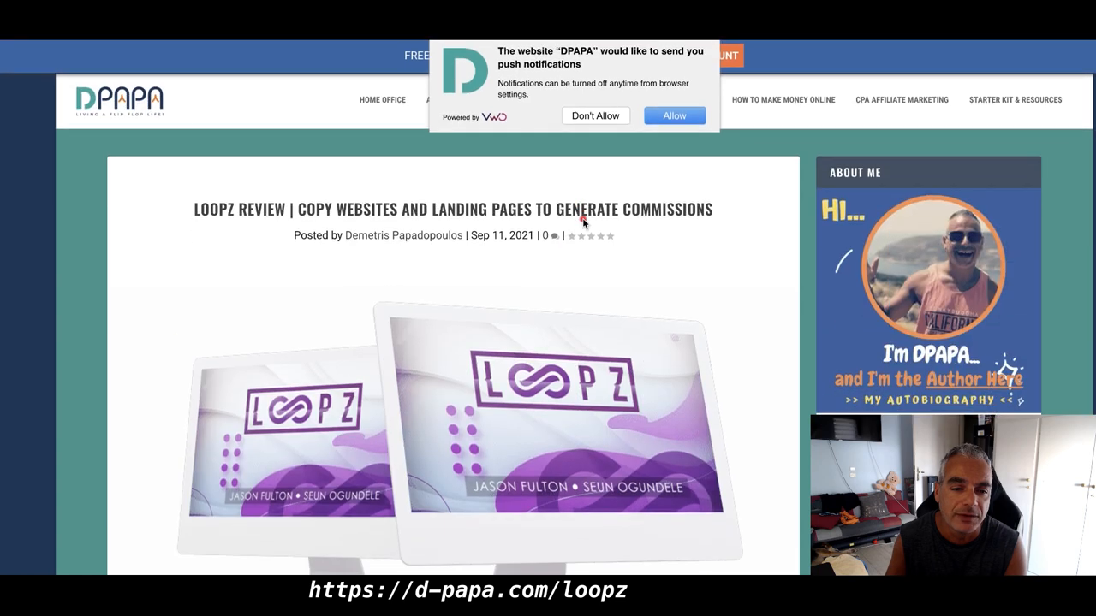
scroll(down, 3)
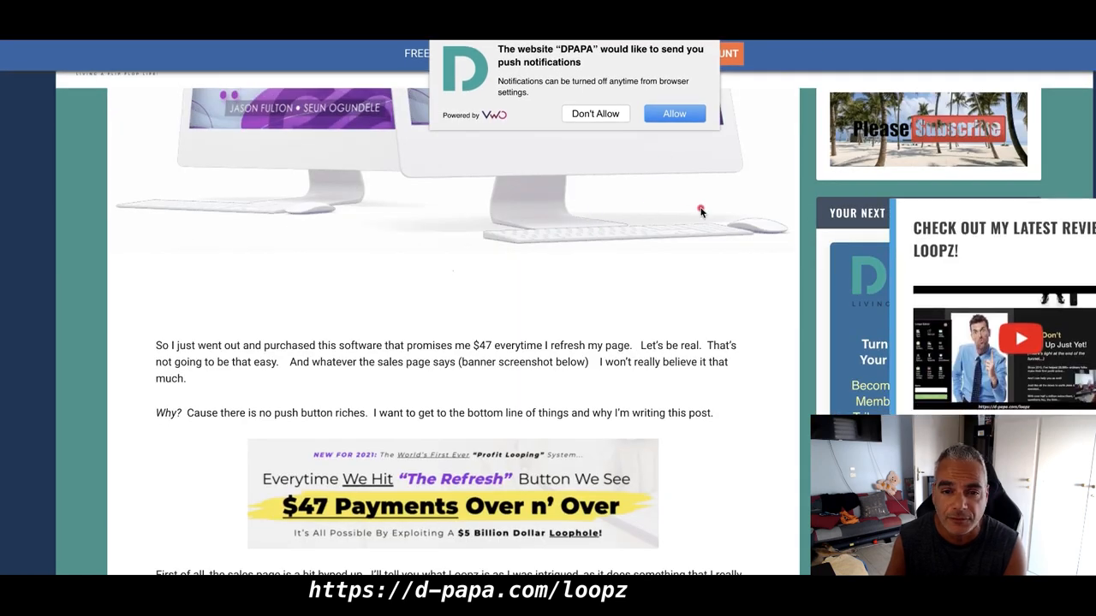
scroll(down, 3)
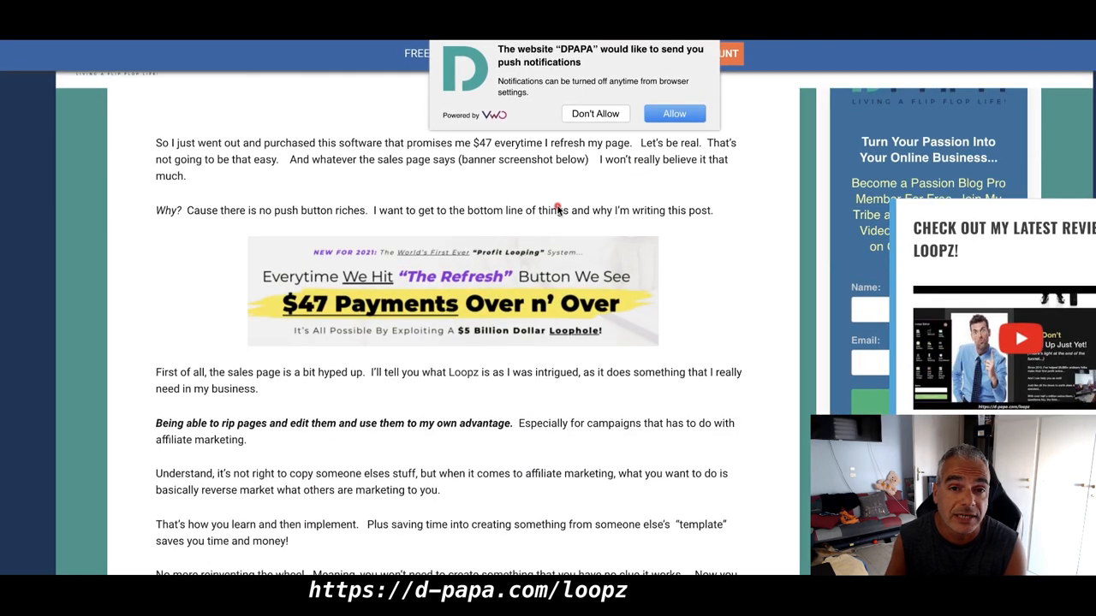